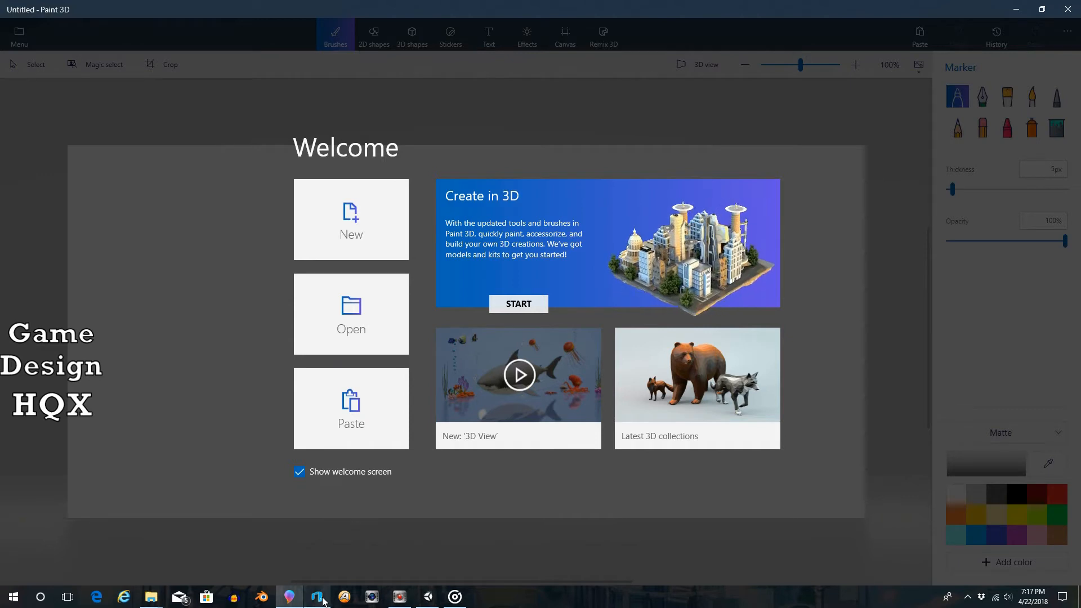
# - Switch to 3D Builder and start a new empty scene
pyautogui.click(317, 597)
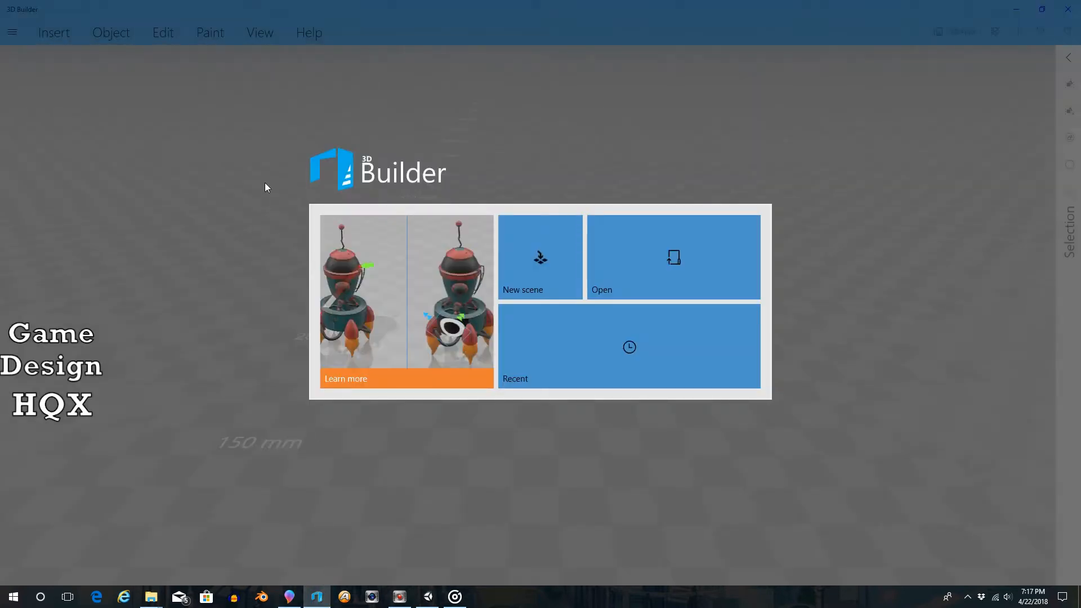
pyautogui.click(540, 257)
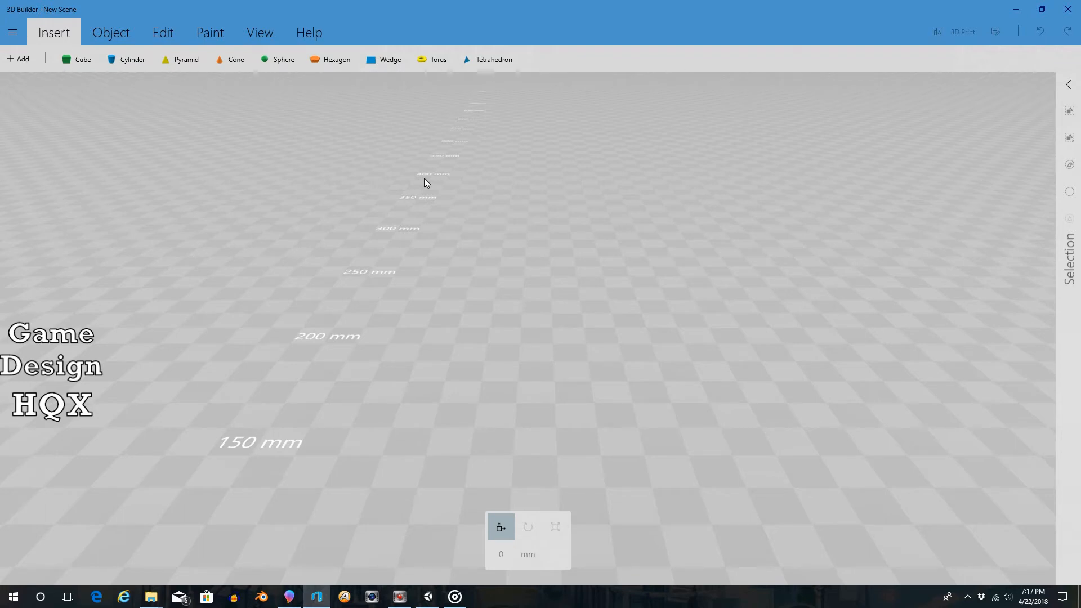
pyautogui.moveTo(203, 154)
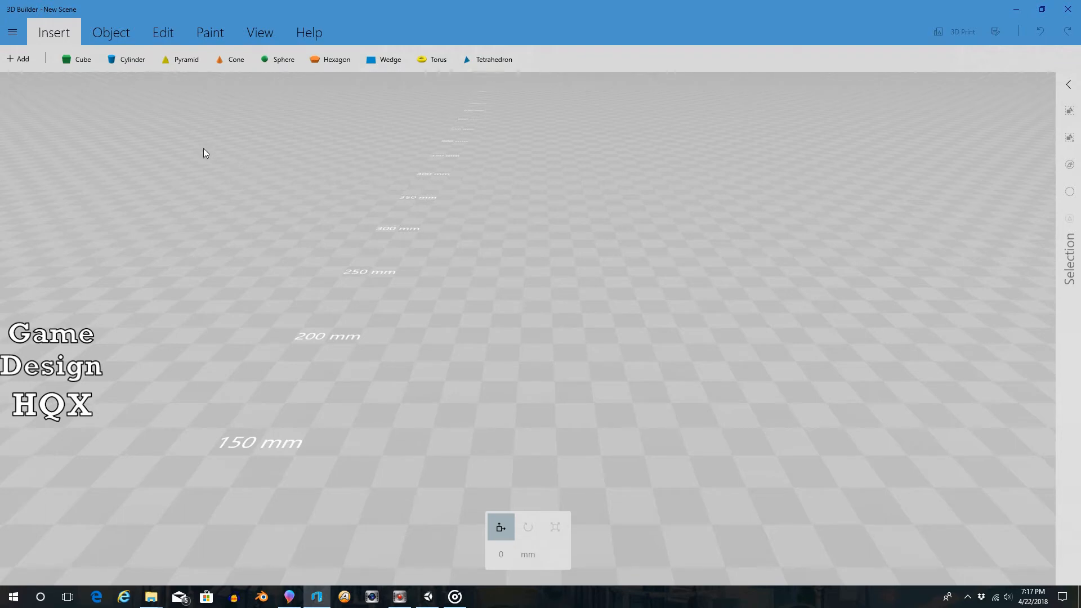
pyautogui.moveTo(144, 138)
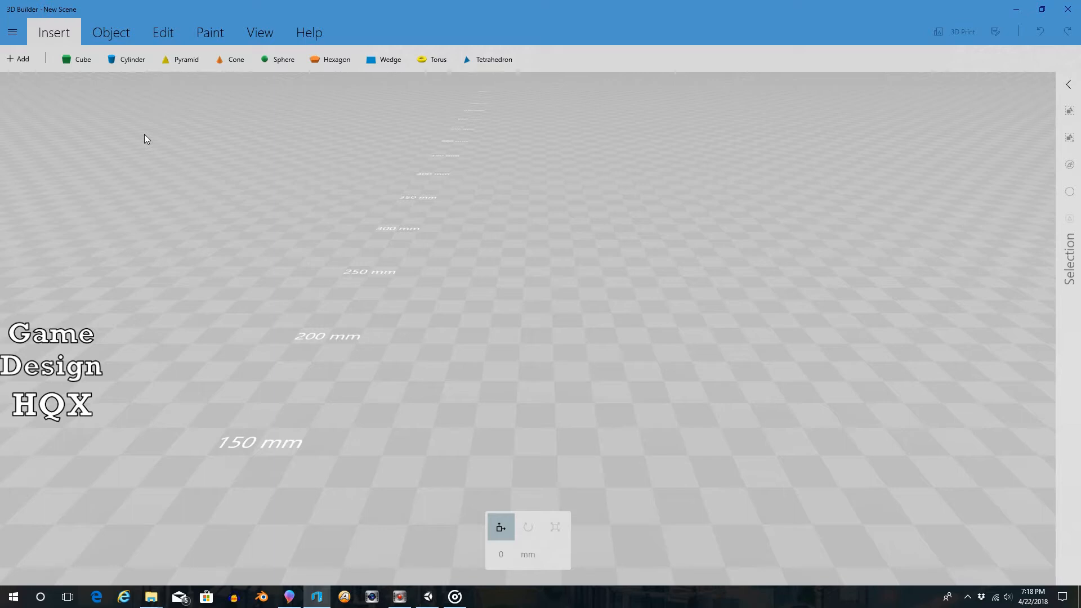
pyautogui.moveTo(121, 114)
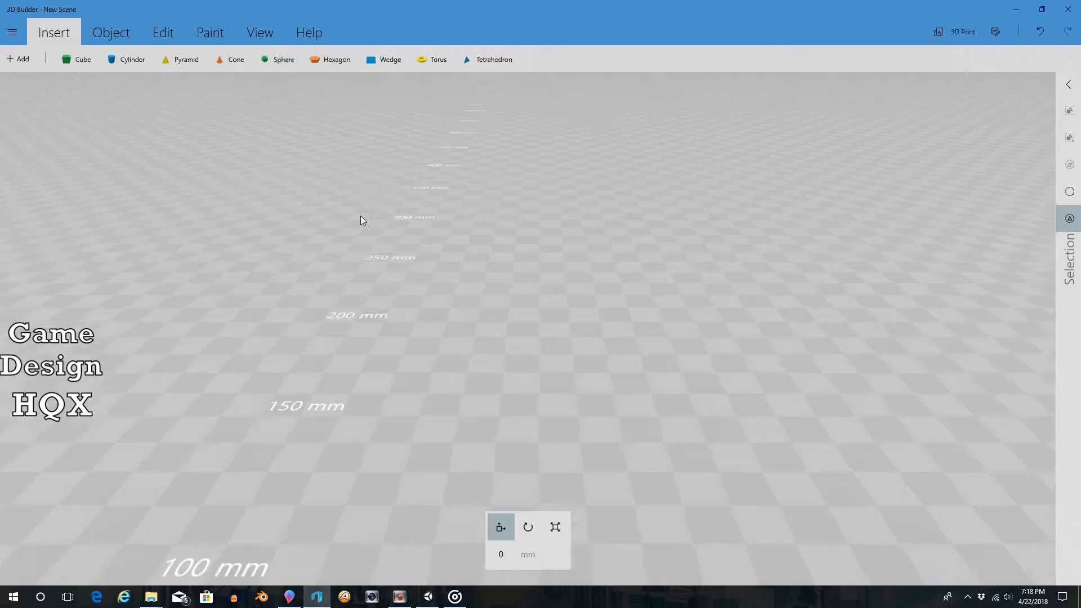
# - Insert a sphere and squash it vertically into a flat oval disc 11.38 mm tall
pyautogui.click(282, 59)
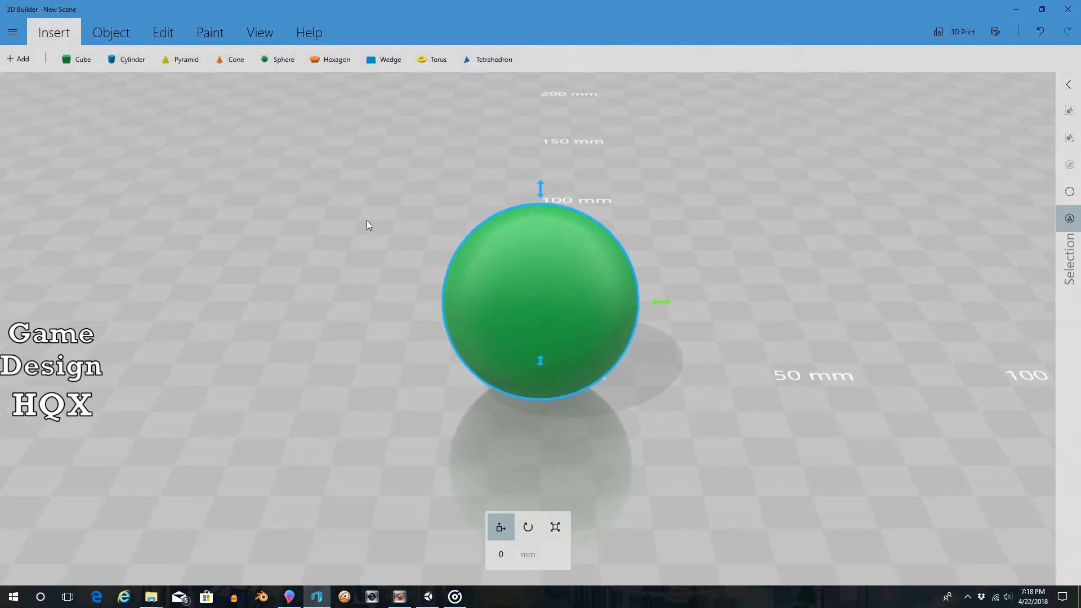
pyautogui.moveTo(572, 193)
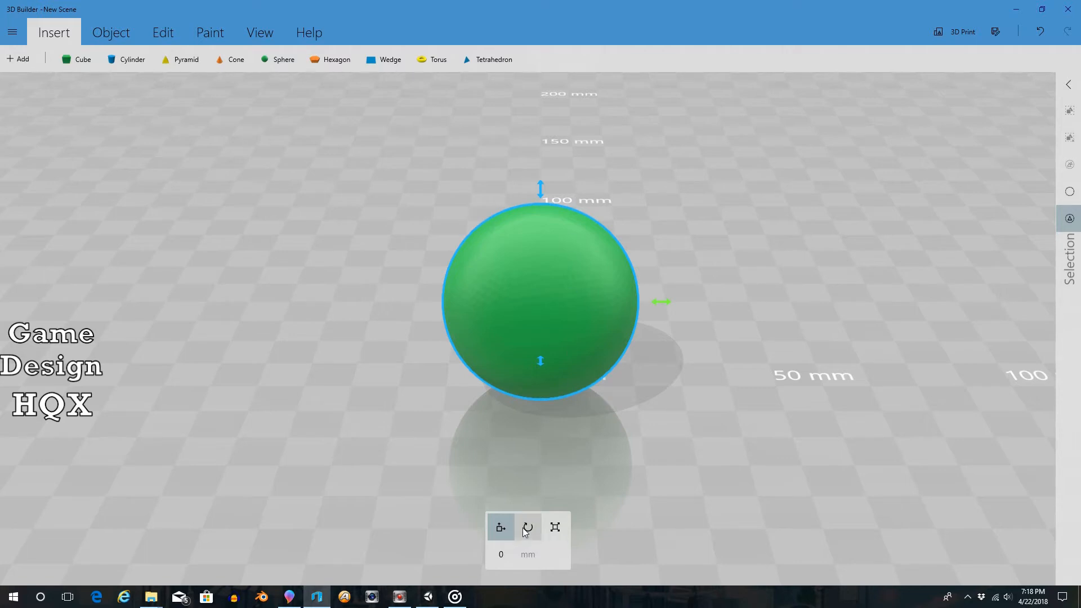
pyautogui.click(554, 528)
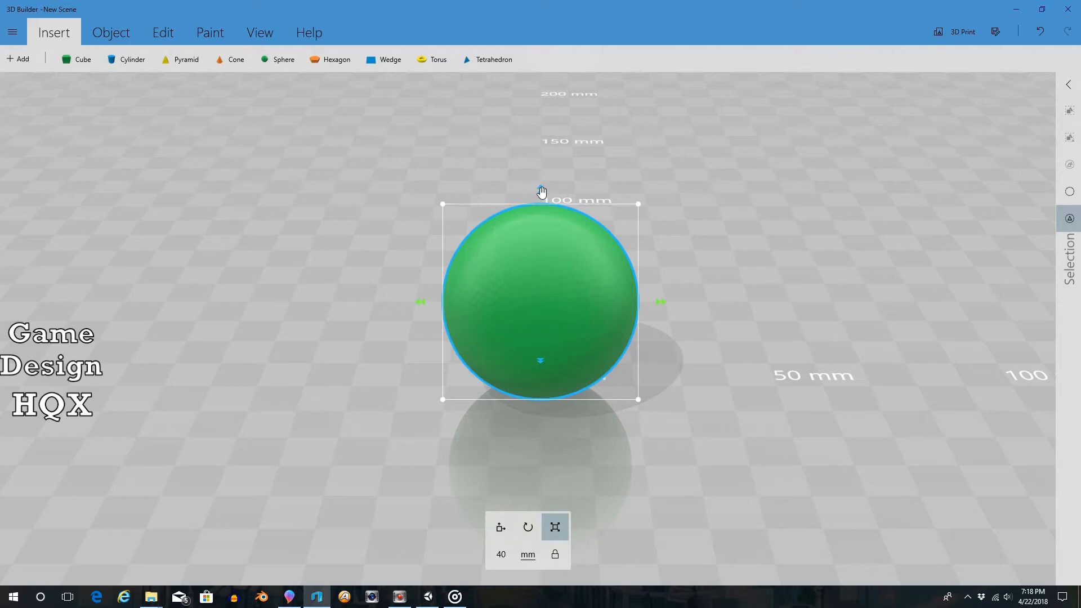
pyautogui.moveTo(540, 192); pyautogui.dragTo(540, 297)
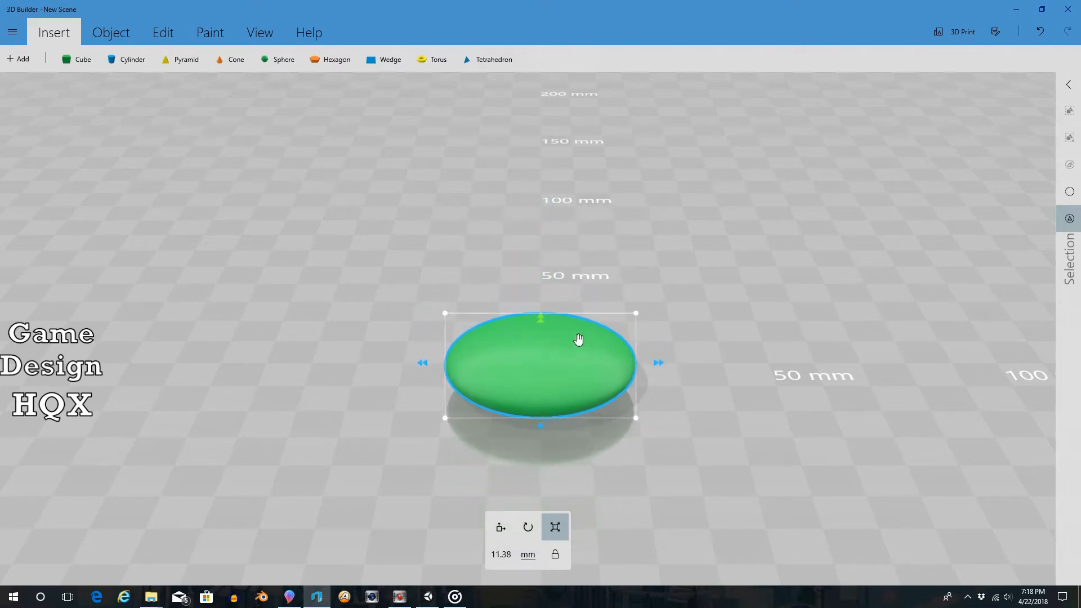
pyautogui.moveTo(757, 332)
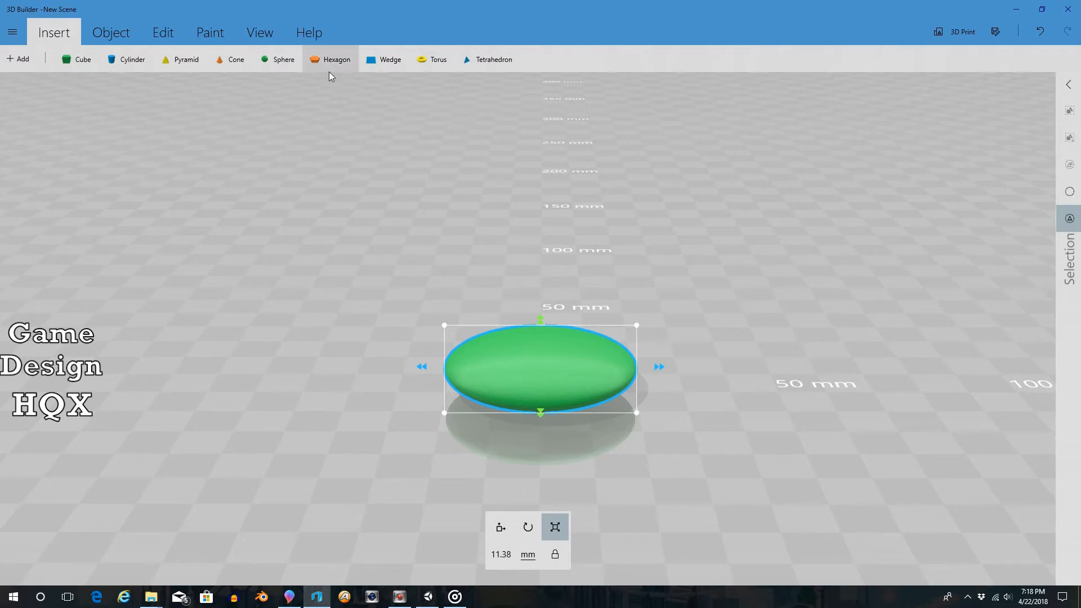
pyautogui.click(163, 33)
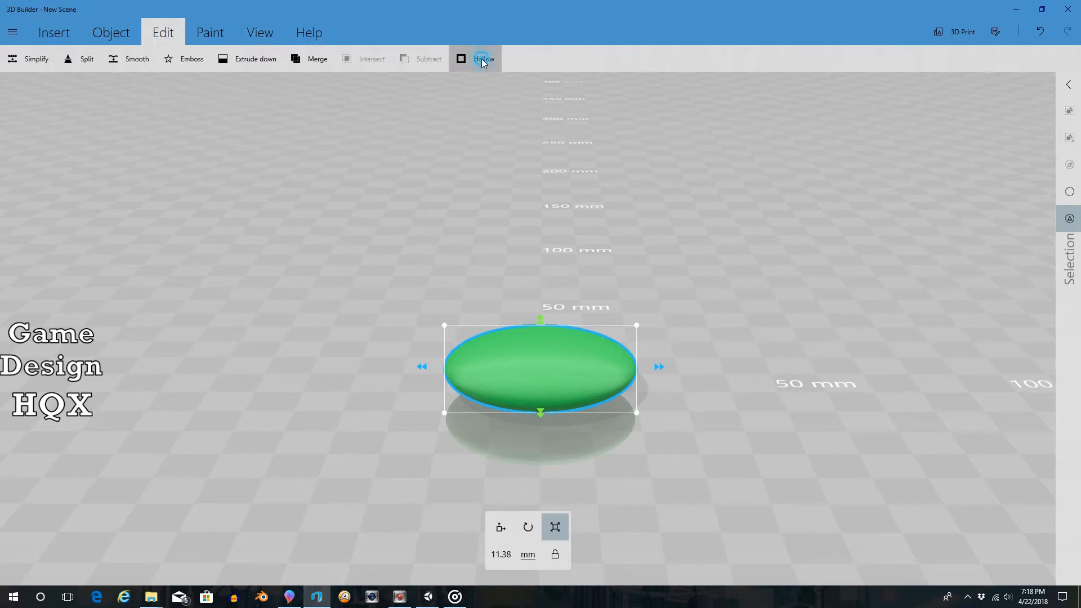
pyautogui.click(483, 58)
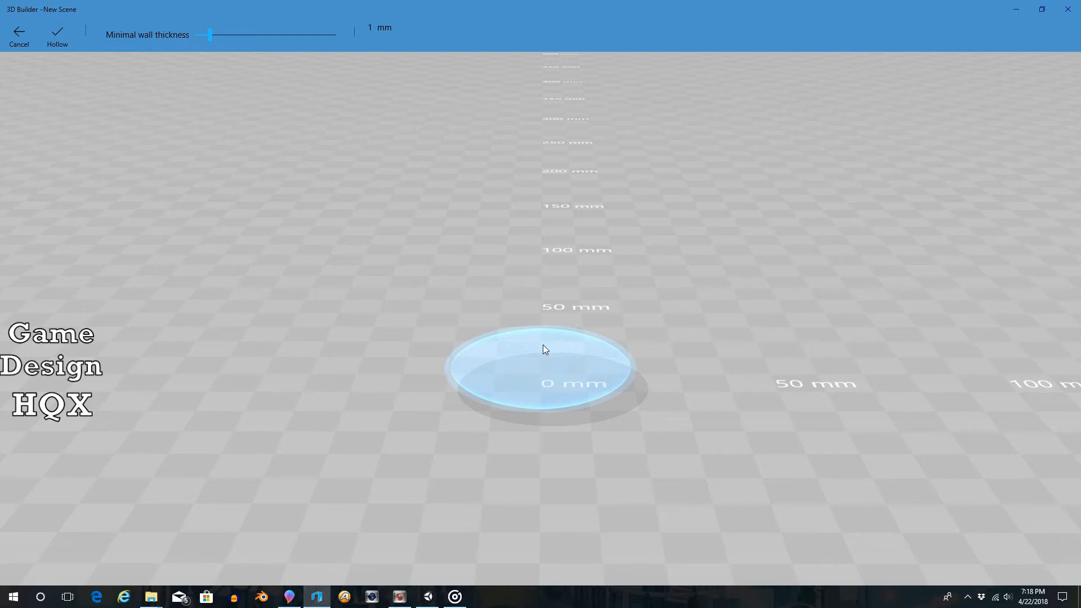
pyautogui.moveTo(615, 350)
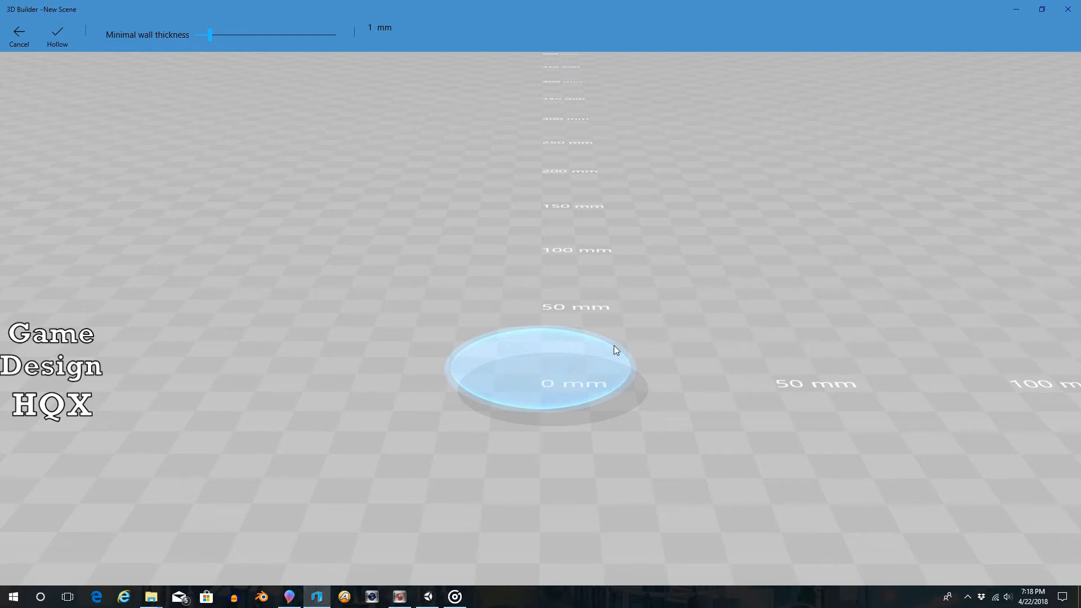
pyautogui.moveTo(636, 367)
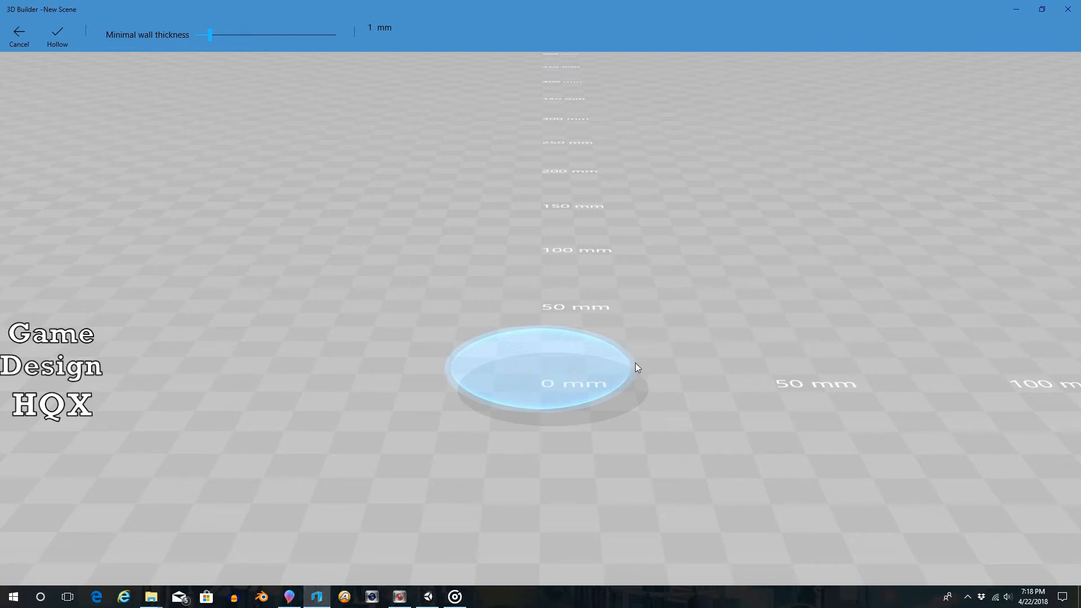
pyautogui.moveTo(418, 373)
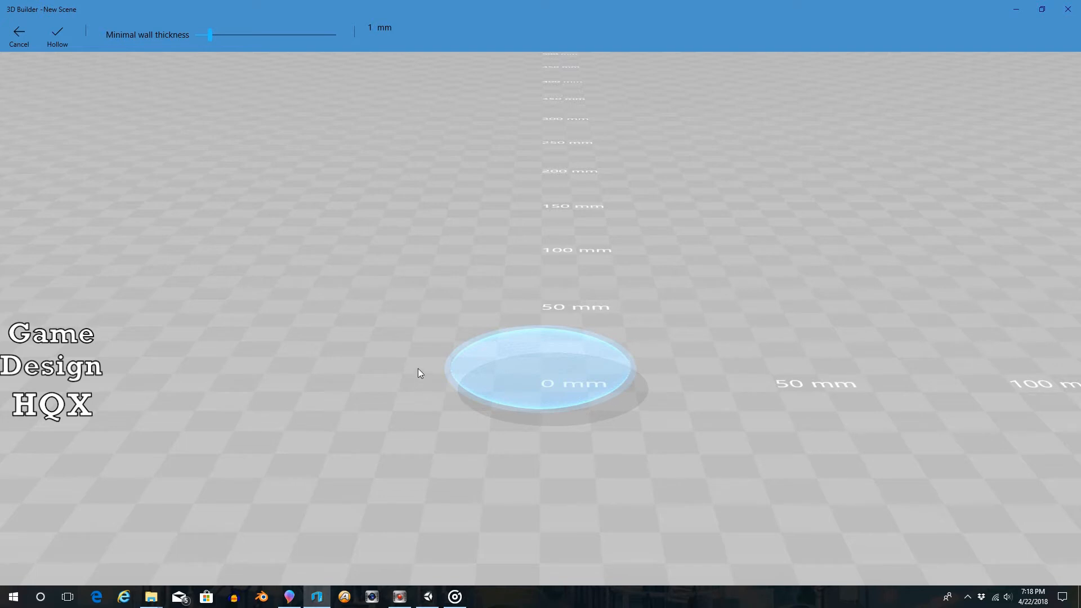
pyautogui.moveTo(549, 365)
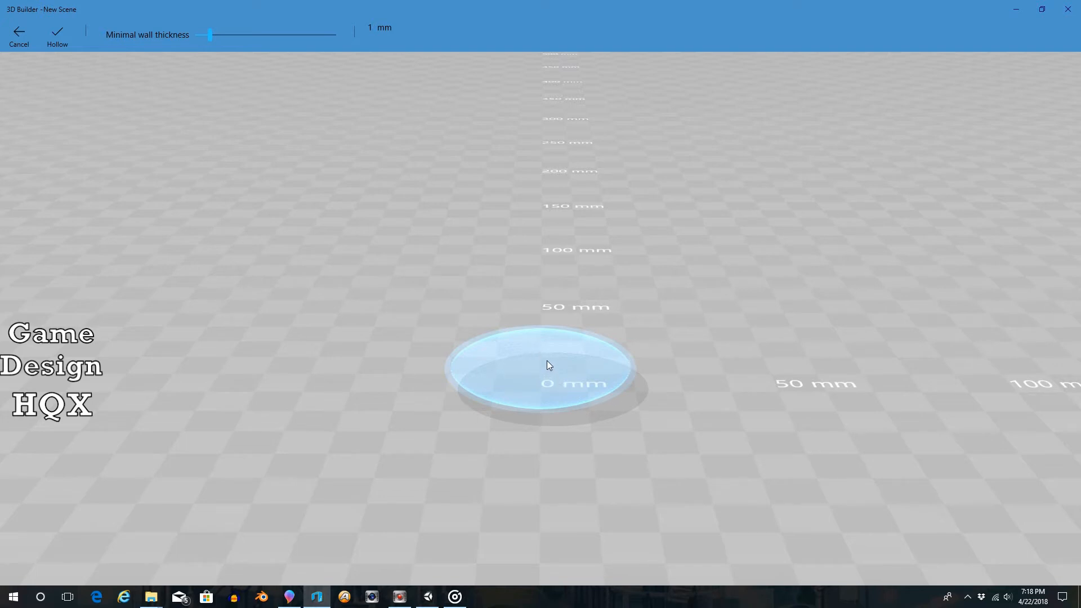
pyautogui.moveTo(520, 363)
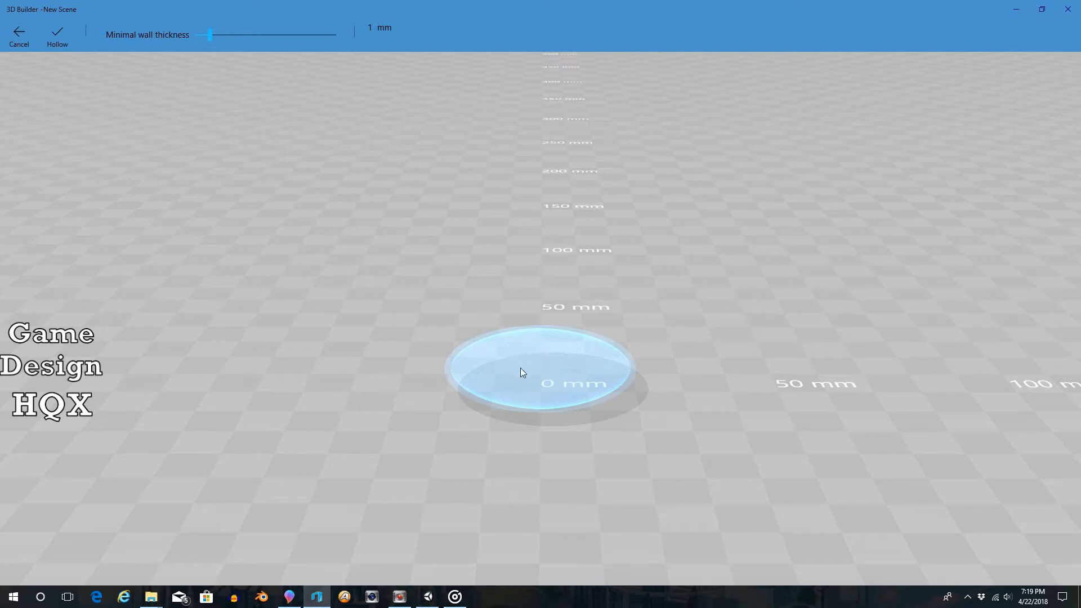
pyautogui.moveTo(516, 371)
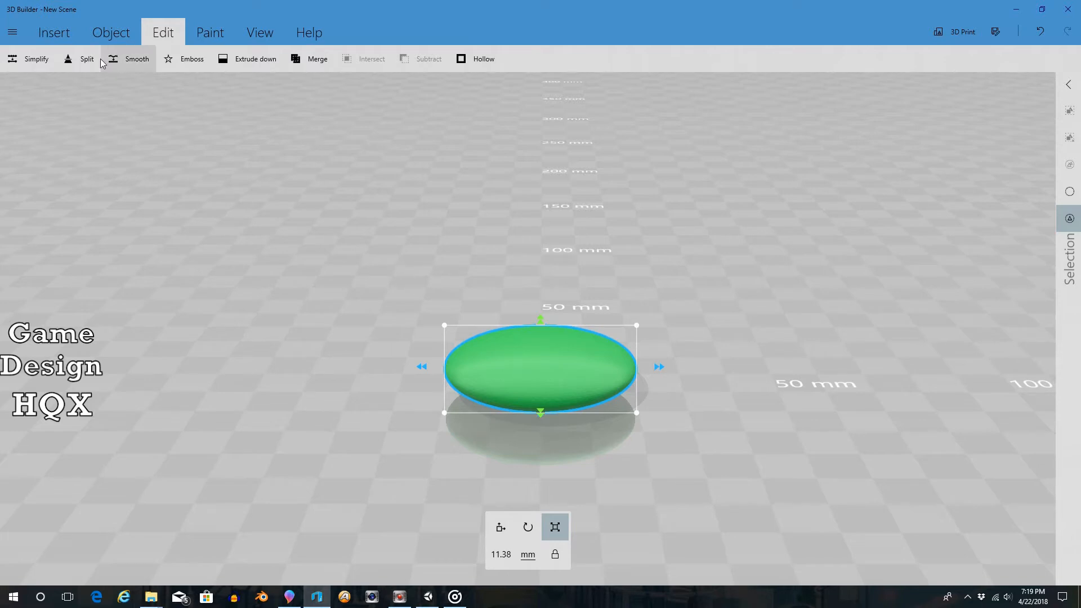
pyautogui.moveTo(87, 59)
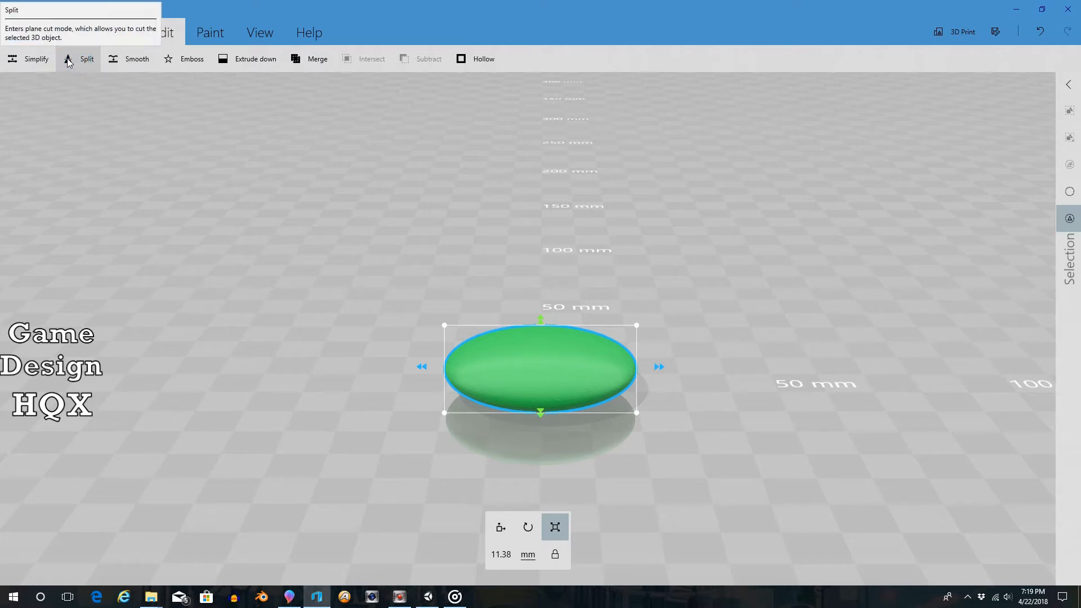
# - Start splitting the disc with a cutting plane through its middle
pyautogui.click(86, 59)
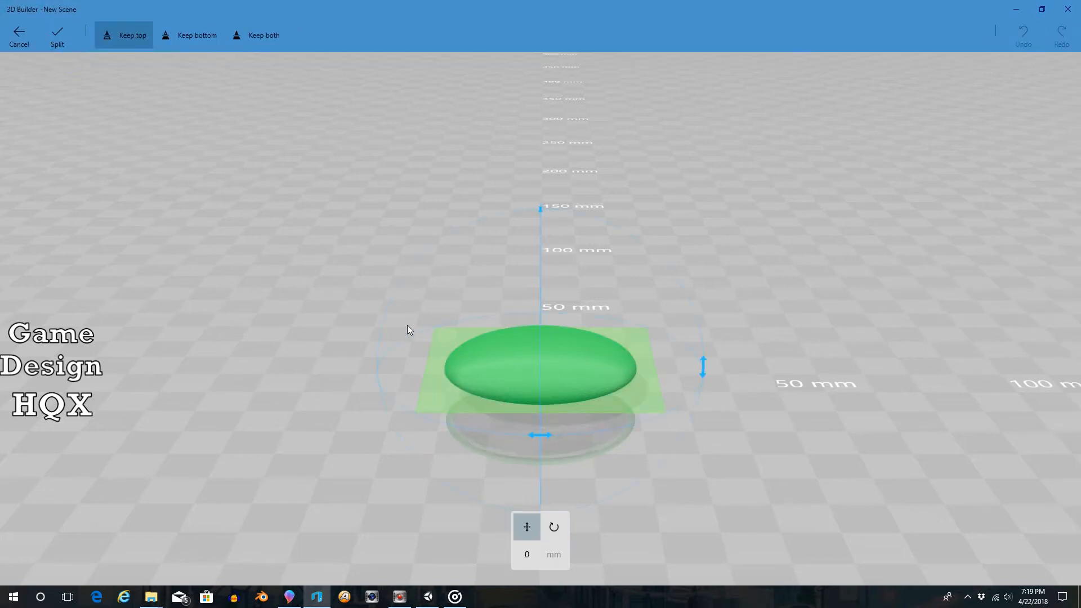
pyautogui.moveTo(623, 401)
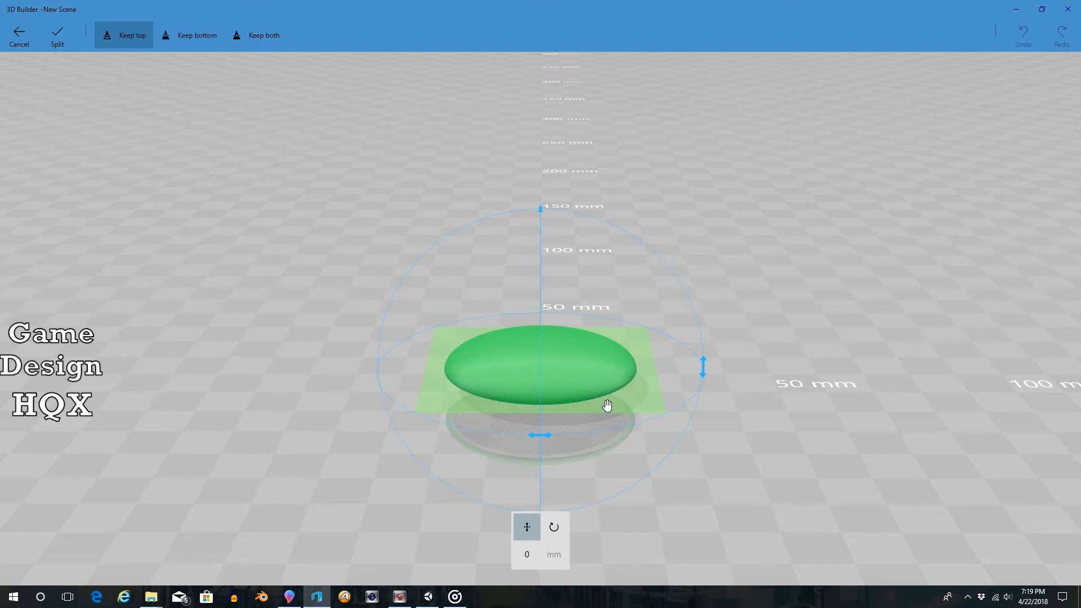
pyautogui.moveTo(564, 373)
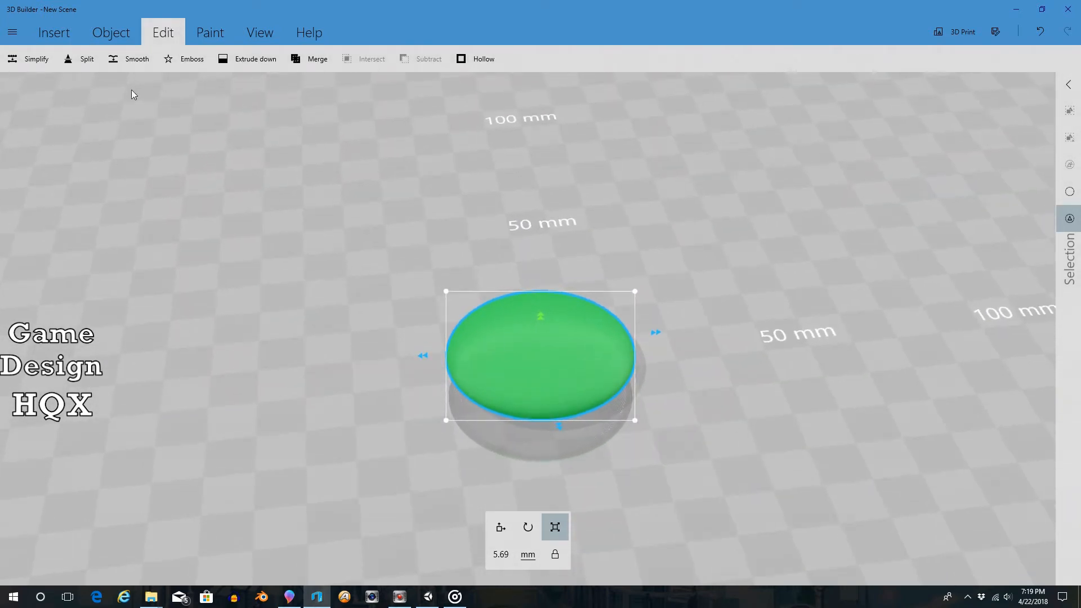
# - Save the domed half-disc as lens.3mf in the 3D Objects folder
pyautogui.click(13, 32)
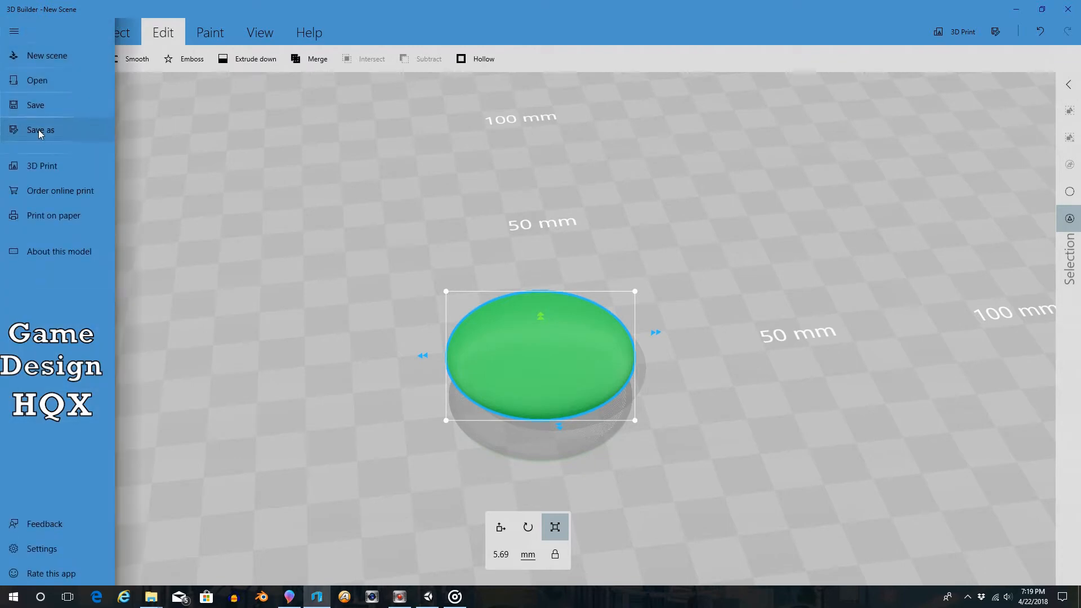
pyautogui.click(39, 130)
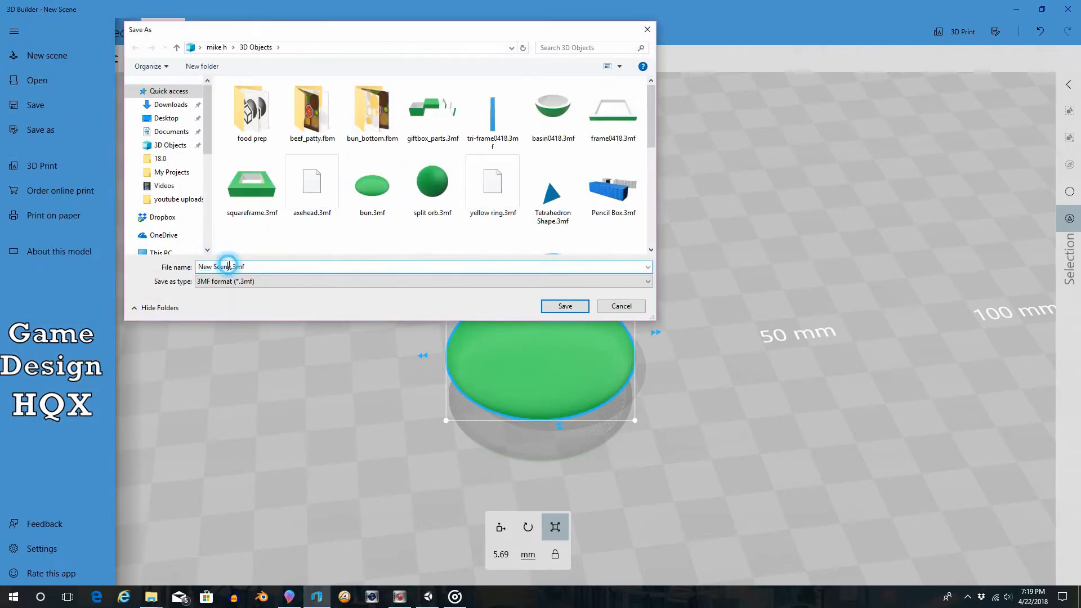
pyautogui.press('BackSpace')
pyautogui.write('lens')
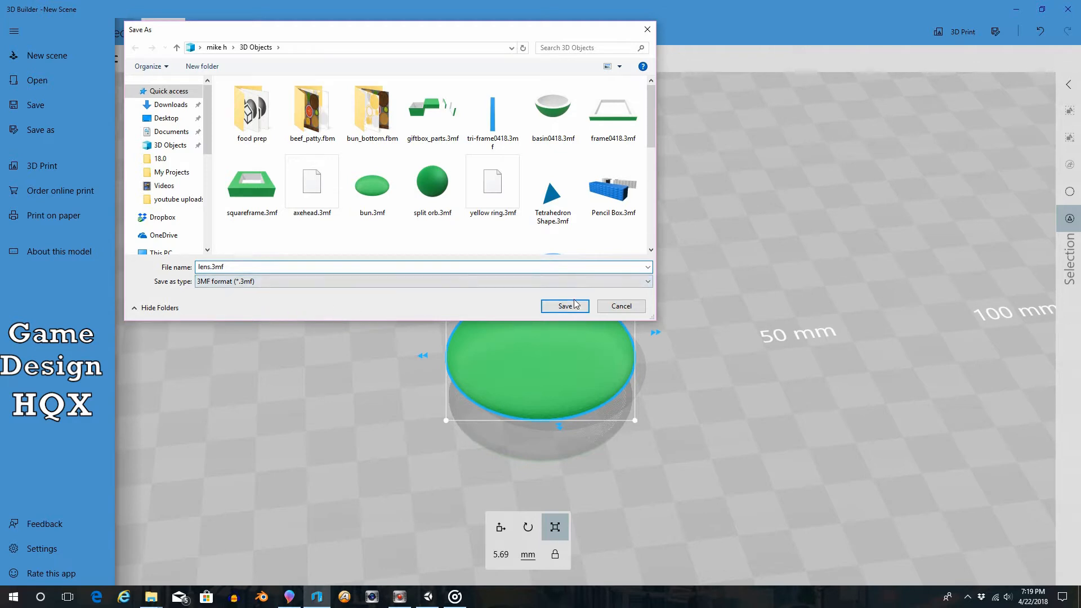
pyautogui.click(565, 307)
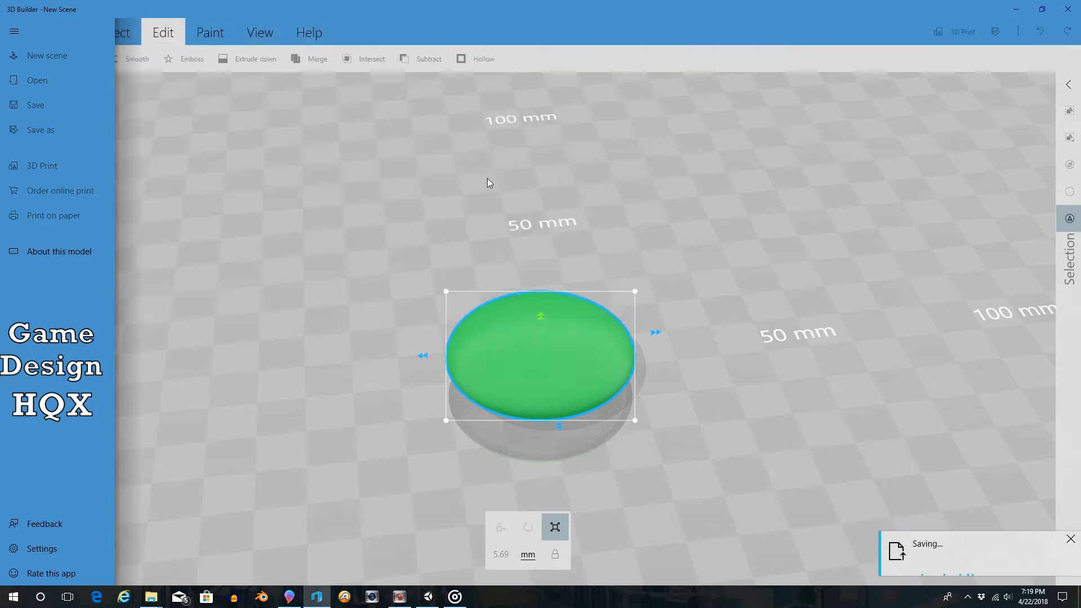
pyautogui.click(288, 597)
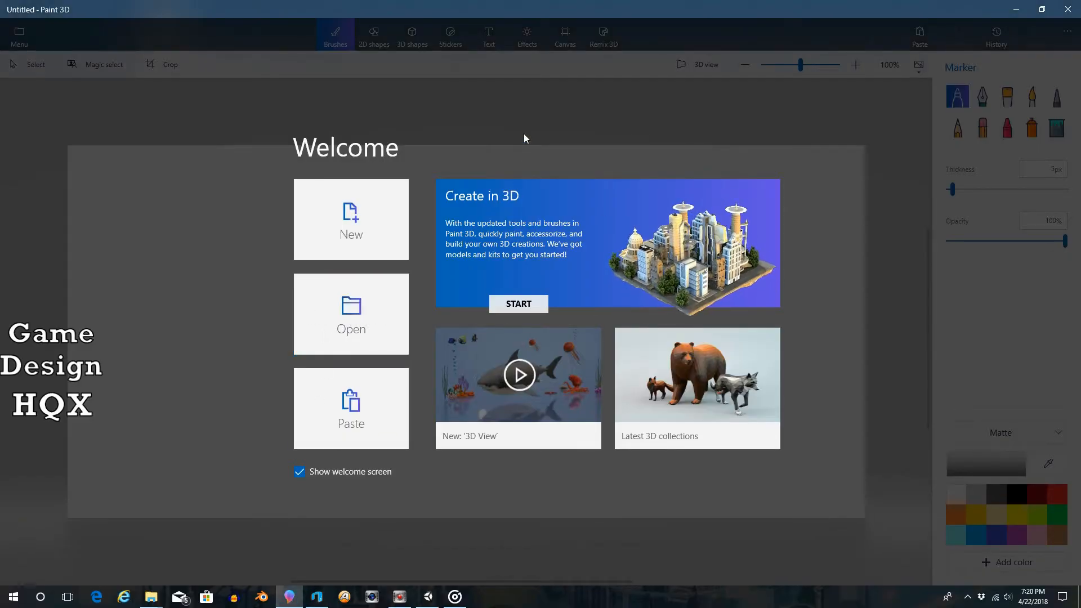
# - Open lens.3mf from 3D Objects onto a new blank Paint 3D canvas
pyautogui.click(350, 219)
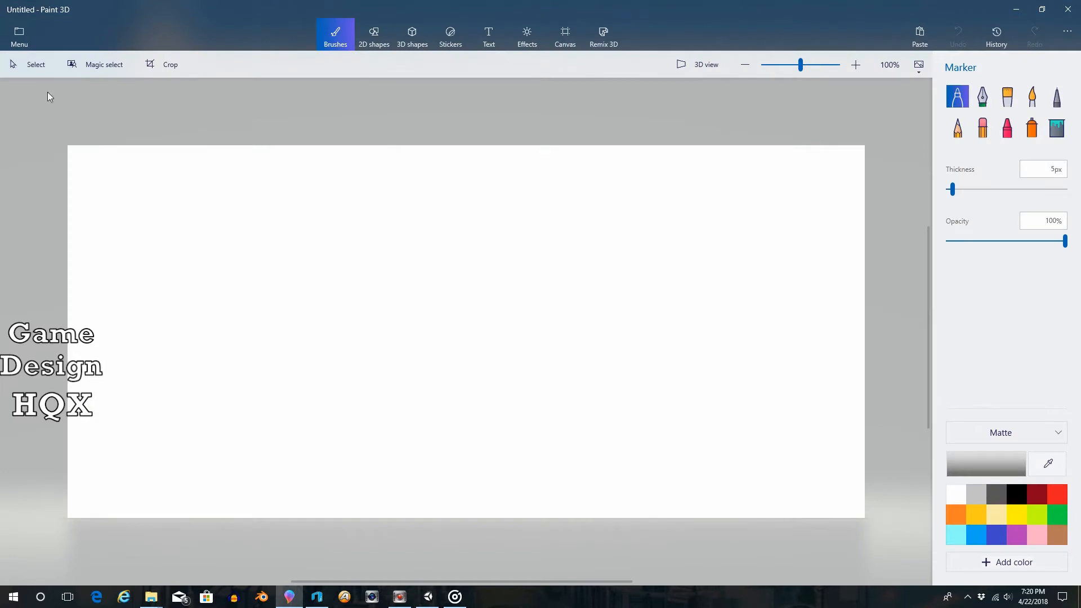
pyautogui.click(19, 34)
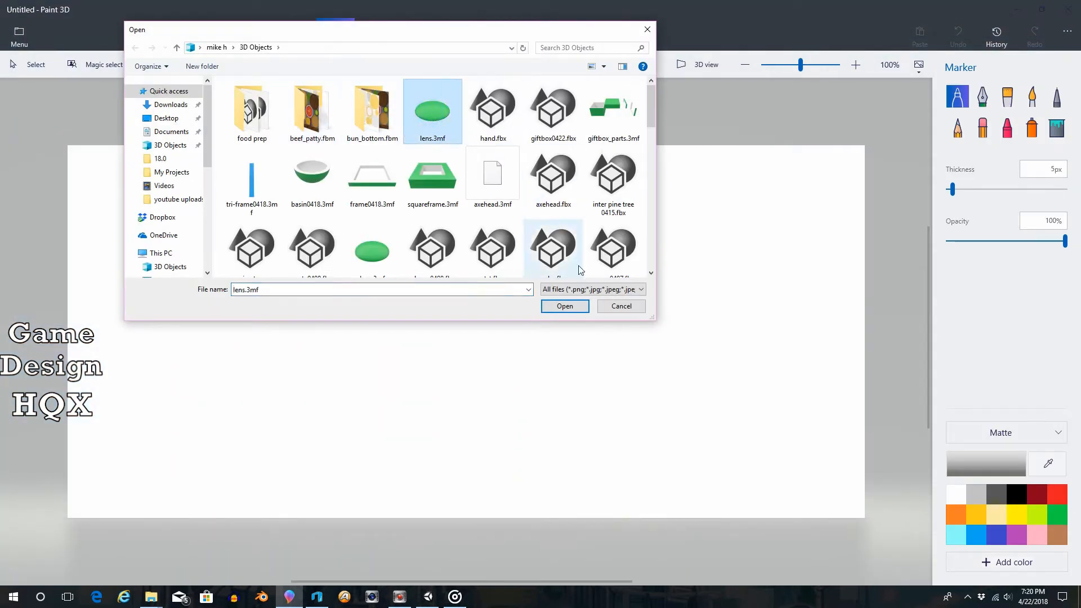
pyautogui.click(565, 307)
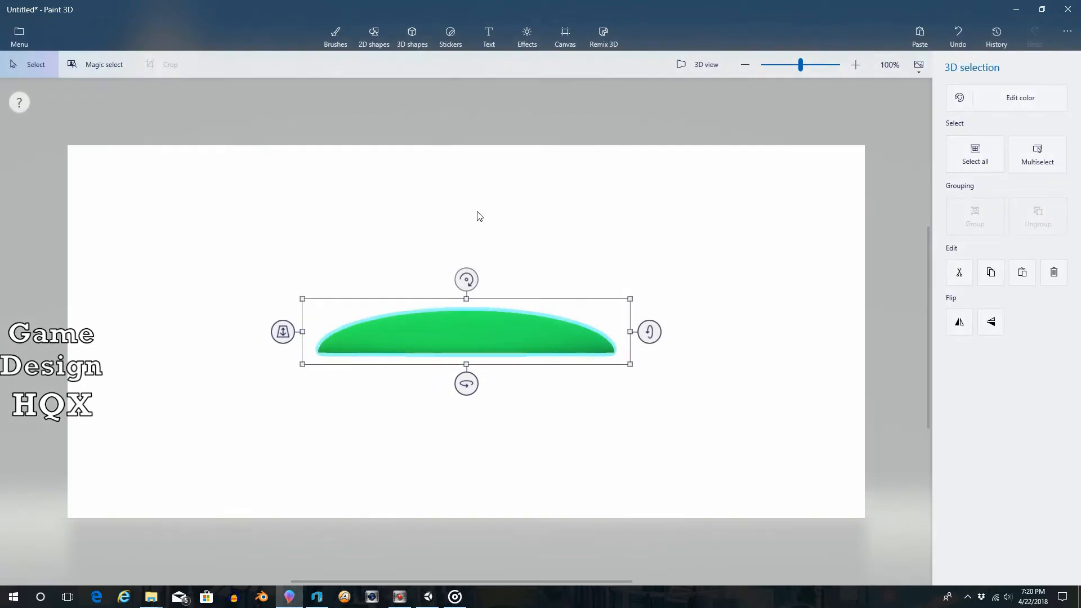
pyautogui.moveTo(706, 64)
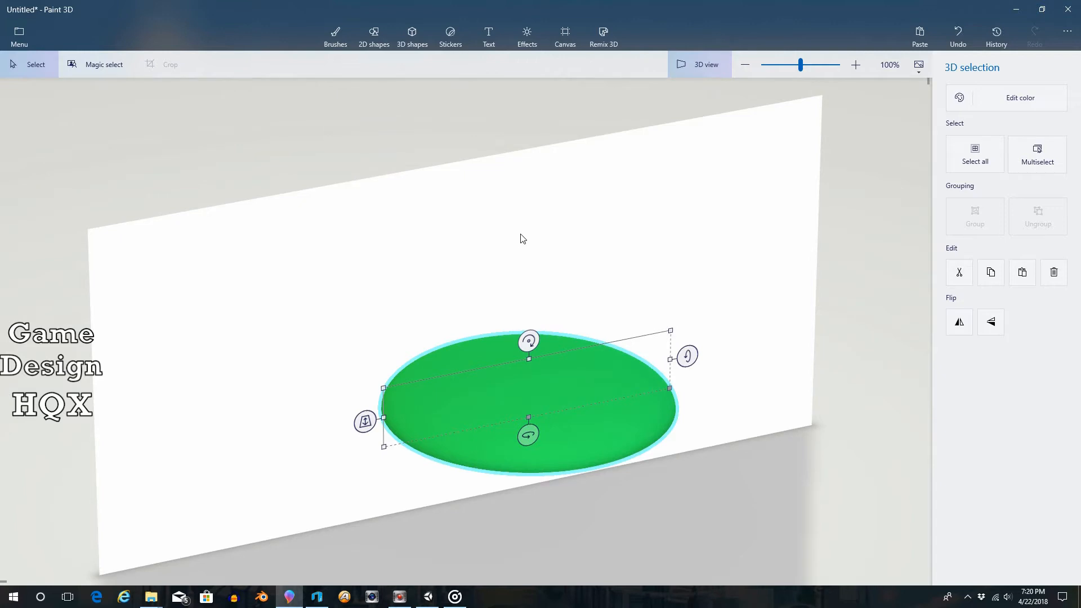
pyautogui.moveTo(635, 205)
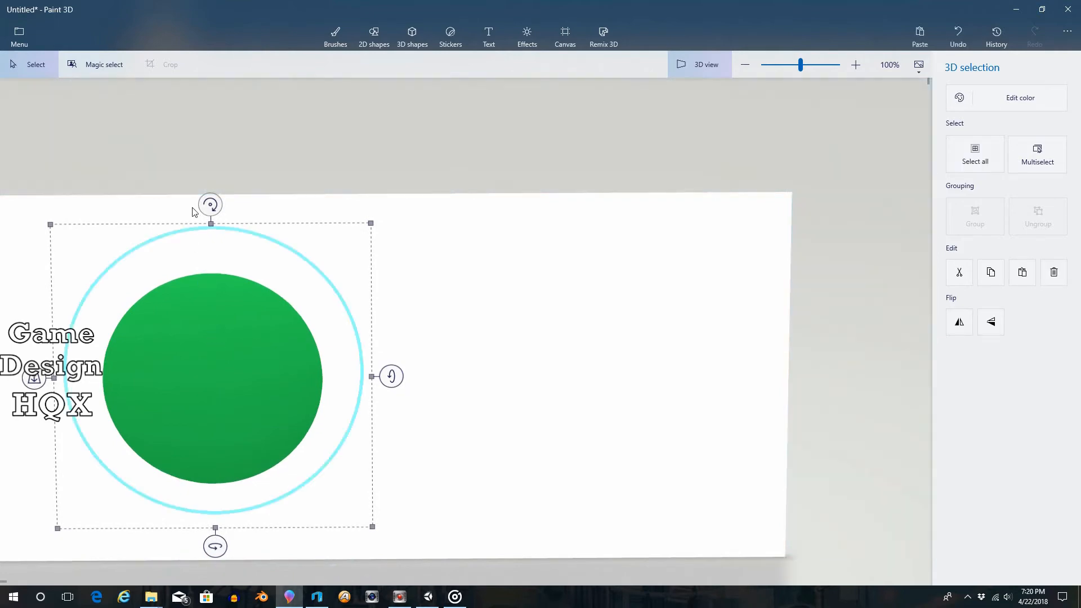
pyautogui.moveTo(529, 88)
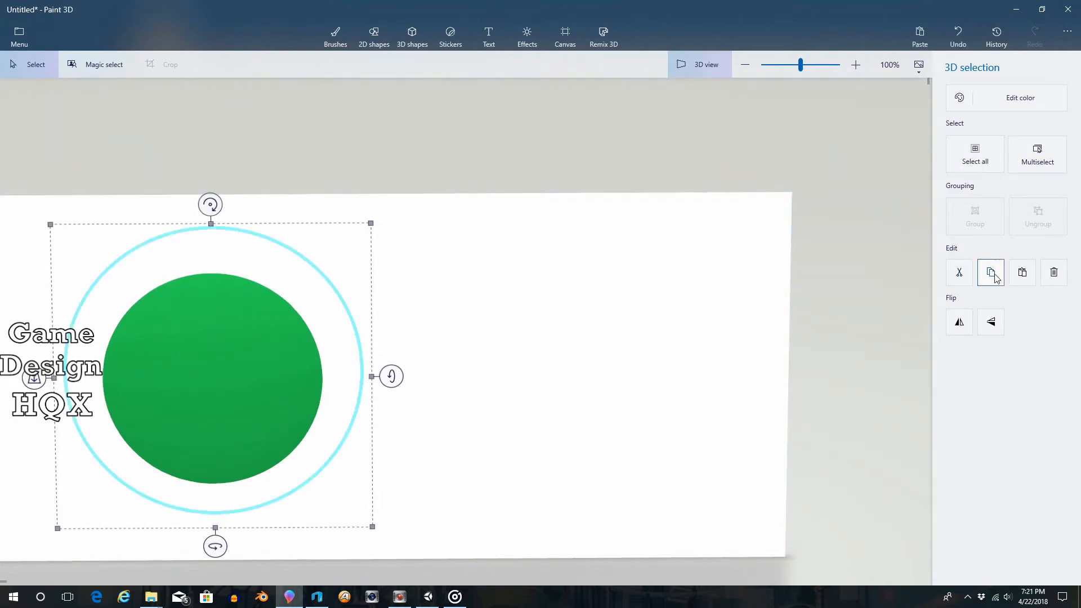
pyautogui.moveTo(1022, 273)
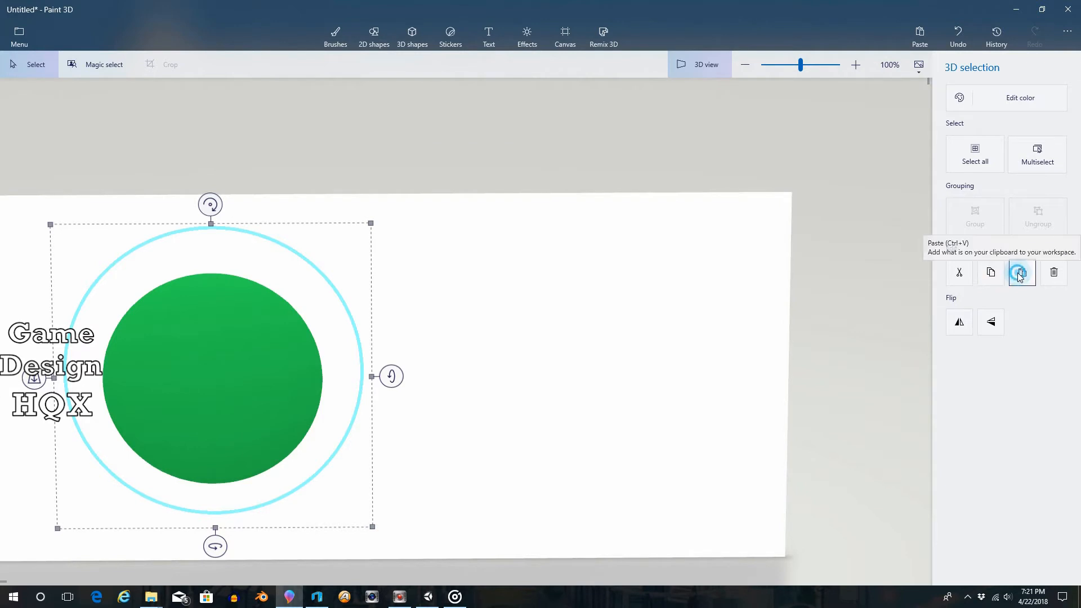
# - Paste a second copy of the green lens beside the first
pyautogui.click(1037, 154)
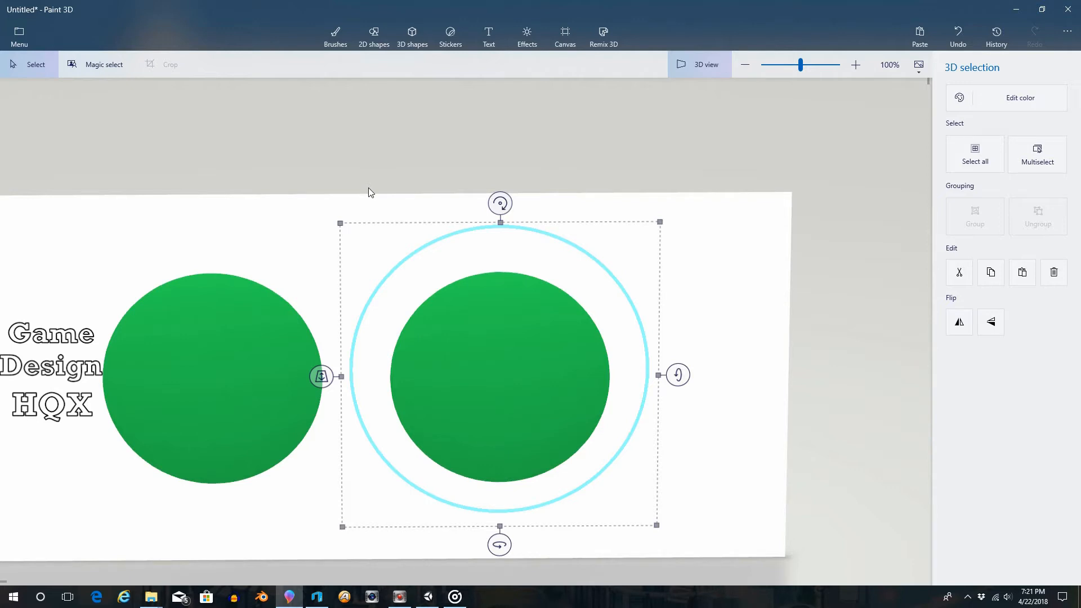
pyautogui.moveTo(309, 301)
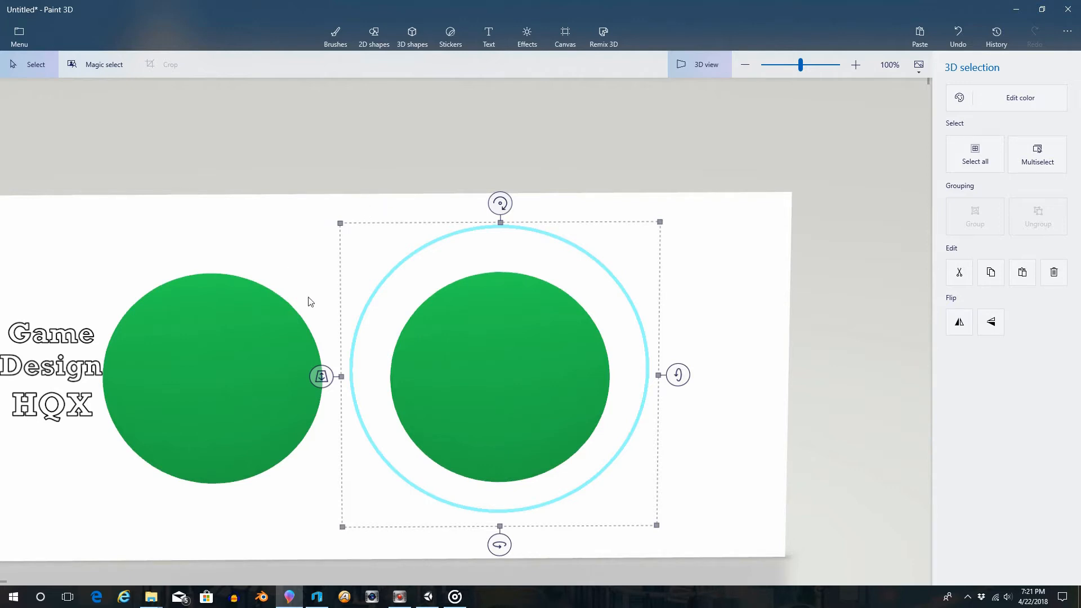
pyautogui.moveTo(374, 213)
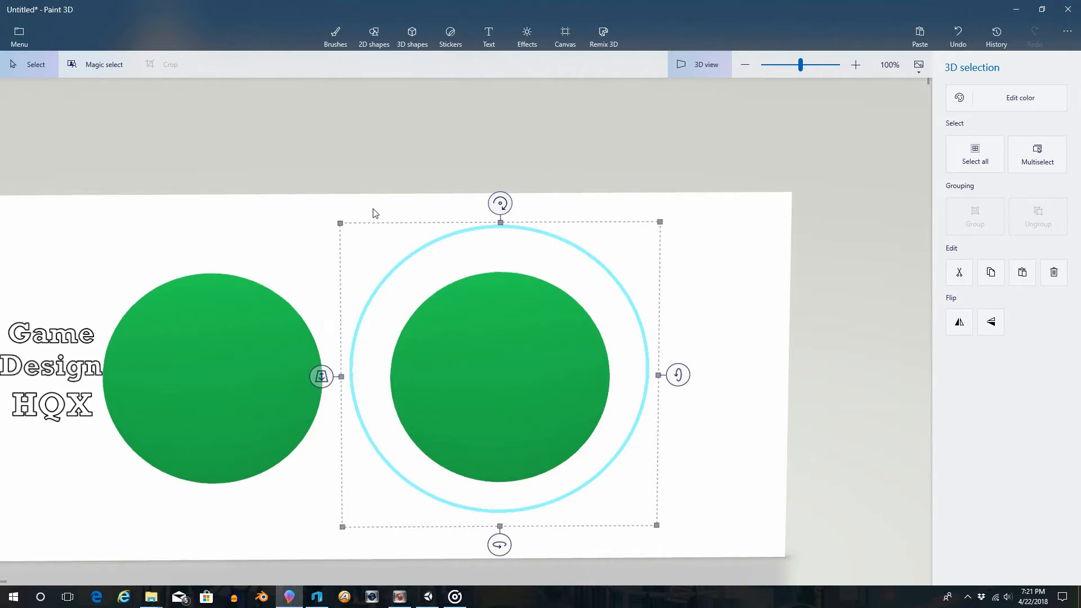
pyautogui.moveTo(357, 153)
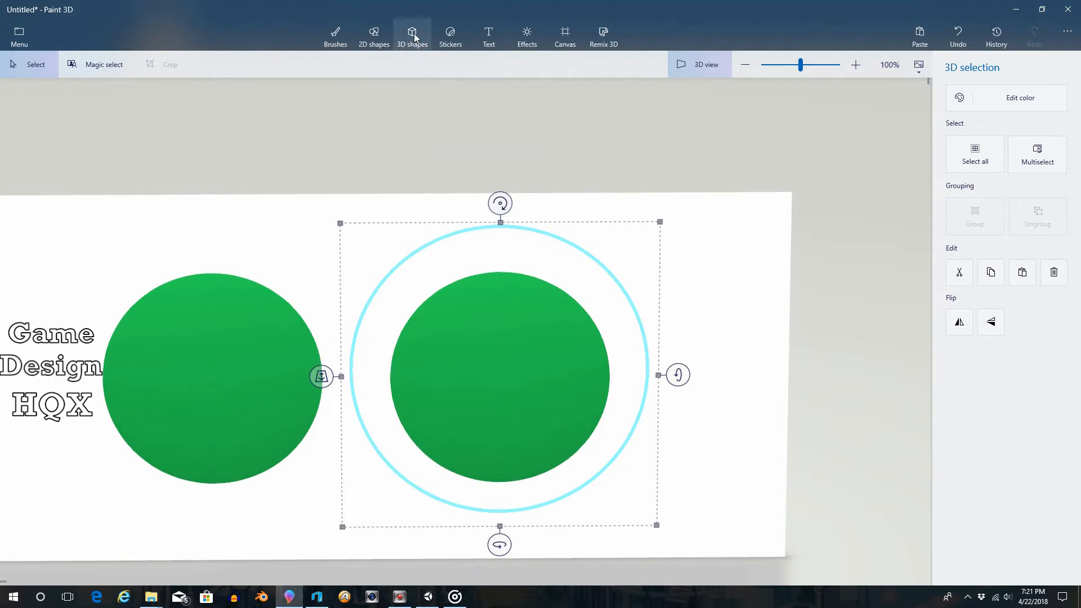
# - Pick the sharp-edge 3D doodle tool from the 3D shapes panel
pyautogui.click(412, 37)
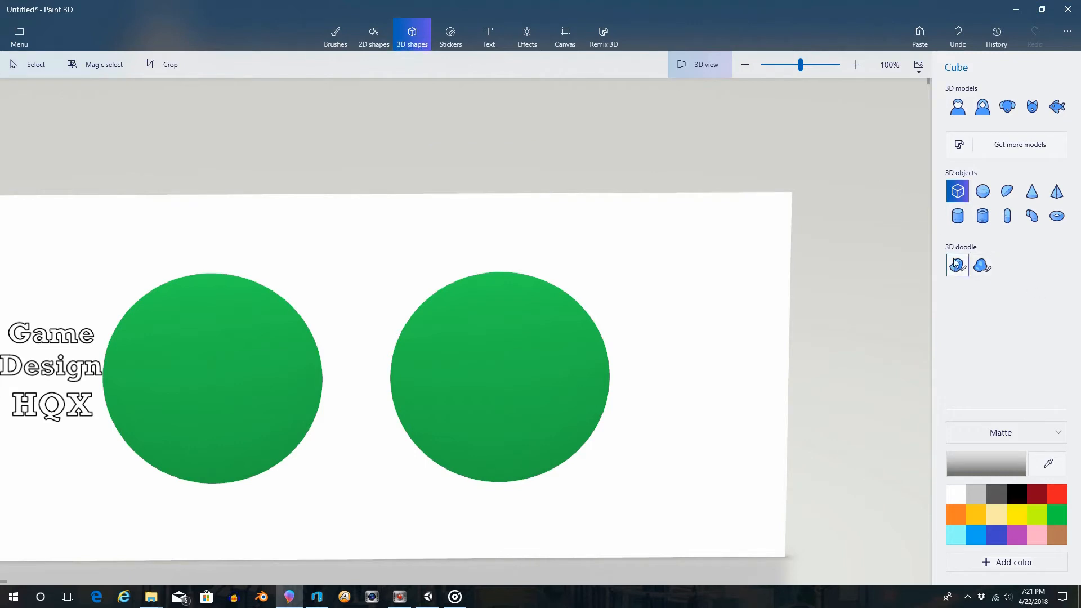
pyautogui.moveTo(958, 266)
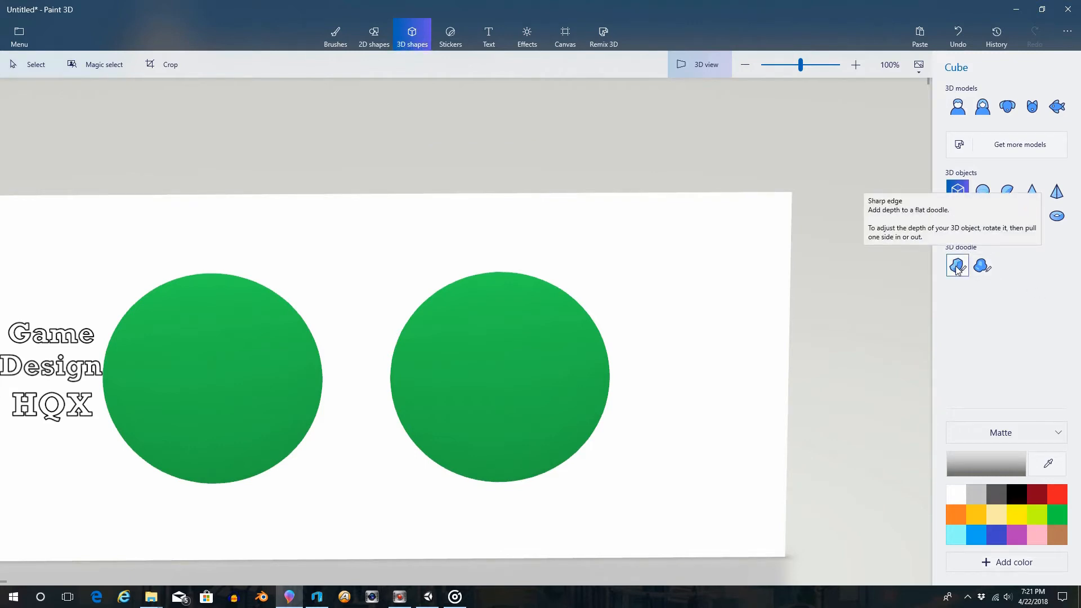
pyautogui.moveTo(981, 267)
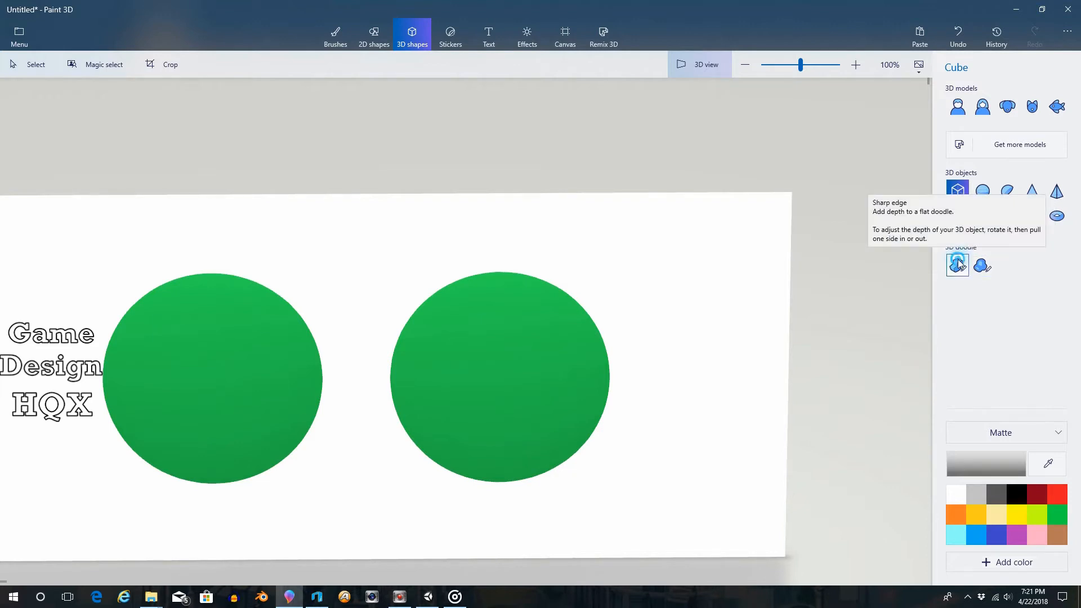
pyautogui.click(957, 266)
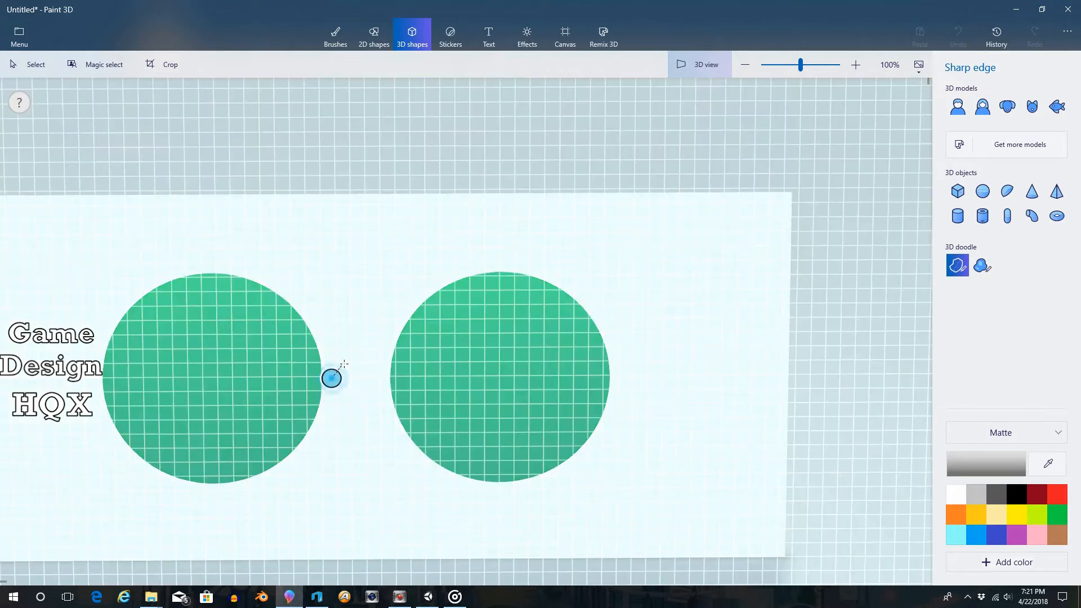
pyautogui.moveTo(381, 365)
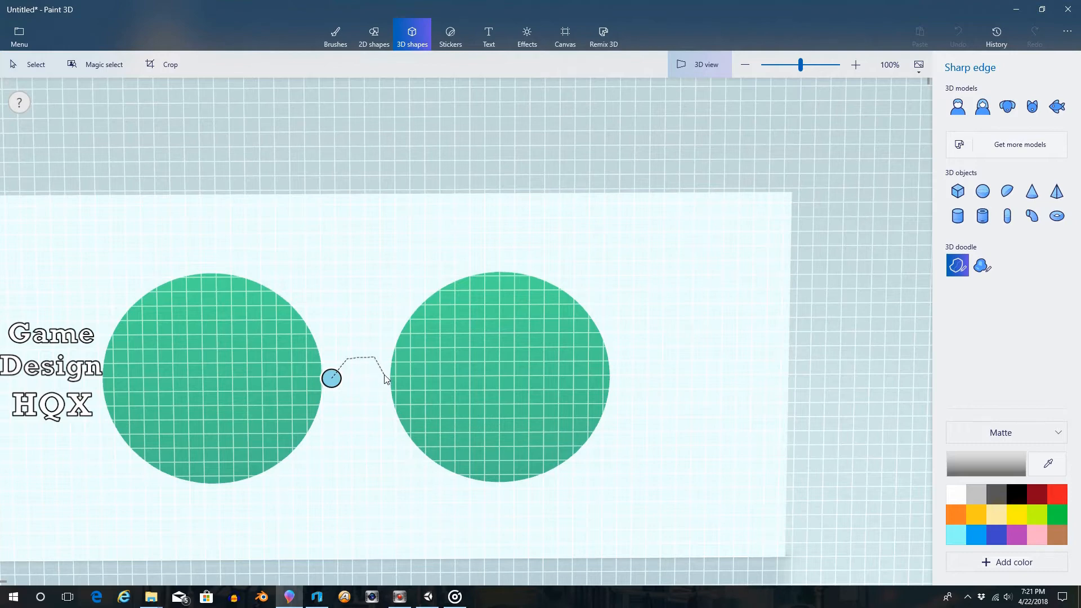
pyautogui.moveTo(378, 378)
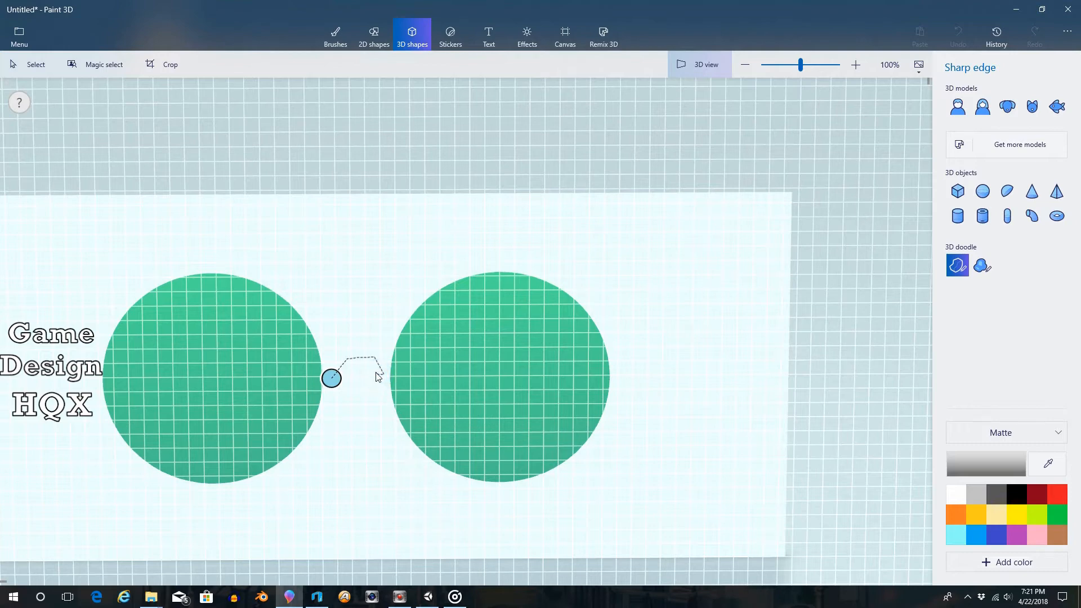
pyautogui.moveTo(372, 365)
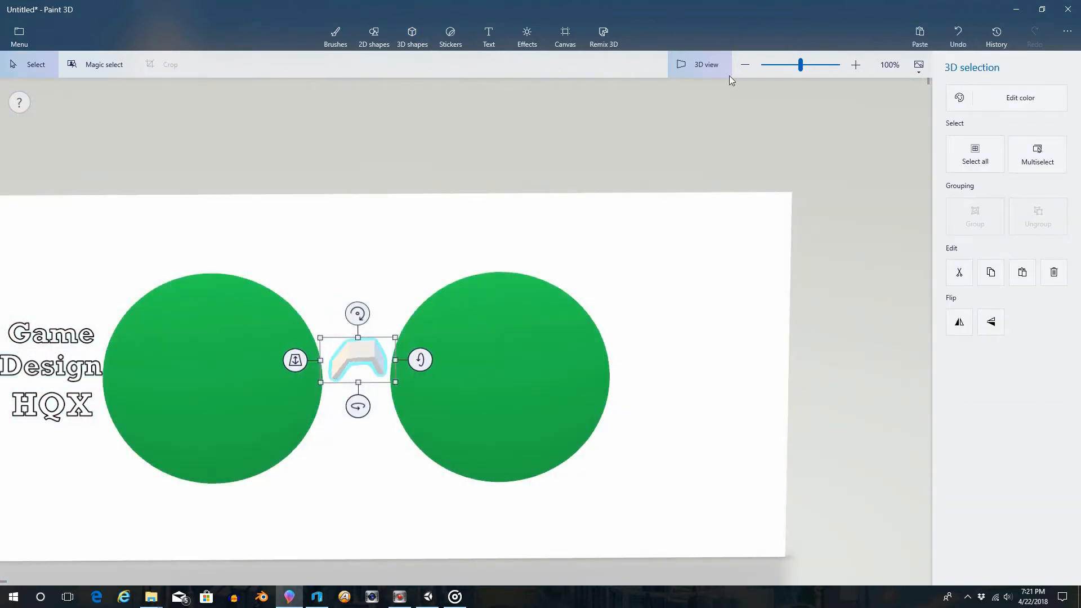
# - Switch to a side view and push the bridge to the lenses' depth
pyautogui.click(699, 64)
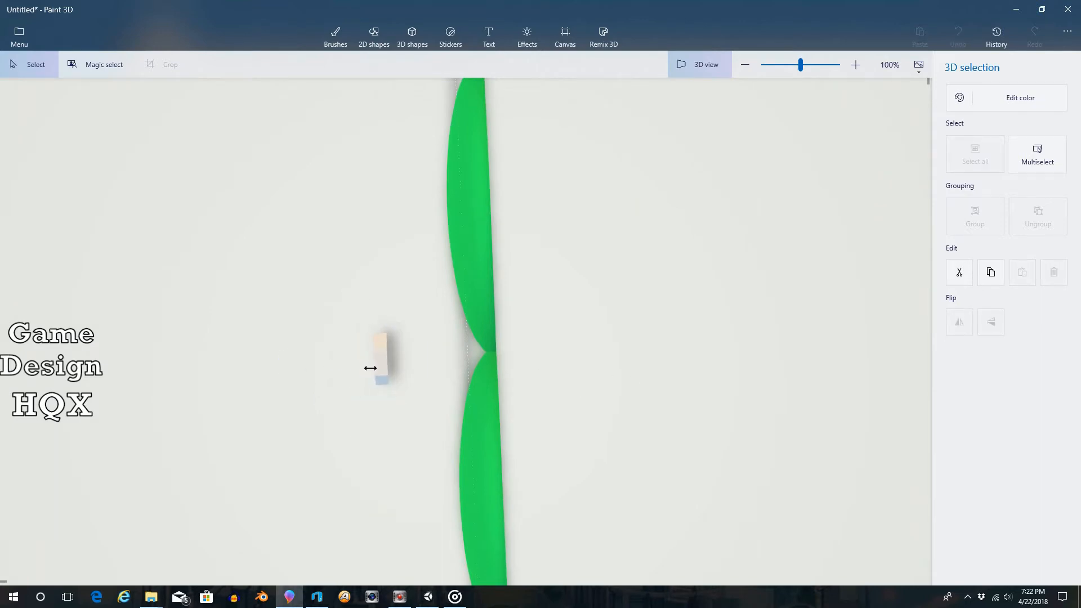
pyautogui.click(383, 355)
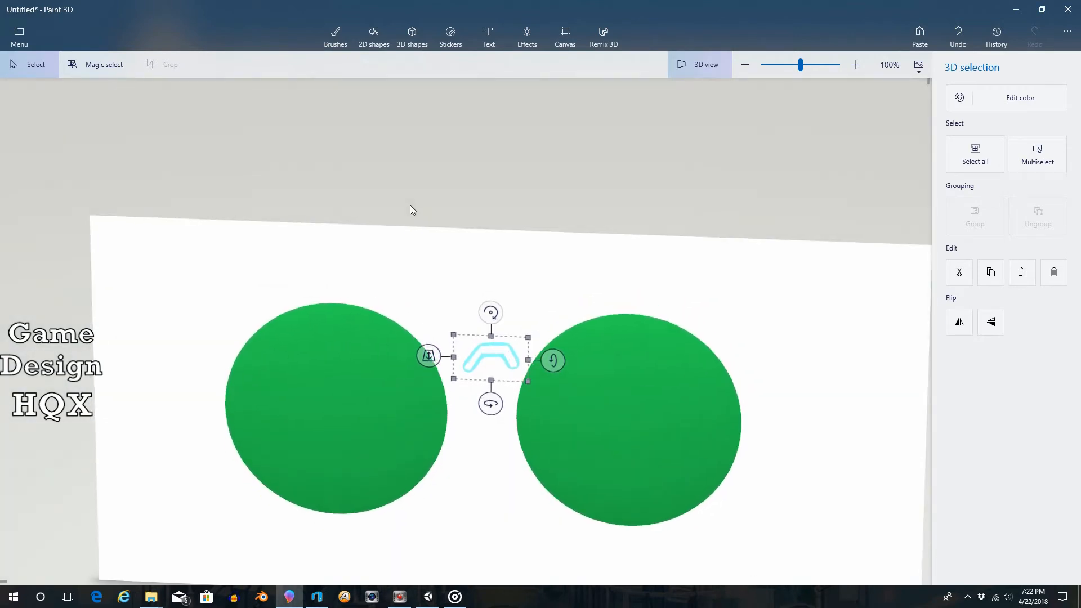
pyautogui.moveTo(357, 371)
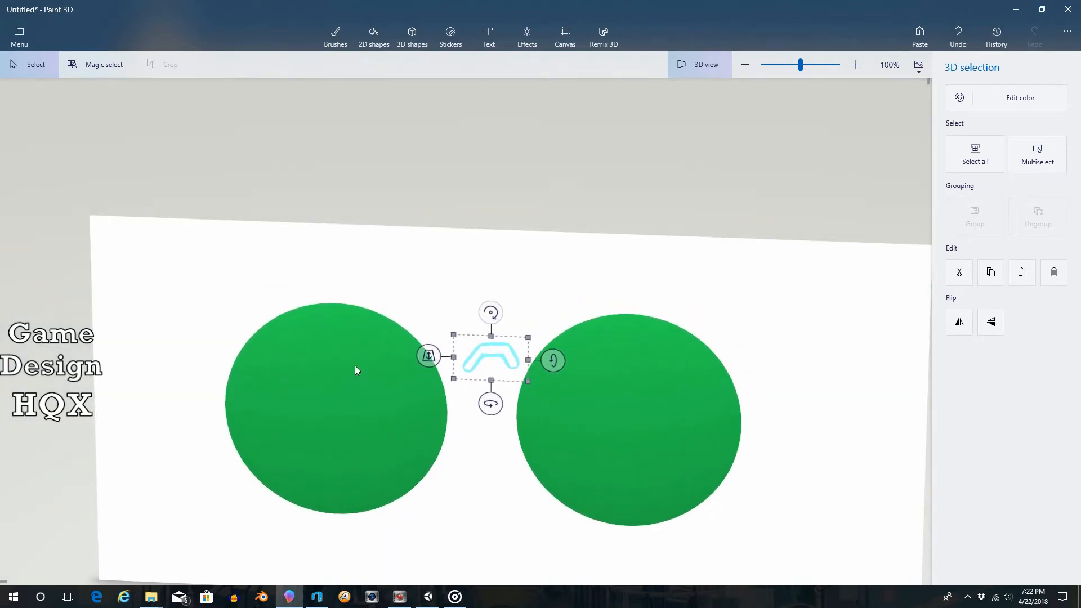
pyautogui.moveTo(586, 169)
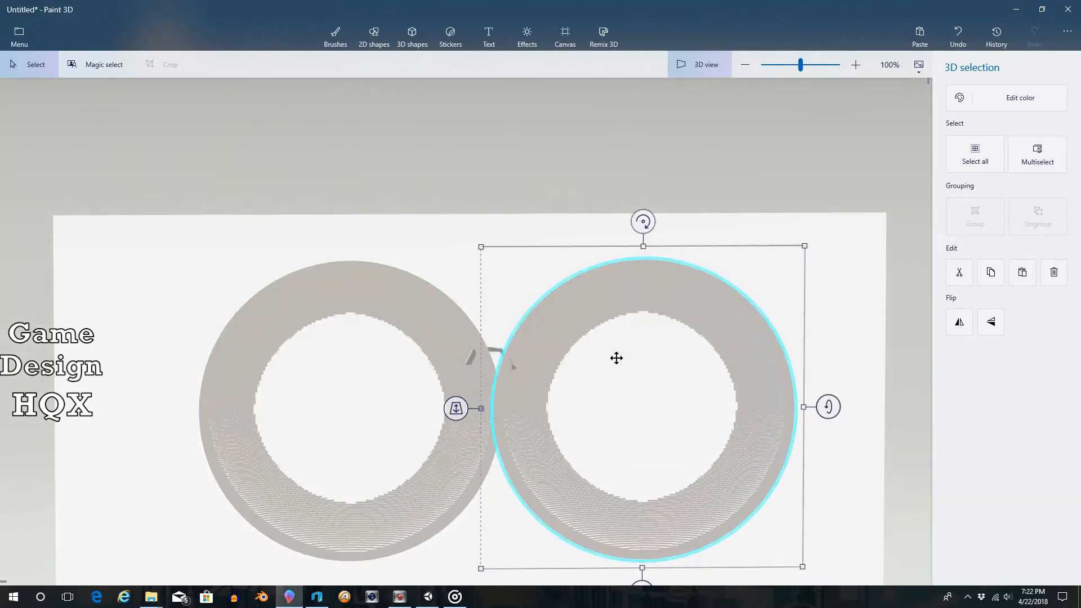
# - Select the bridge and stretch its handles until its ends touch both lens rims
pyautogui.click(1037, 154)
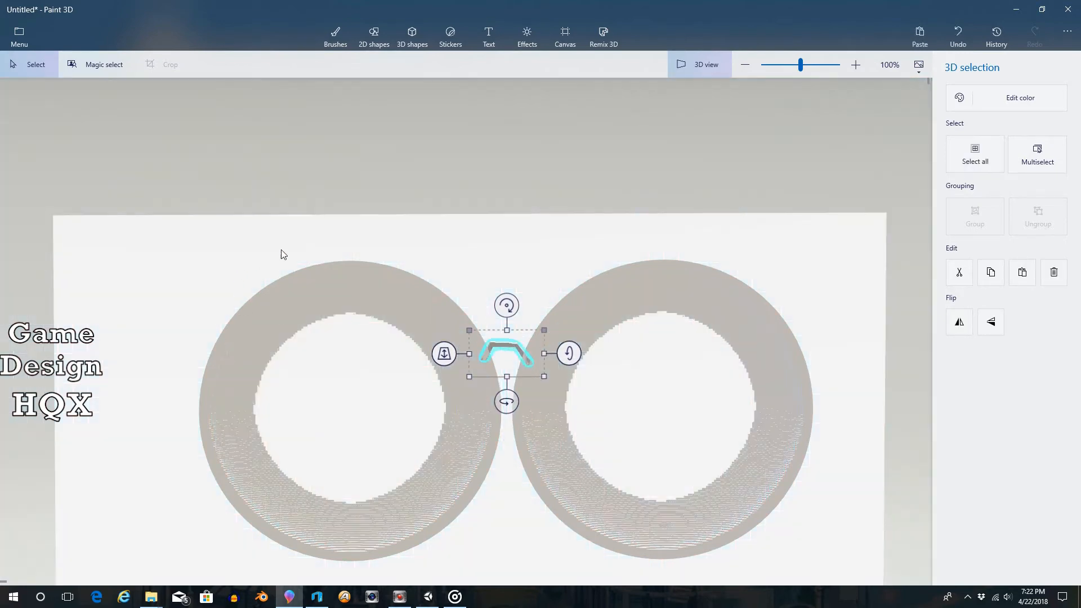
pyautogui.click(660, 407)
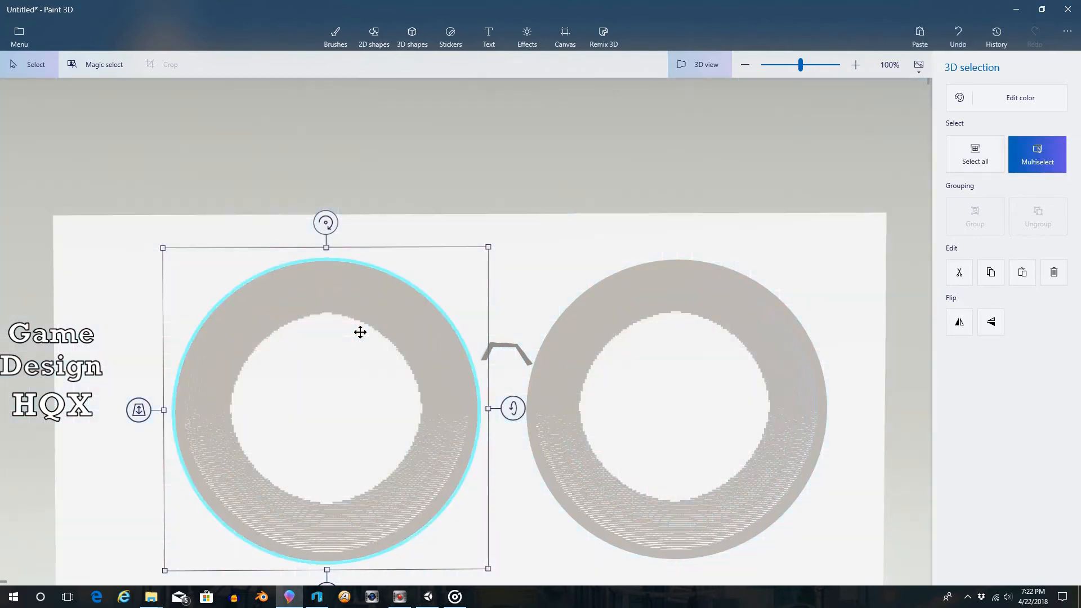
pyautogui.click(412, 36)
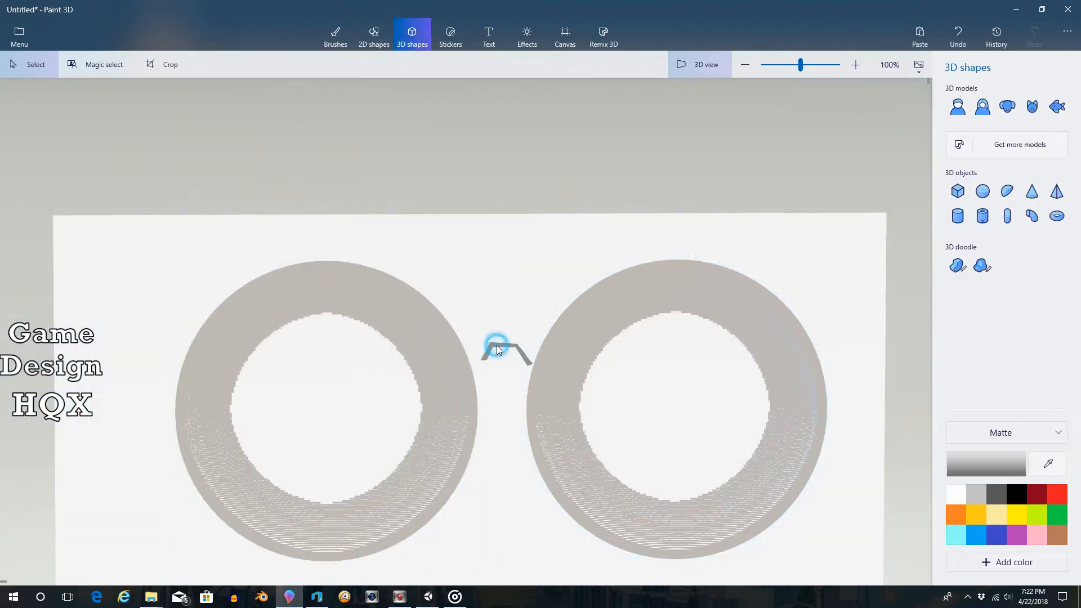
pyautogui.click(506, 348)
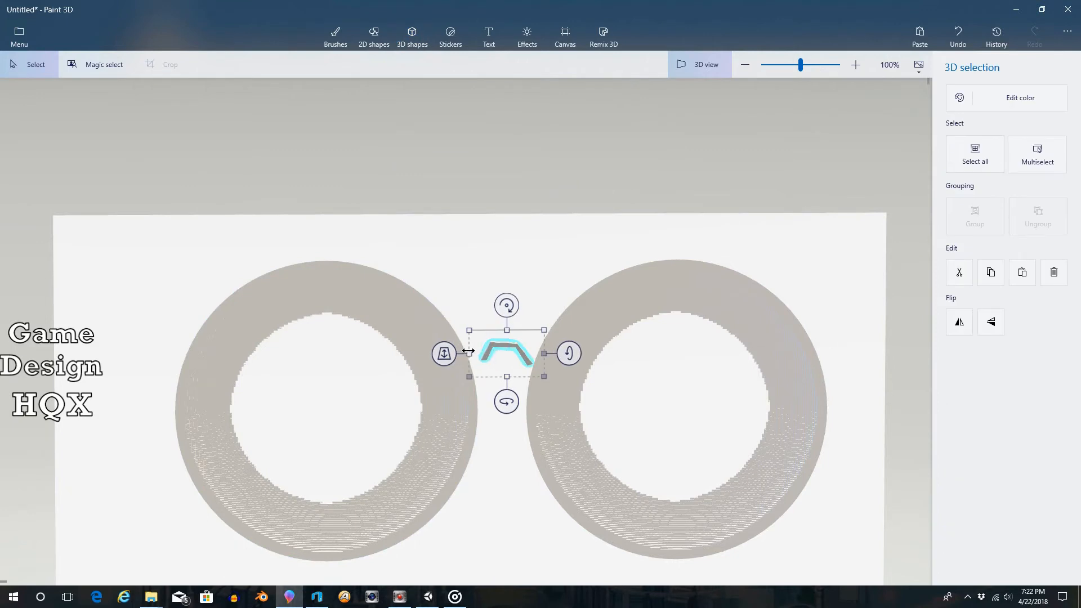
pyautogui.moveTo(508, 354); pyautogui.dragTo(498, 346)
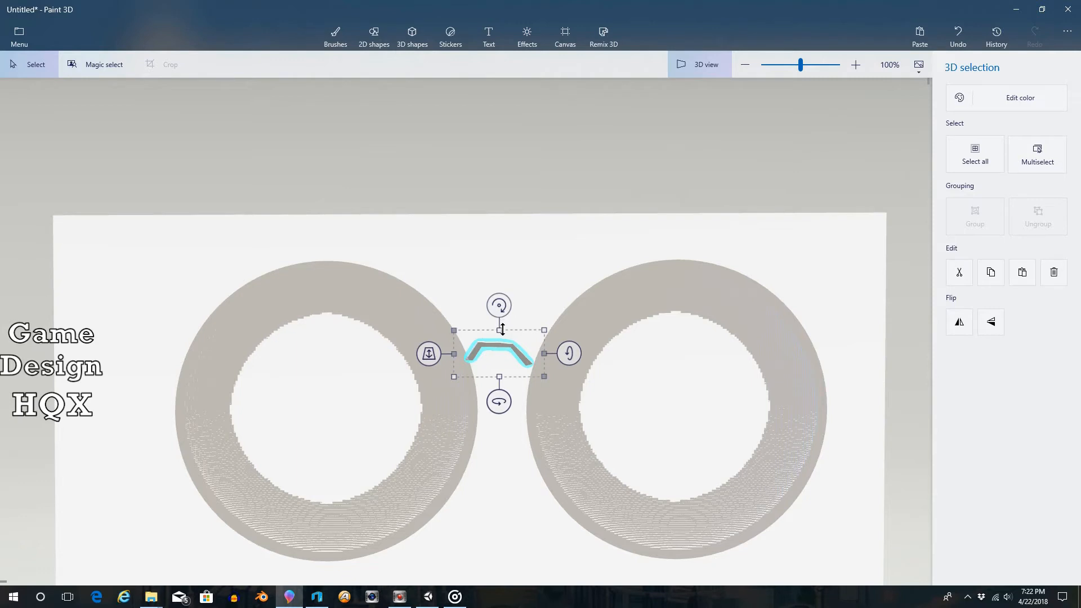
pyautogui.moveTo(500, 354); pyautogui.dragTo(500, 348)
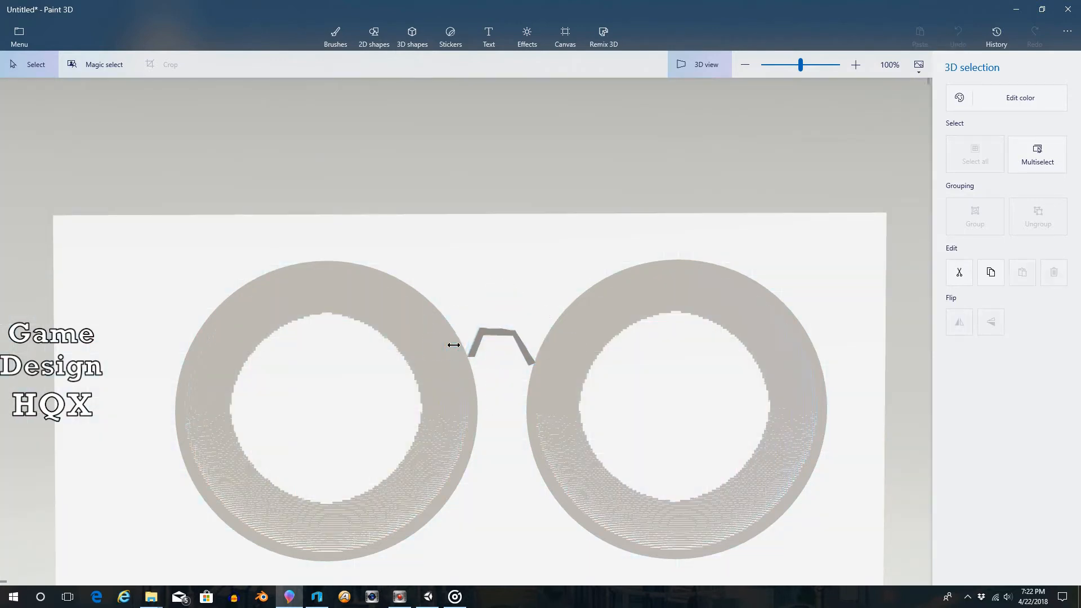
pyautogui.click(495, 331)
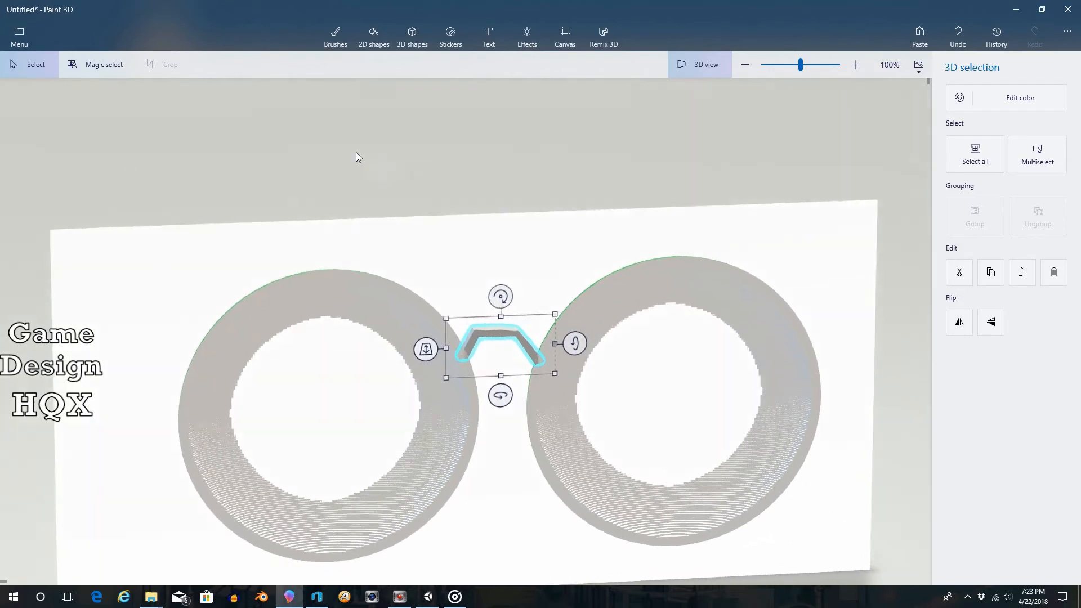
# - Tilt the view back to face the front of the glasses
pyautogui.moveTo(358, 156); pyautogui.dragTo(560, 212)
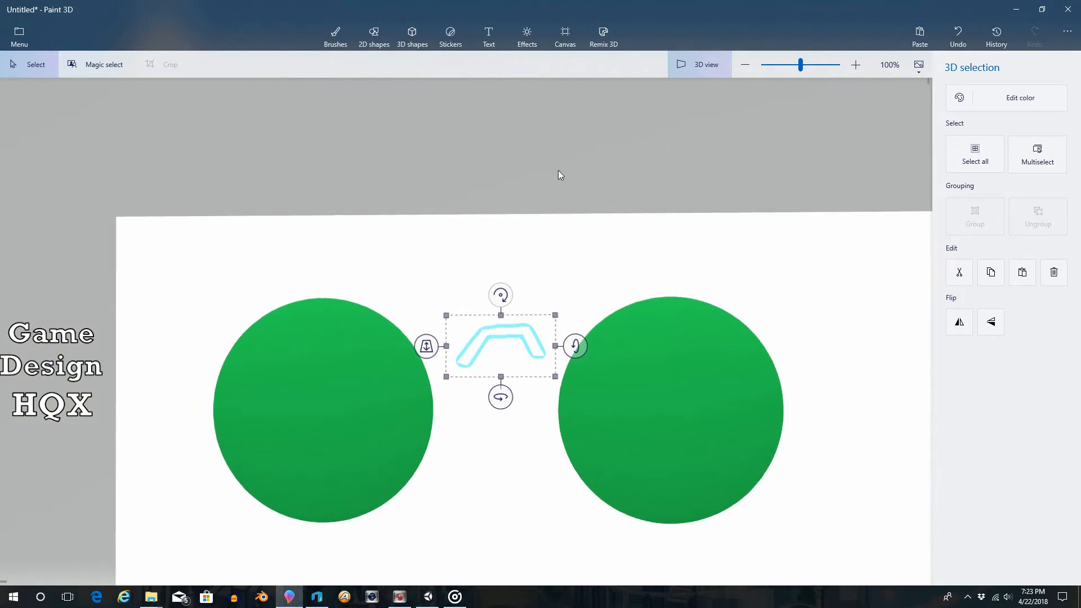
pyautogui.moveTo(555, 224)
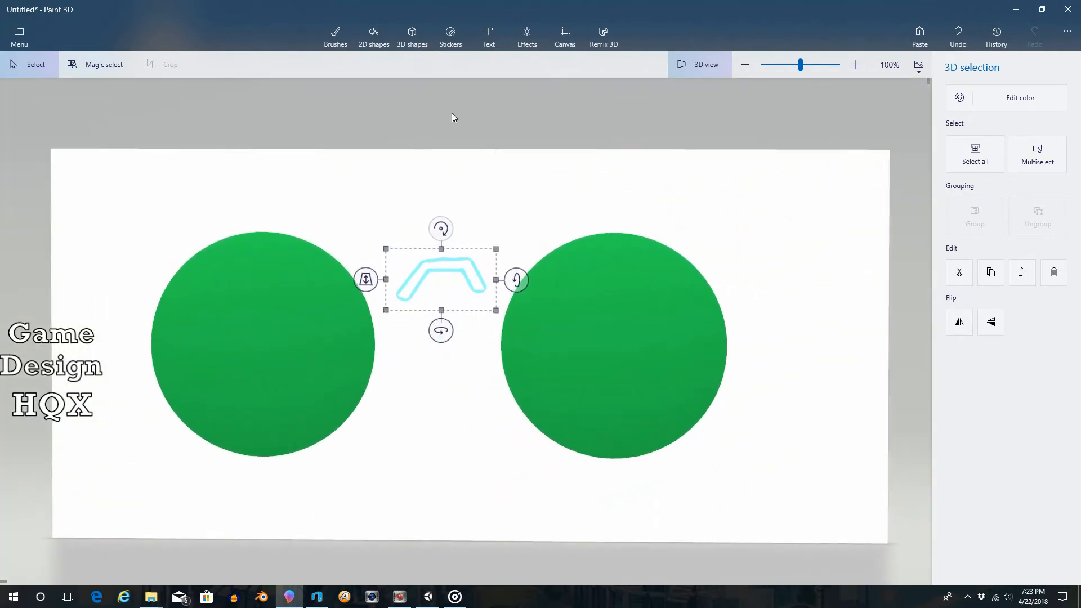
# - Add a thin grey cube bar beside the right lens circle
pyautogui.click(411, 37)
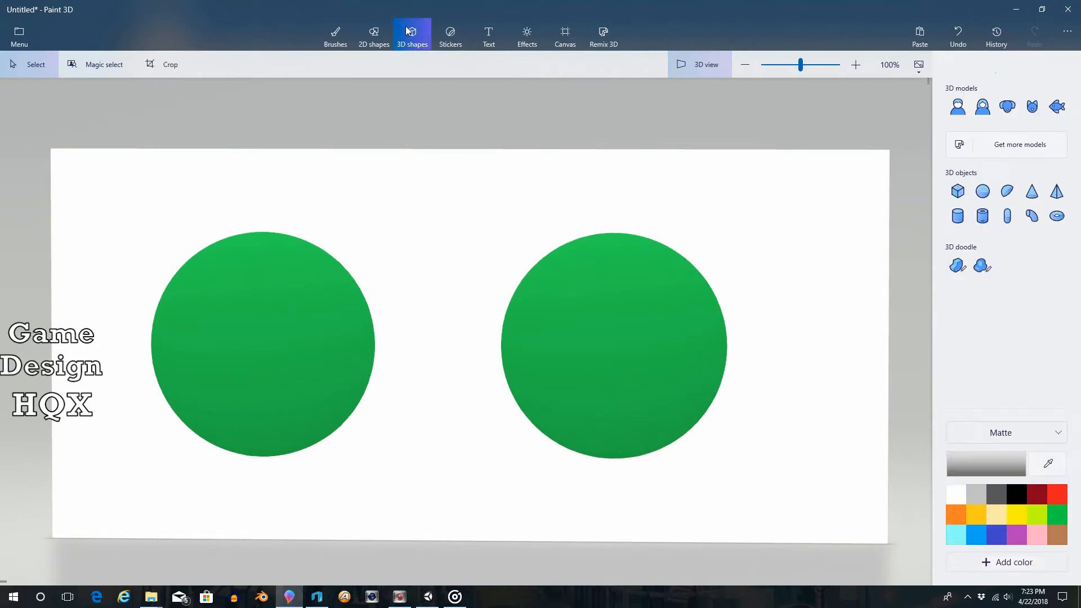
pyautogui.click(958, 190)
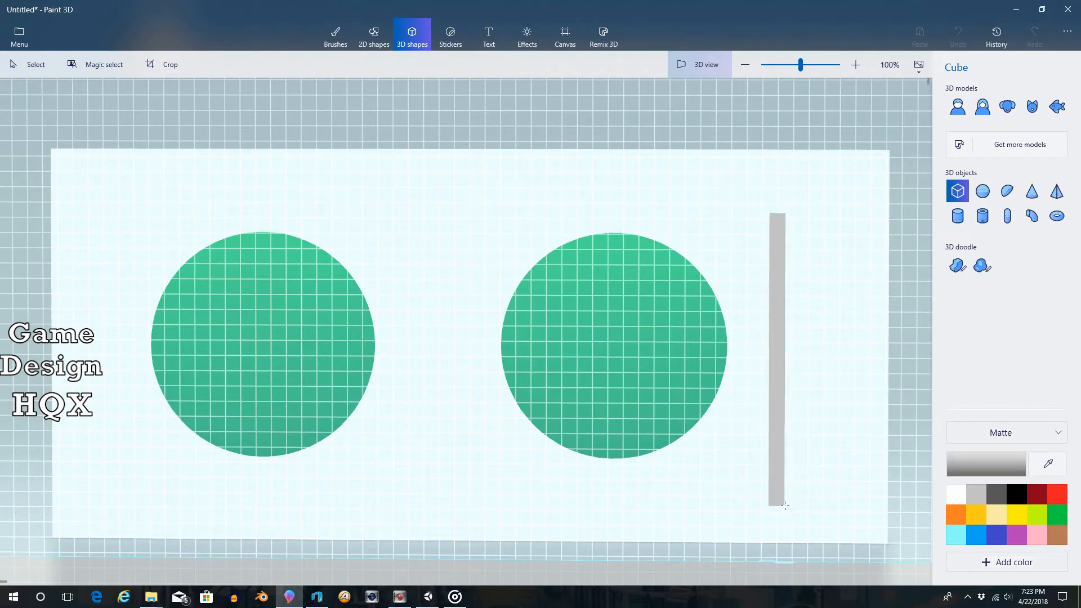
pyautogui.click(776, 359)
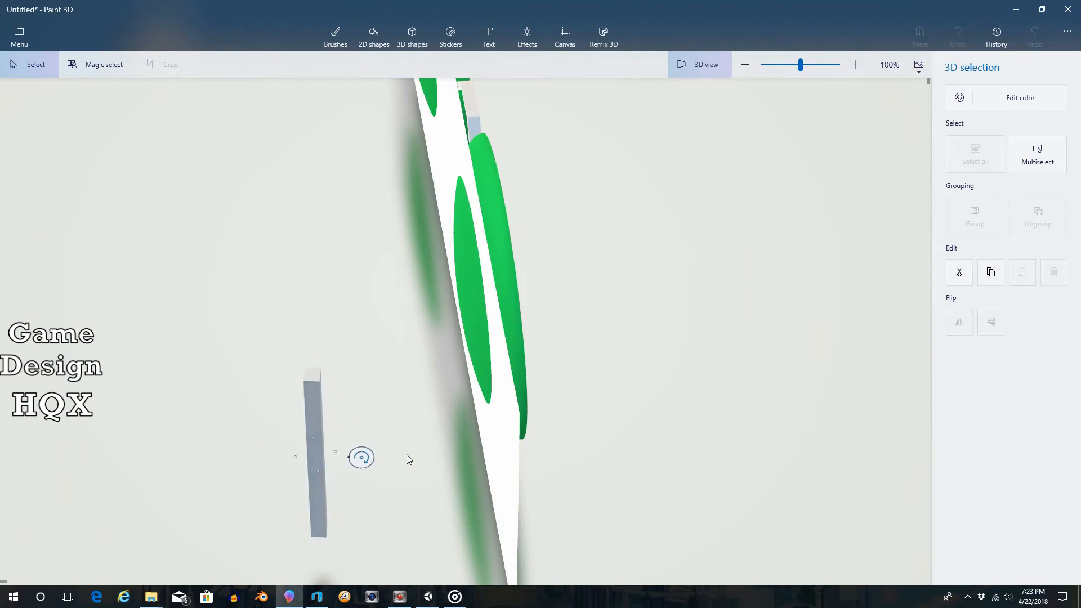
# - Tilt the grey bar with the rotation handles, undoing and redoing the change
pyautogui.click(412, 36)
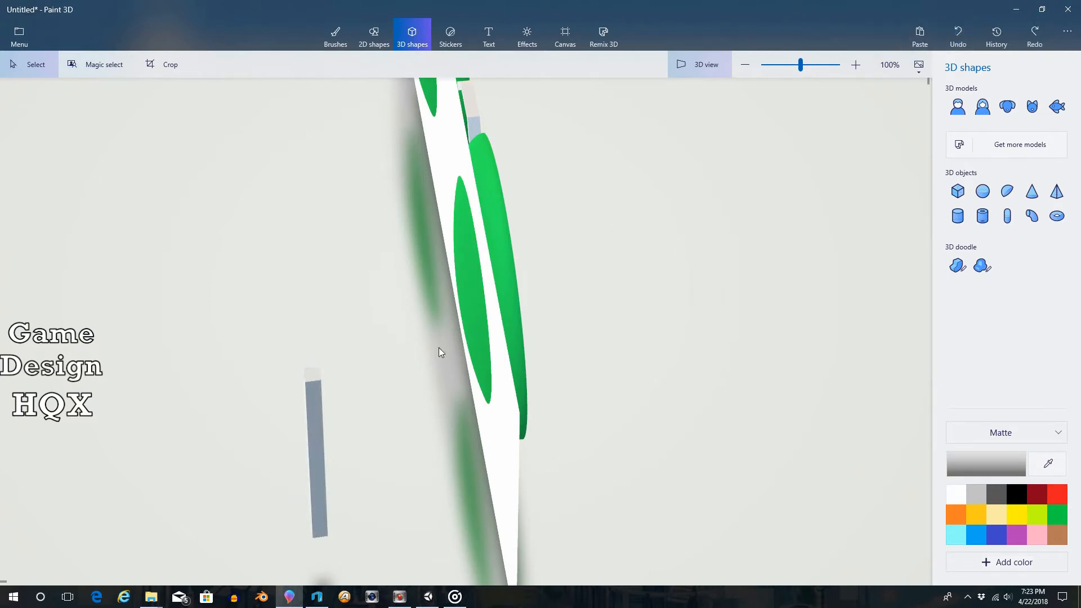
pyautogui.click(314, 461)
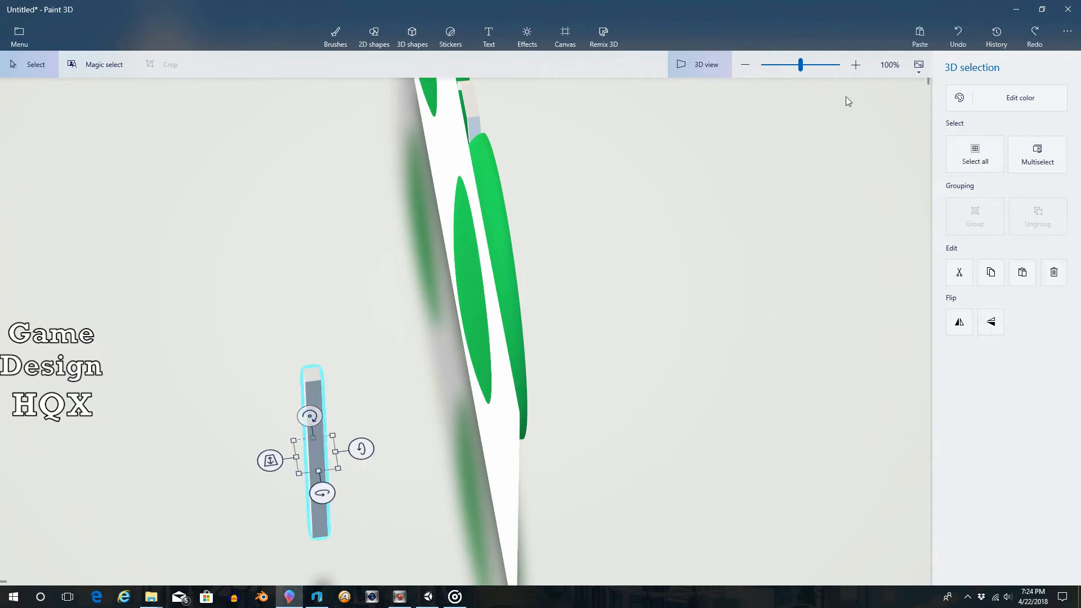
pyautogui.click(411, 35)
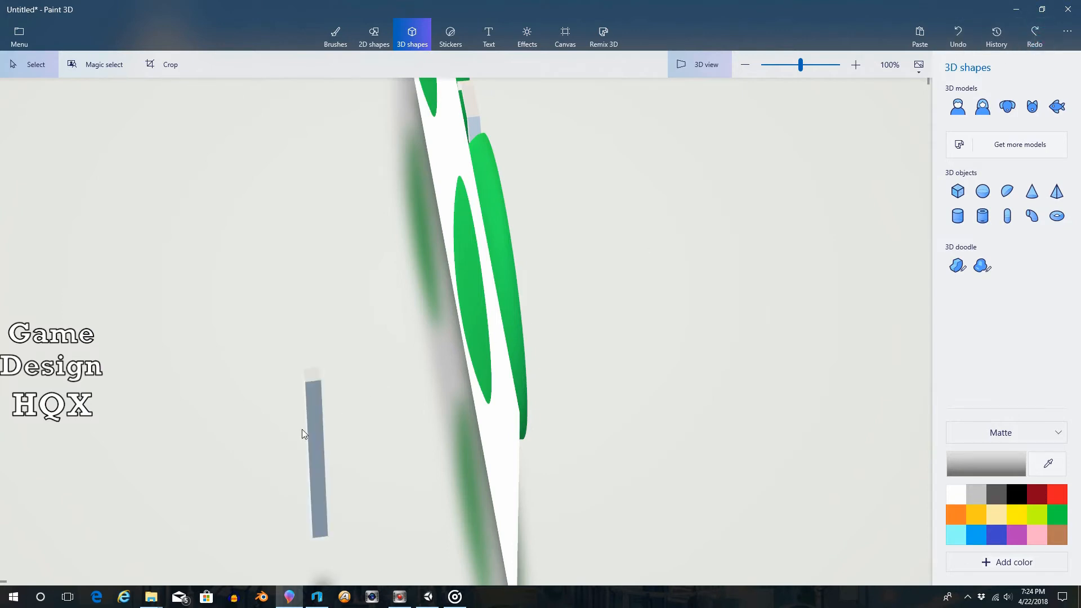
pyautogui.click(313, 451)
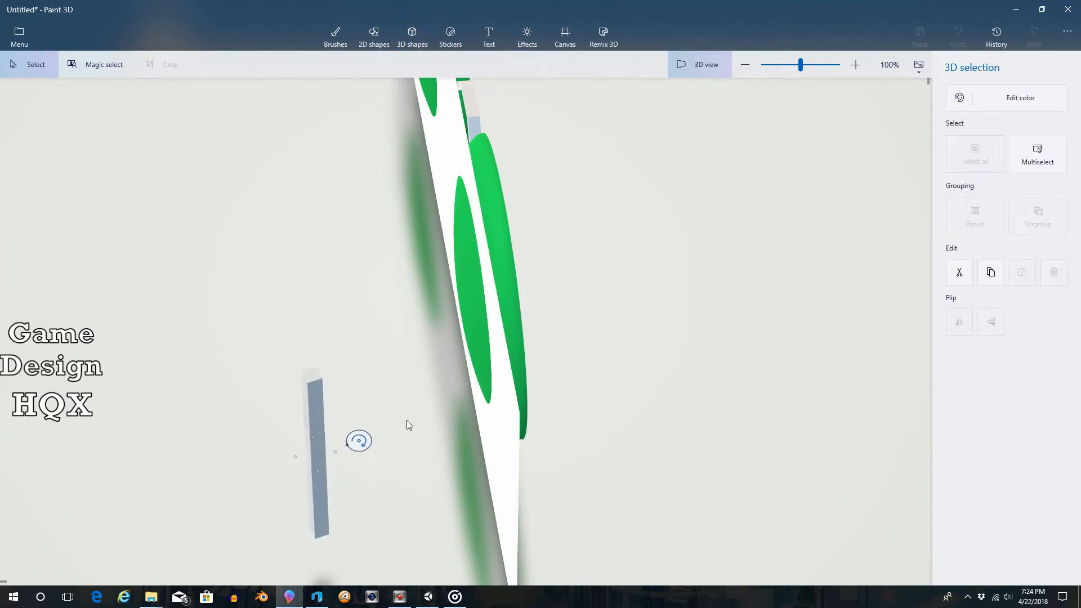
pyautogui.click(316, 448)
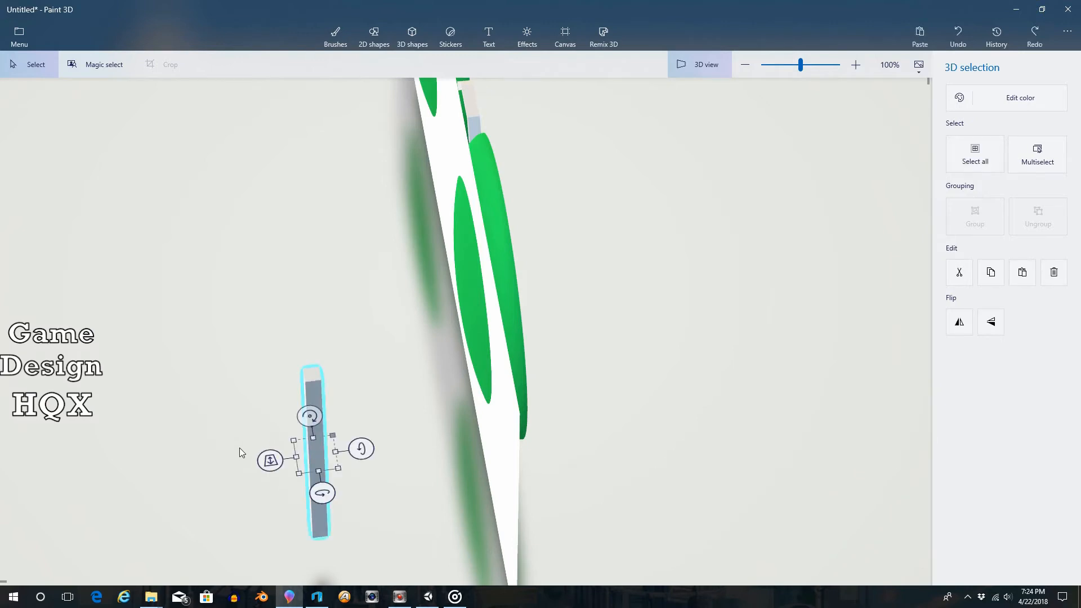
pyautogui.click(412, 36)
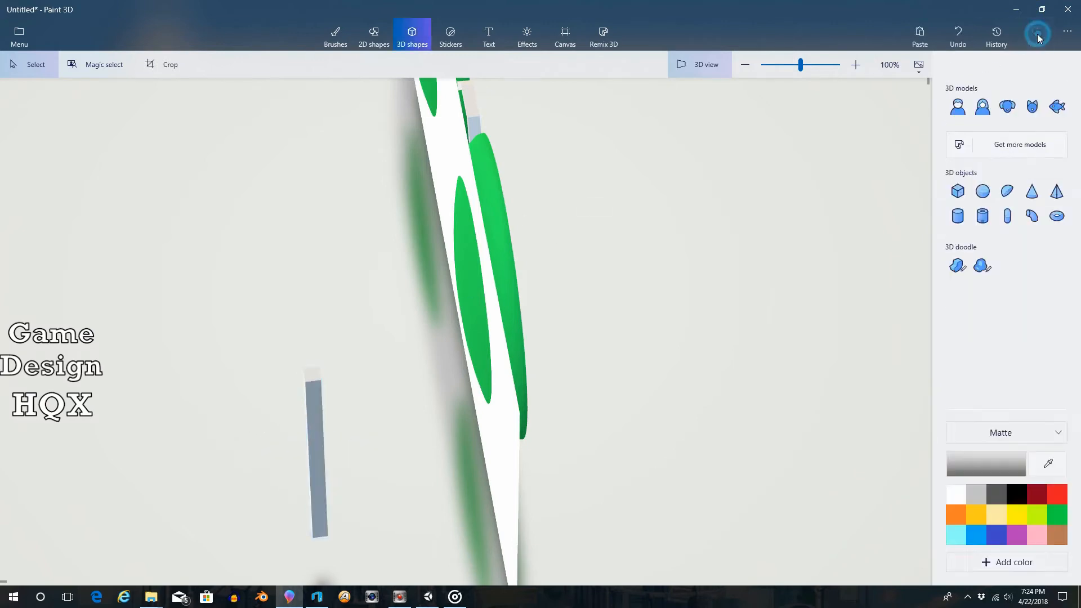
pyautogui.click(316, 455)
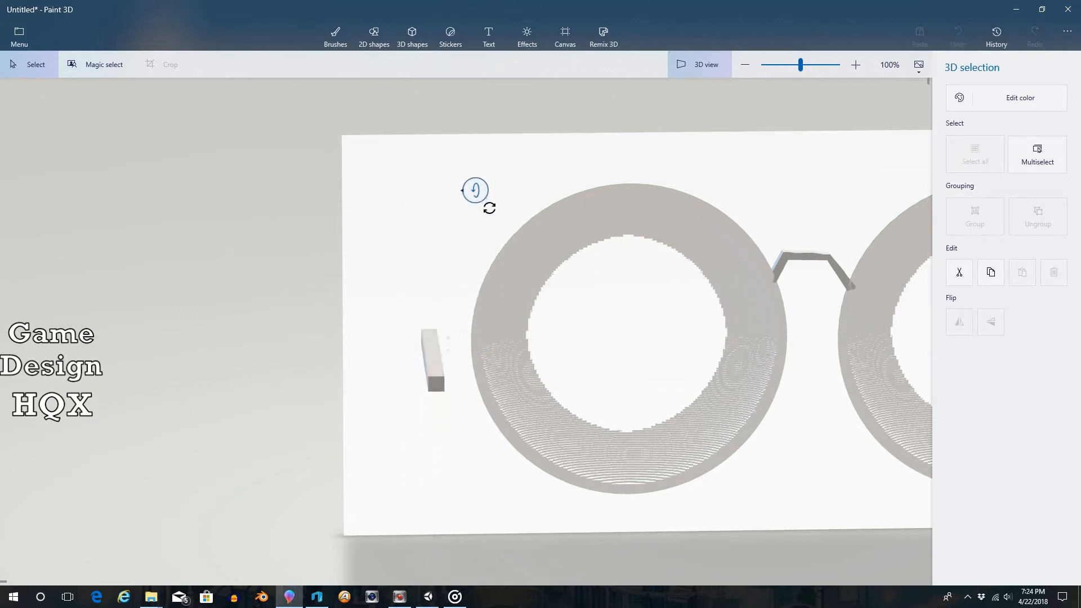
# - Drag the earpiece bar down along the lens edge in side view
pyautogui.click(434, 359)
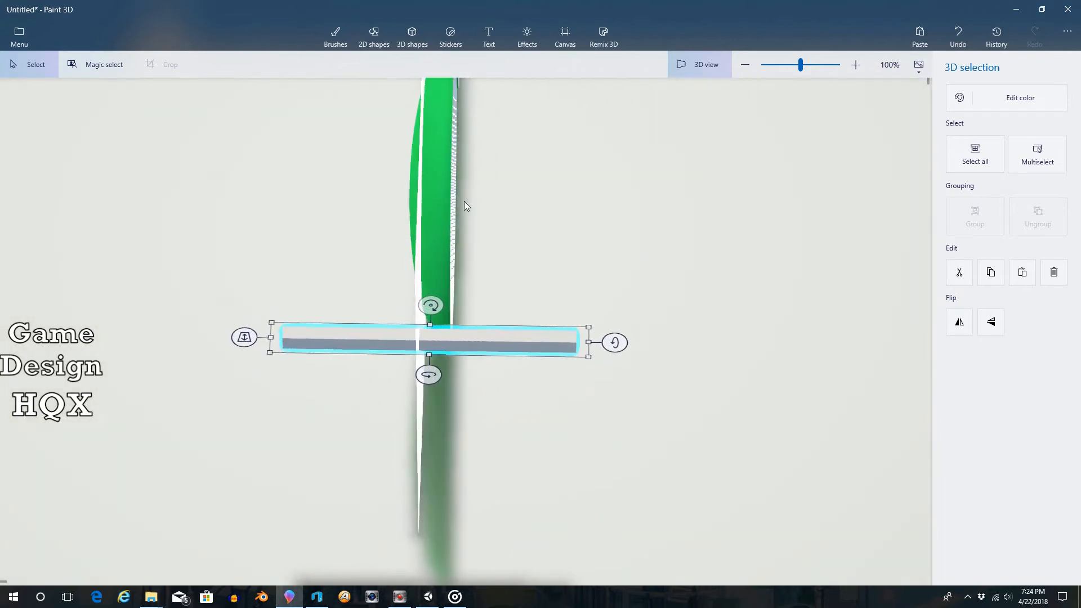
pyautogui.moveTo(427, 338); pyautogui.dragTo(424, 383)
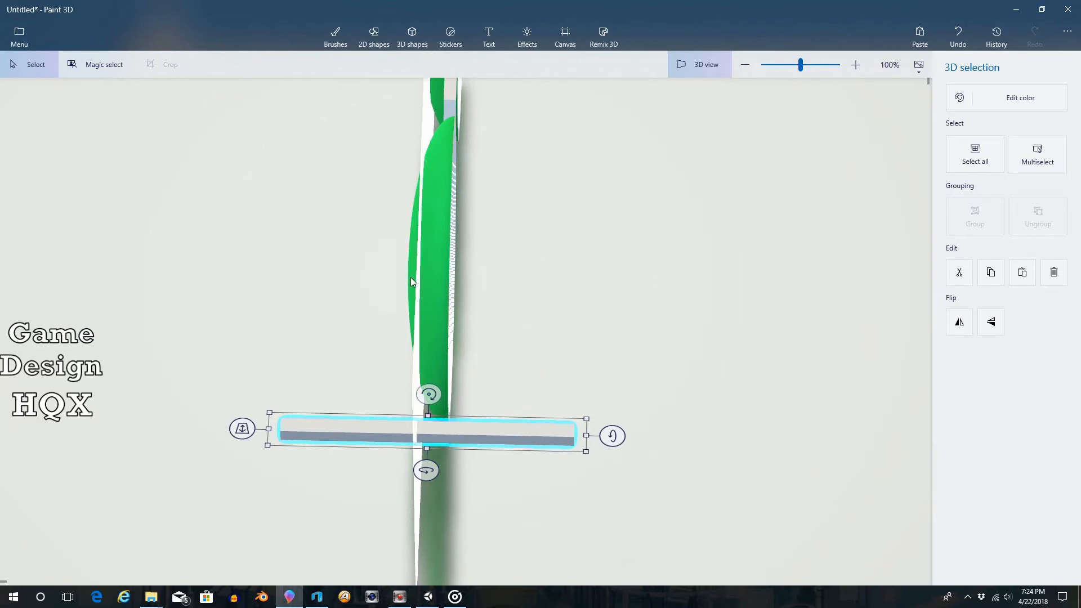
pyautogui.moveTo(574, 234)
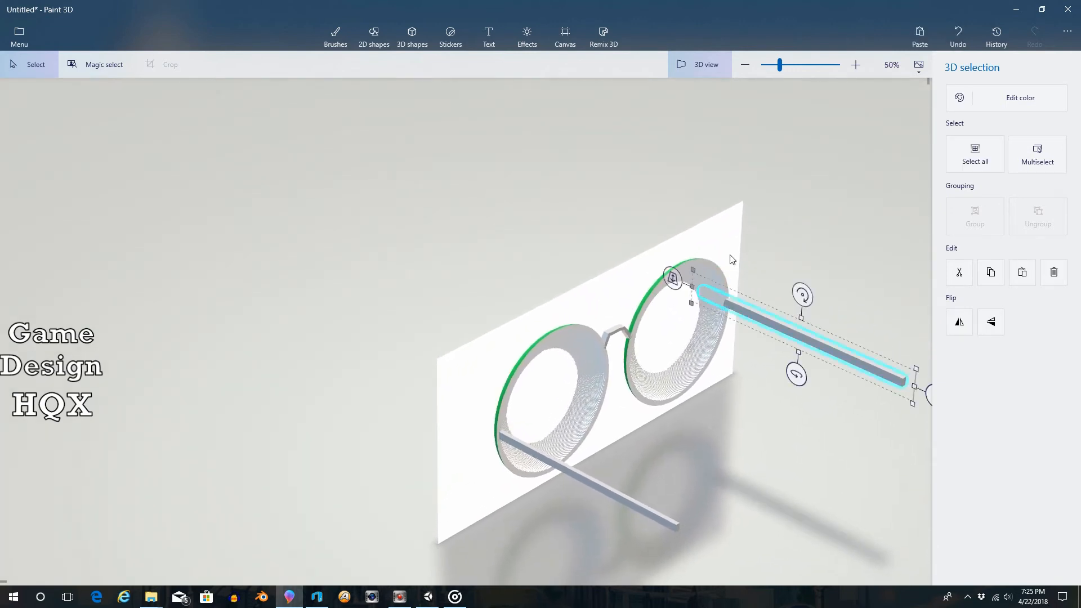
# - Orbit to a side view and move the lower earpiece bar to the lens edge
pyautogui.click(411, 36)
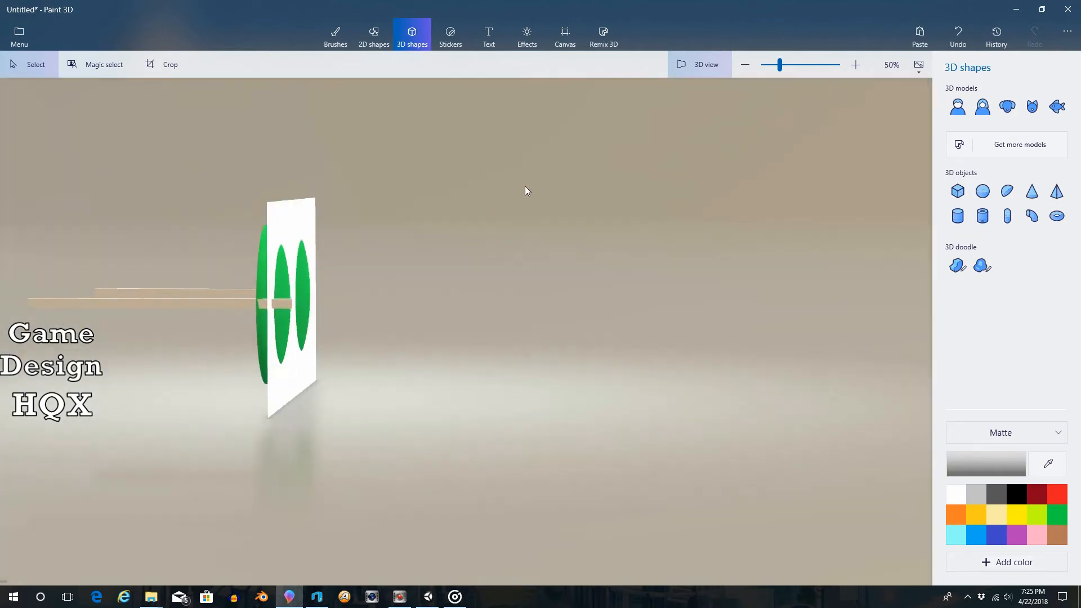
pyautogui.moveTo(525, 191); pyautogui.dragTo(274, 392)
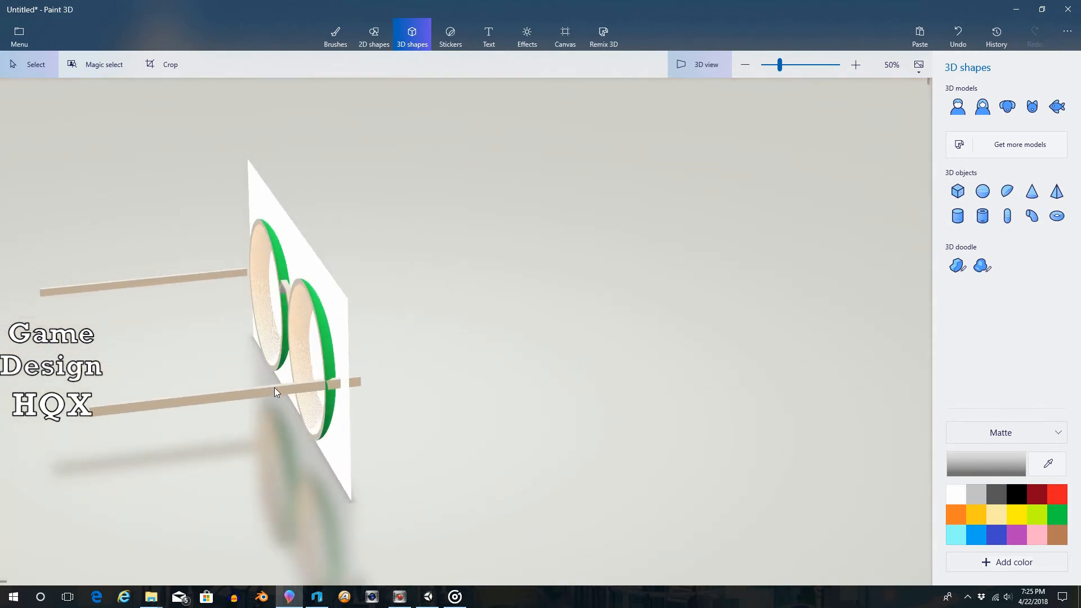
pyautogui.click(280, 394)
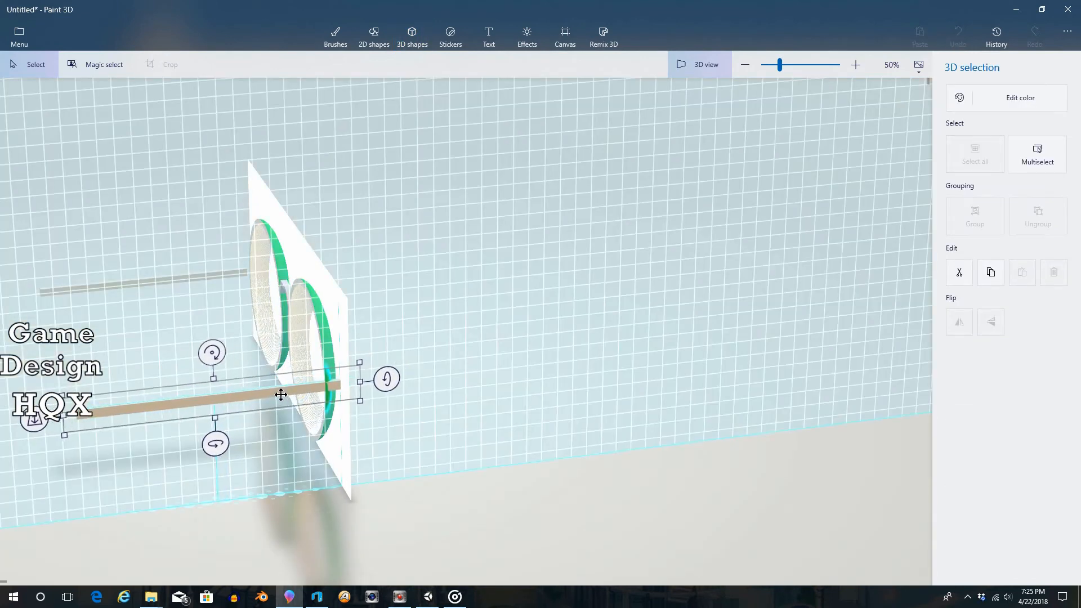
pyautogui.moveTo(281, 395); pyautogui.dragTo(265, 398)
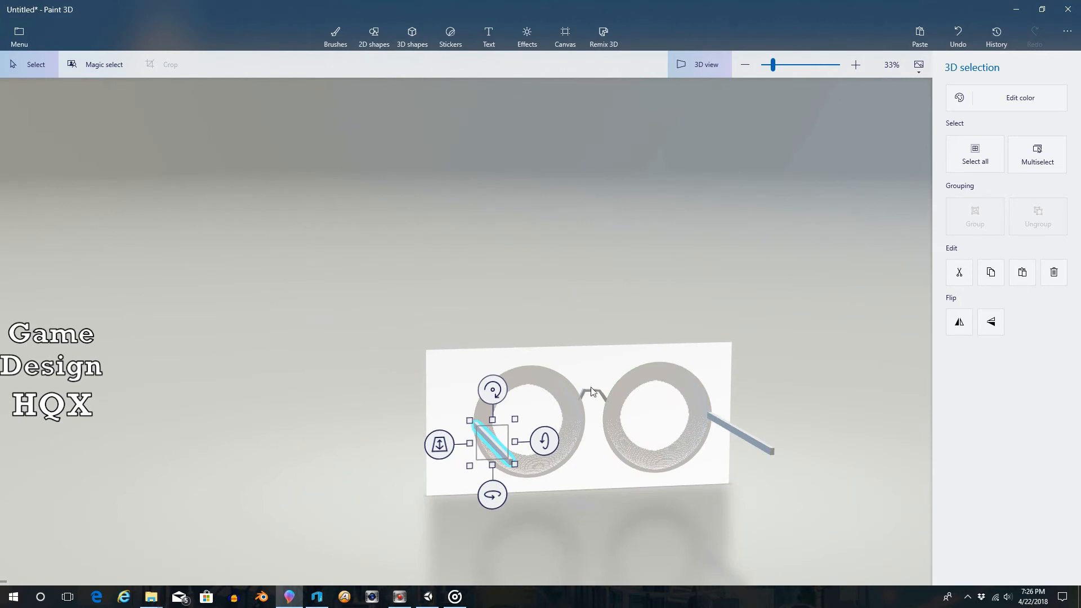
pyautogui.moveTo(680, 430)
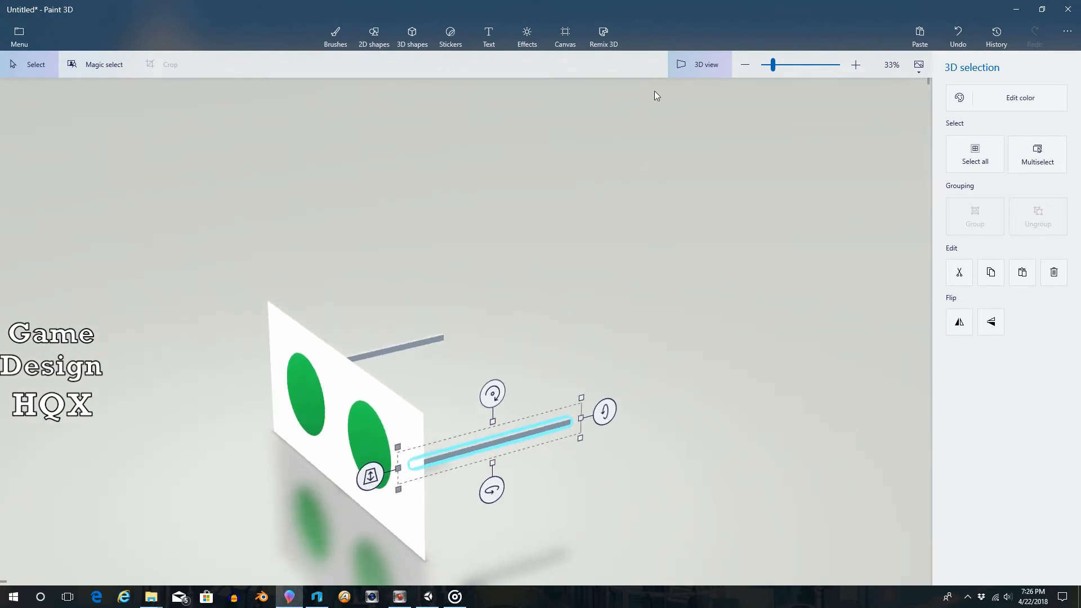
# - Hide the canvas to preview the glasses model on its own
pyautogui.click(565, 33)
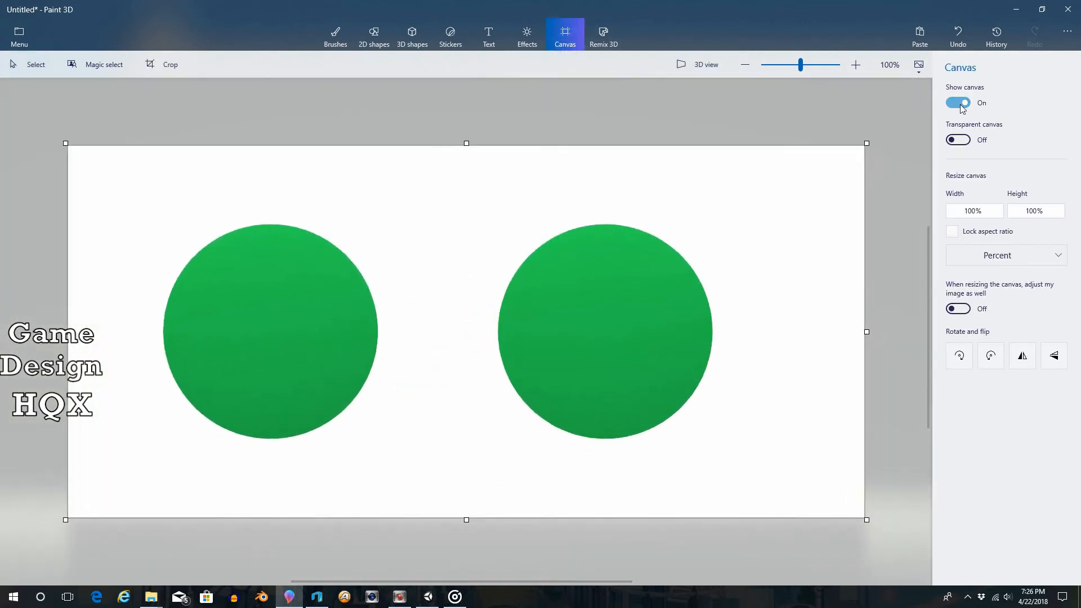
pyautogui.click(958, 102)
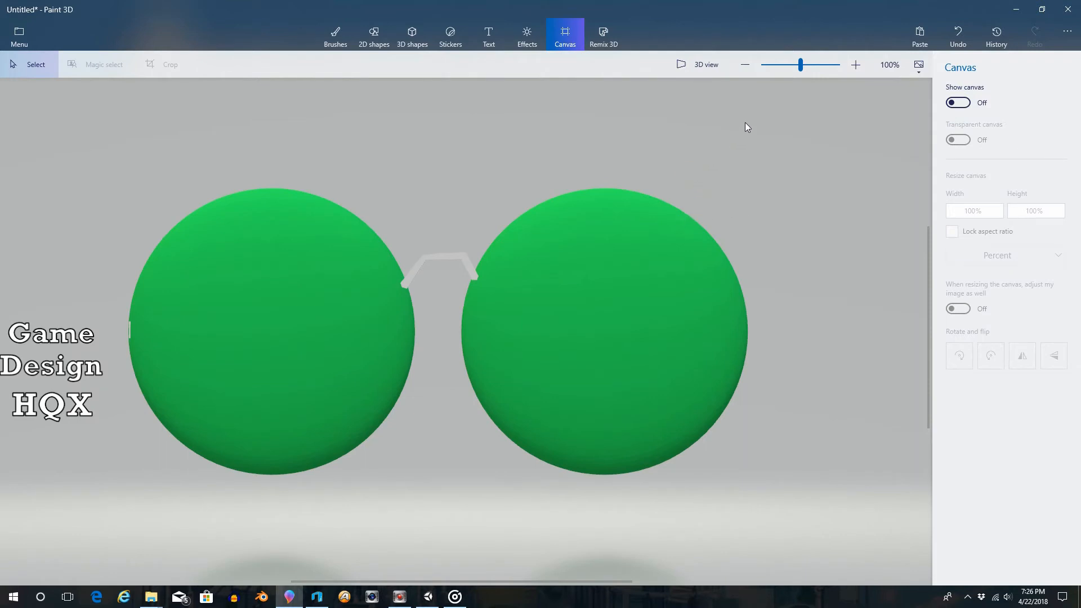
pyautogui.moveTo(740, 196)
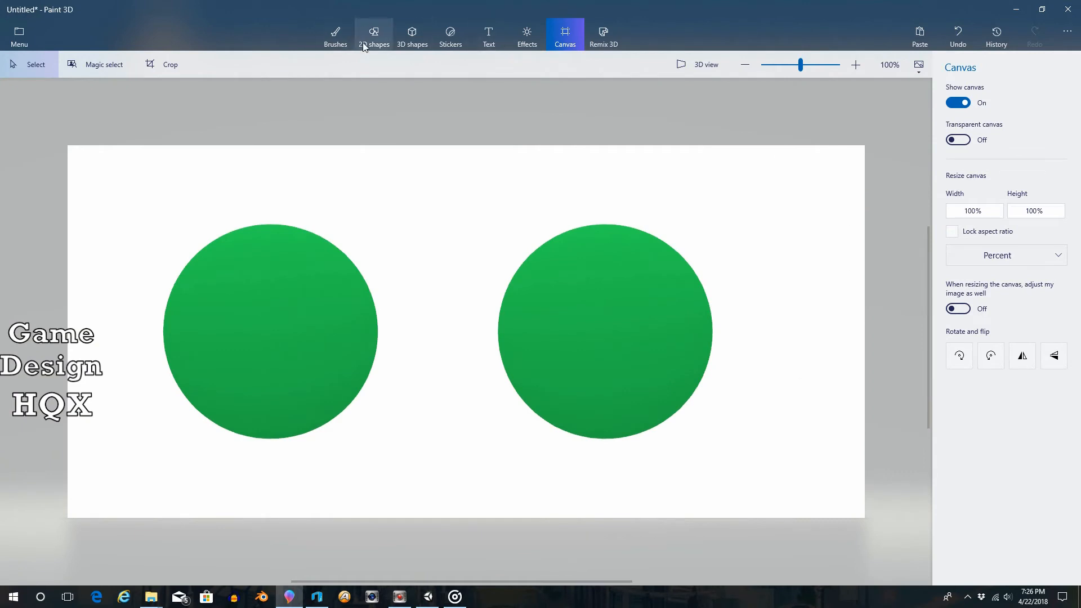
# - Draw a hooked Soft edge 3D doodle ear tip beside the right lens
pyautogui.click(411, 36)
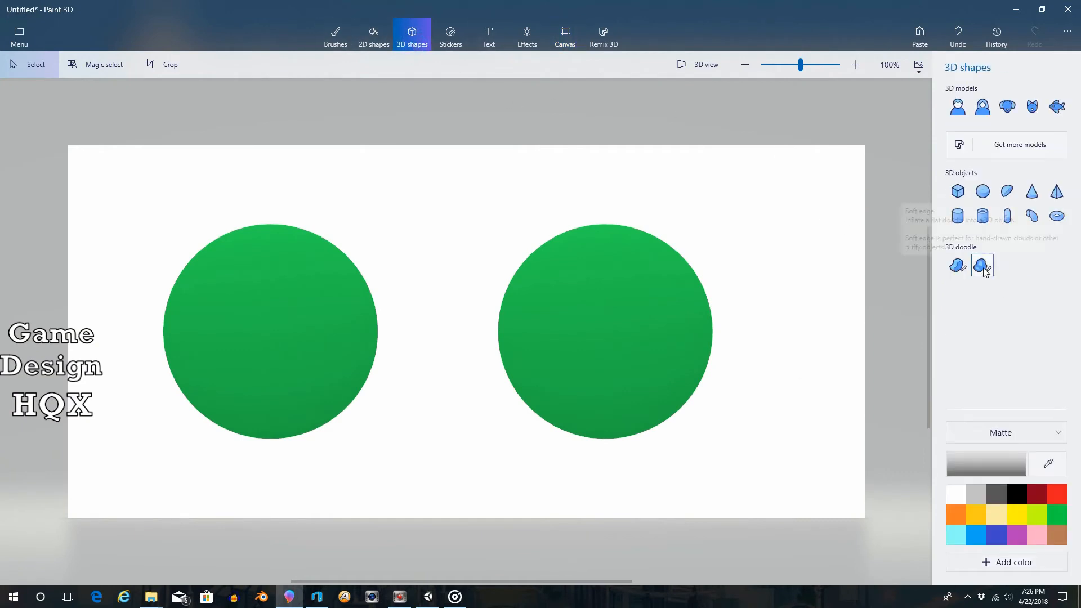
pyautogui.moveTo(982, 266)
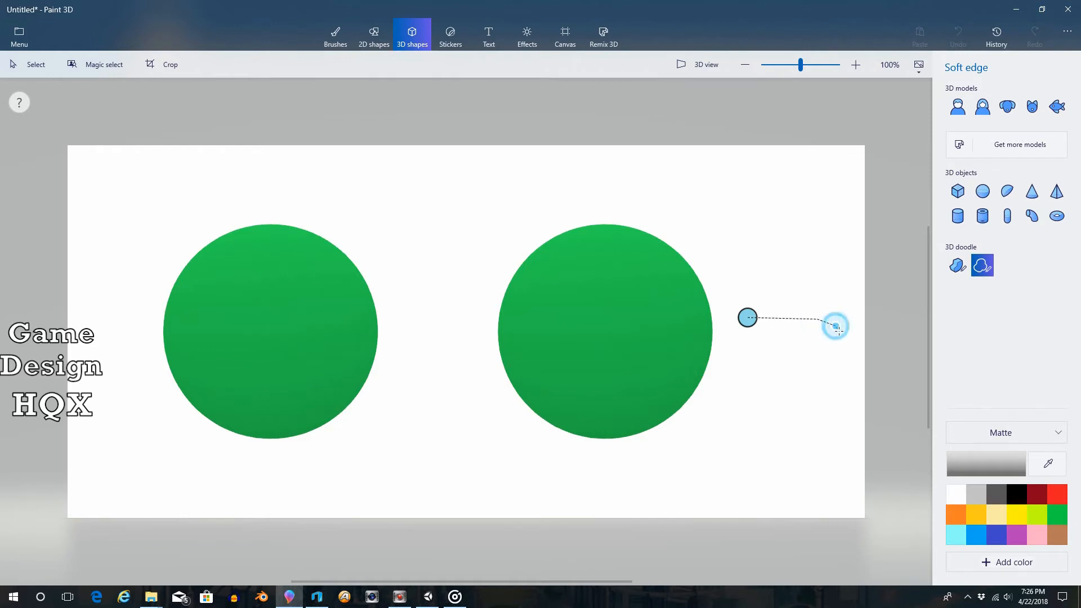
pyautogui.moveTo(835, 325); pyautogui.dragTo(859, 373)
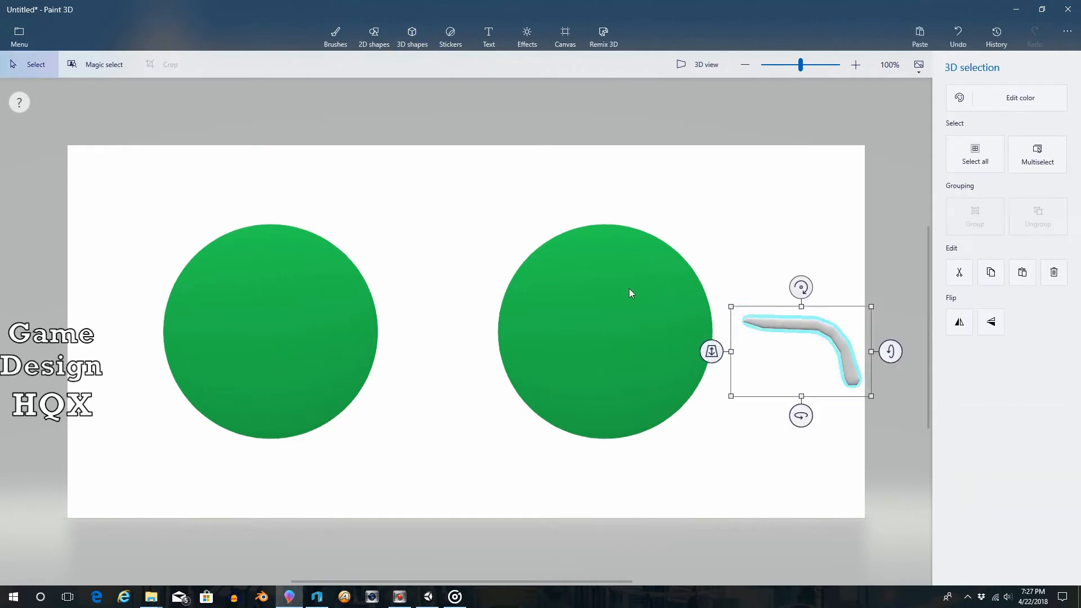
pyautogui.moveTo(681, 106)
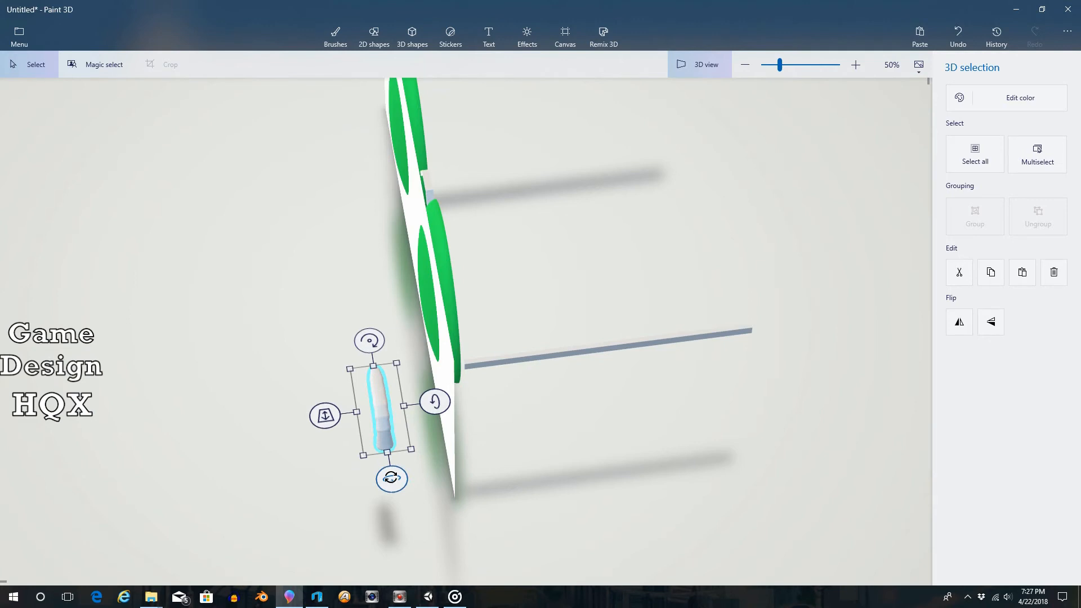
pyautogui.click(411, 34)
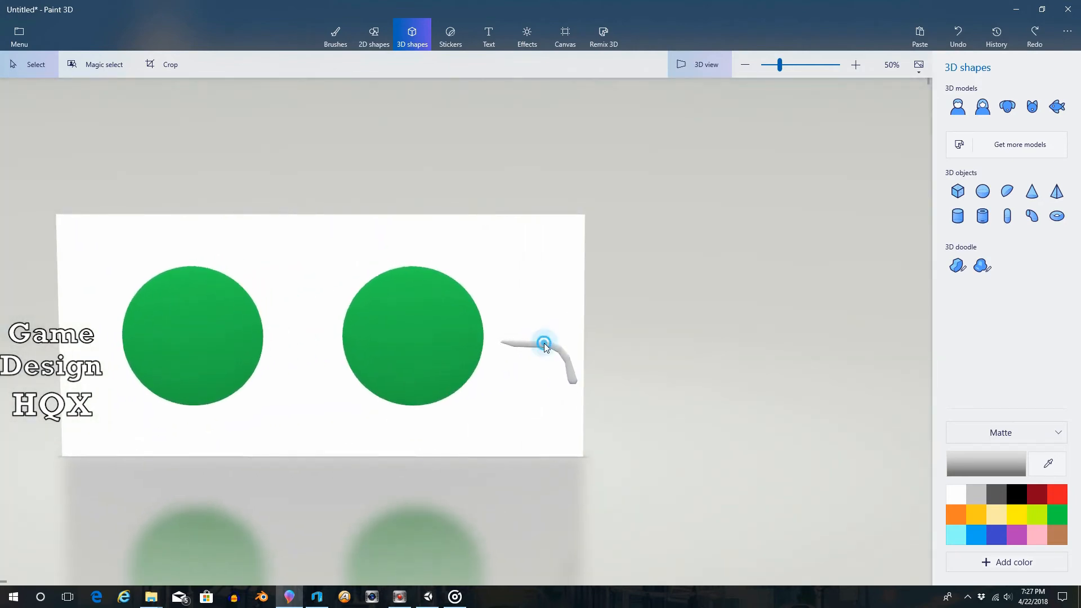
# - Move and rotate the copied ear tip so it lies parallel to the other
pyautogui.click(545, 344)
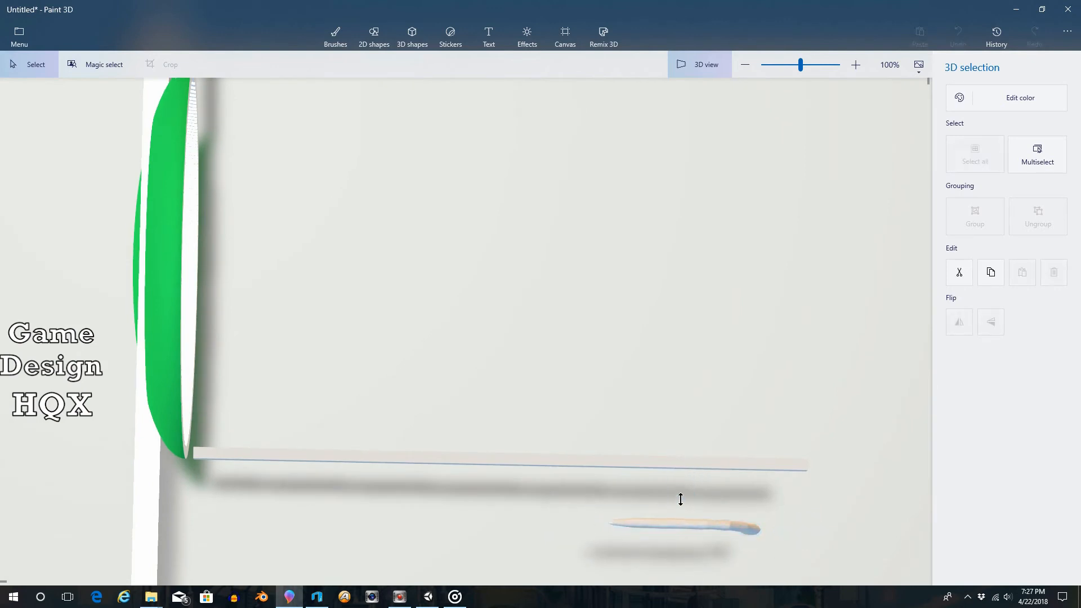
pyautogui.click(679, 528)
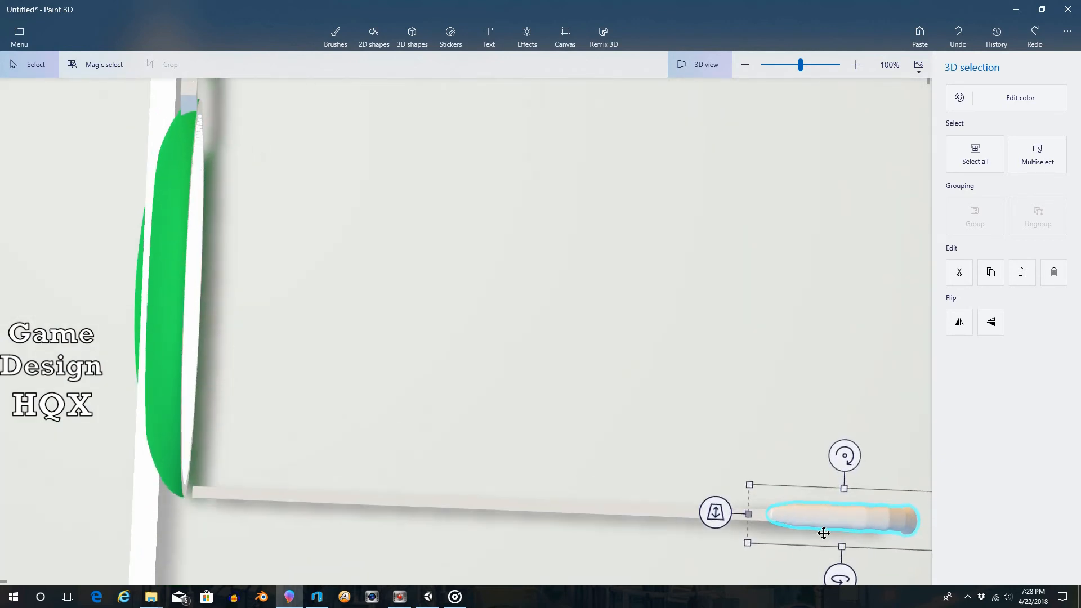
pyautogui.scroll(-3)
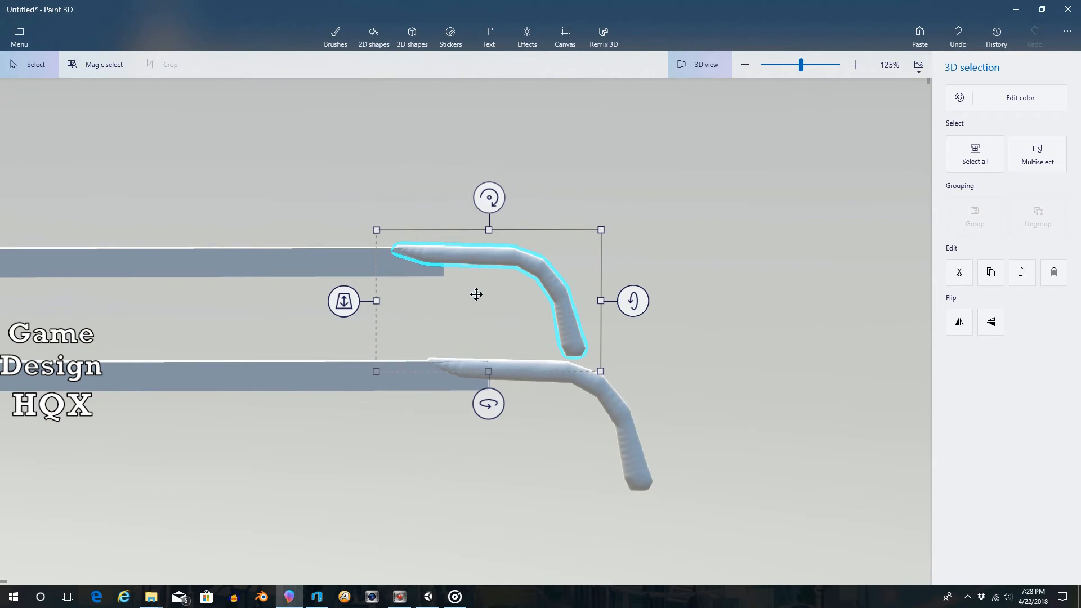
pyautogui.moveTo(488, 312)
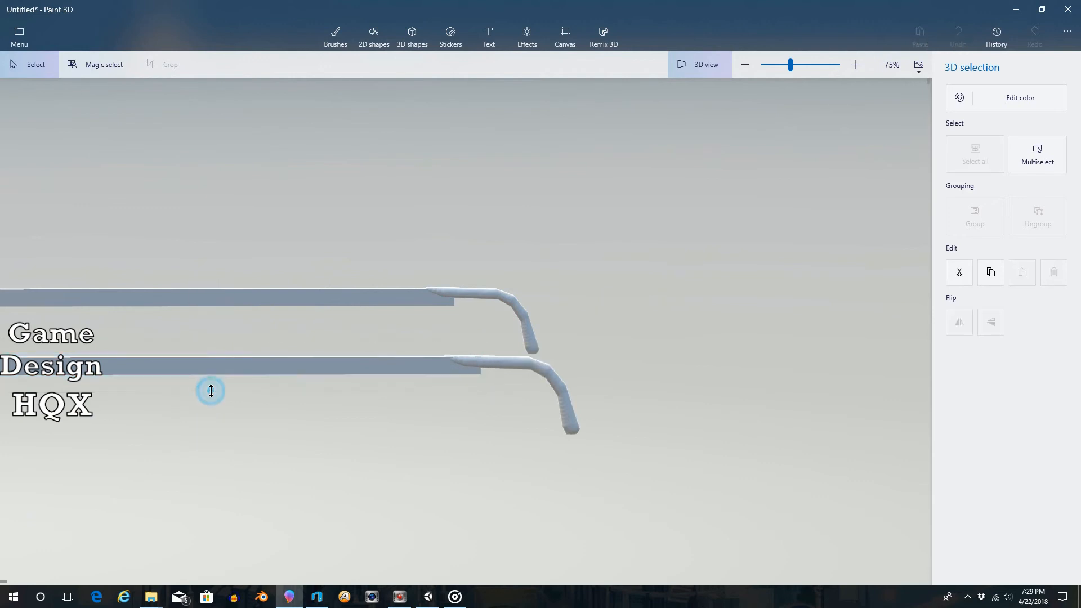
# - Zoom out and select the upper earpiece to check its placement behind the lens
pyautogui.click(316, 298)
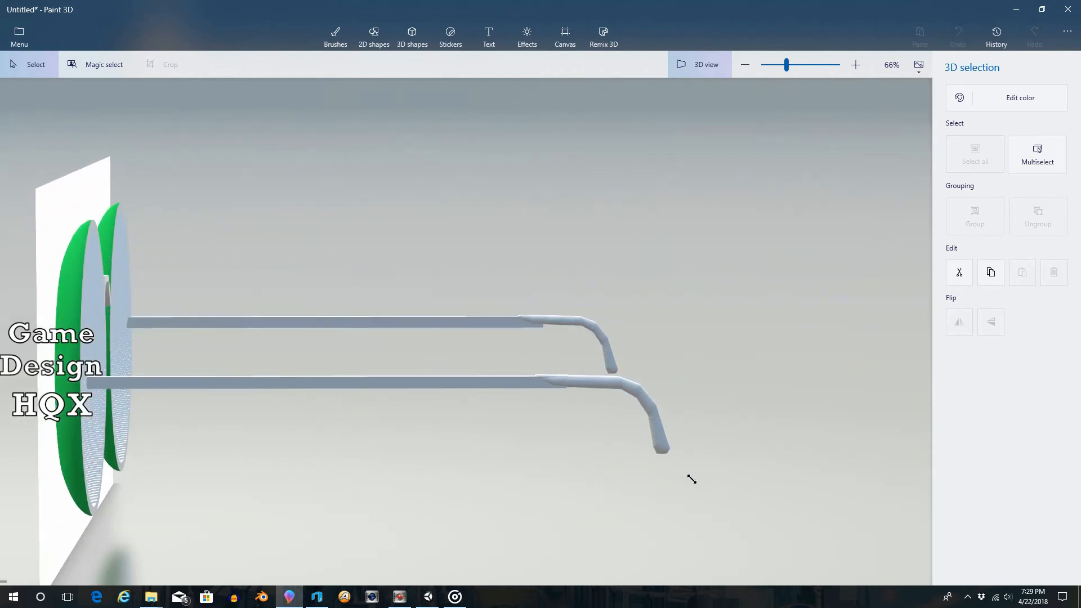
pyautogui.click(635, 414)
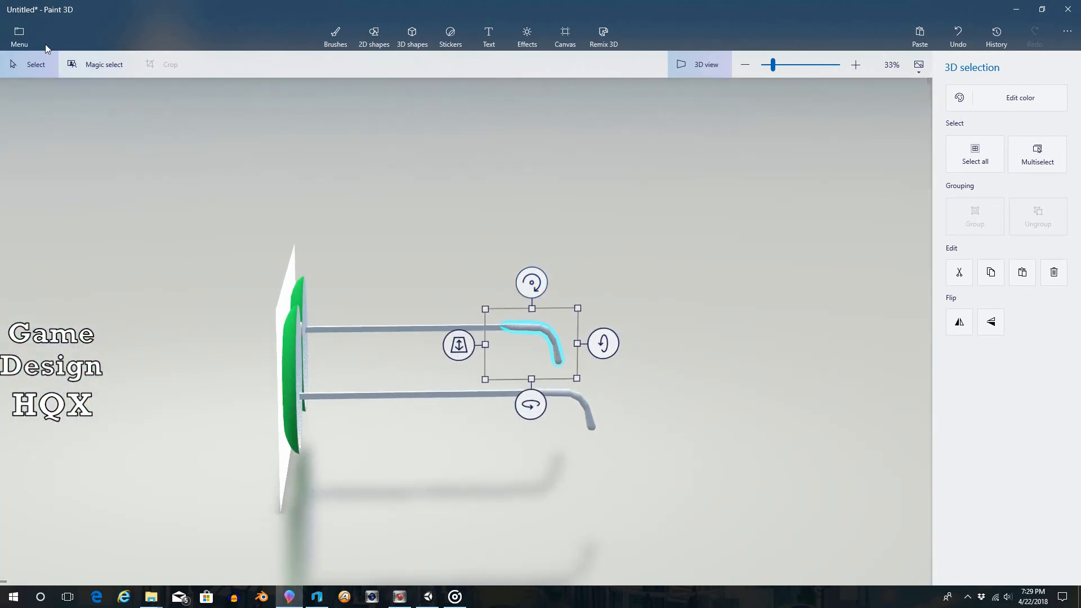
pyautogui.moveTo(19, 31)
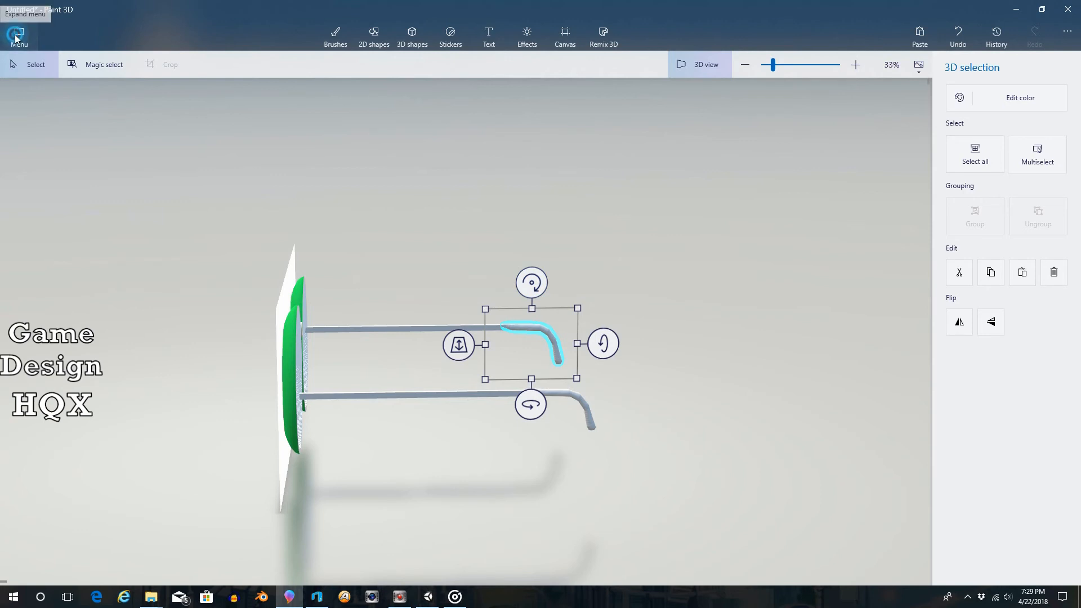
# - Export the model from Menu as a 3D FBX file named 'sunglasses'
pyautogui.click(18, 32)
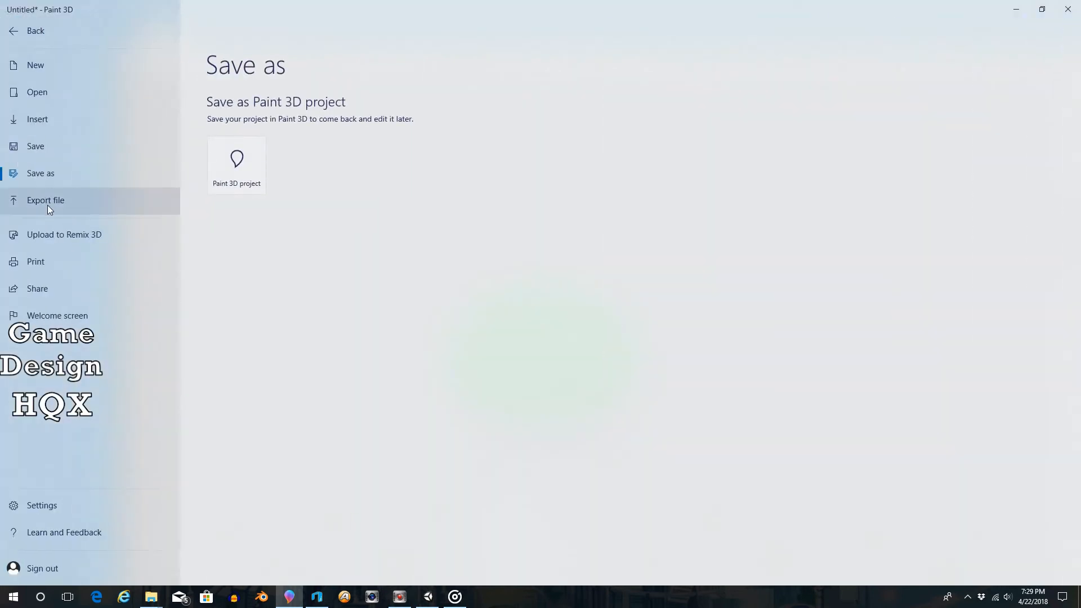
pyautogui.click(45, 200)
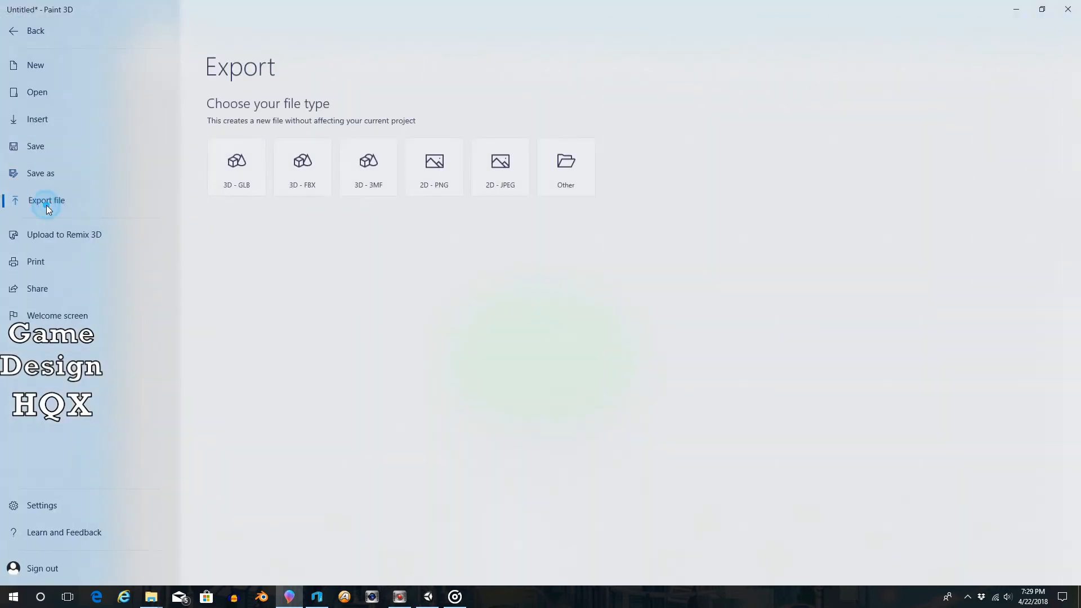
pyautogui.click(301, 166)
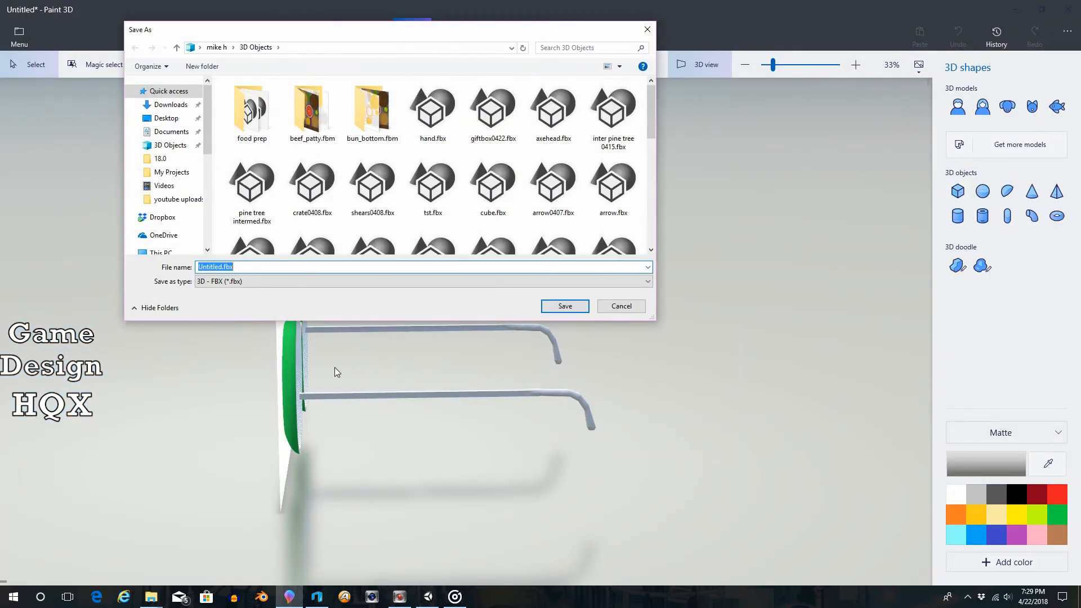
pyautogui.write('sunglasses')
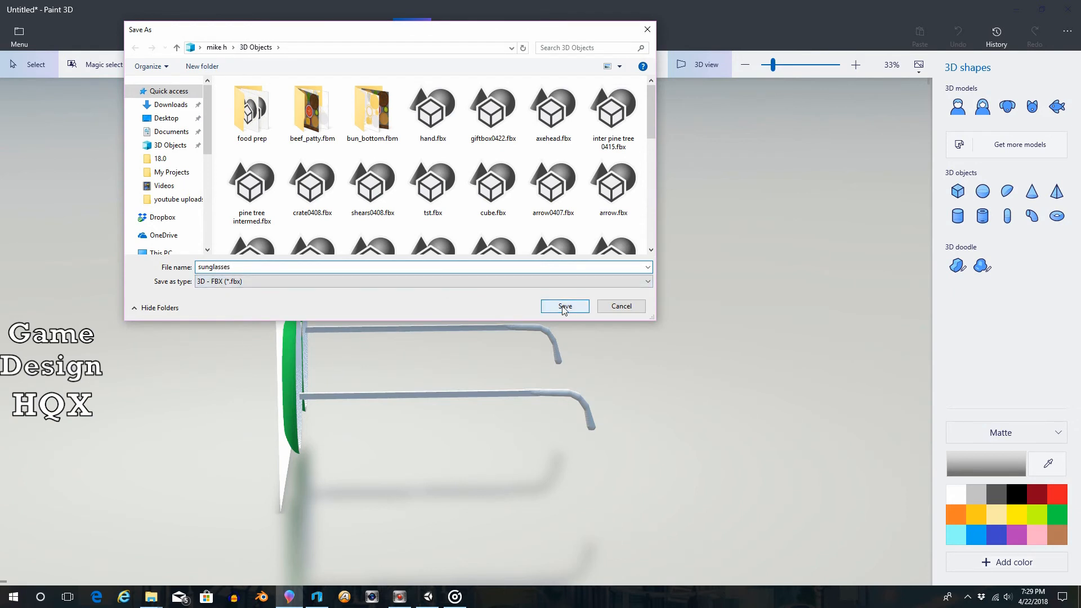
pyautogui.click(564, 307)
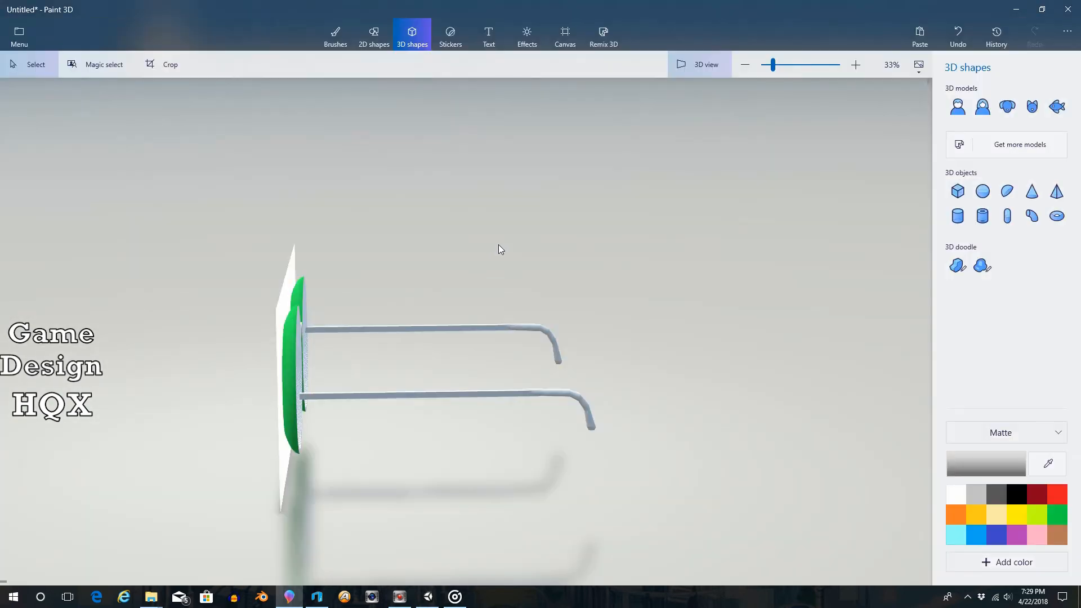
pyautogui.moveTo(504, 241)
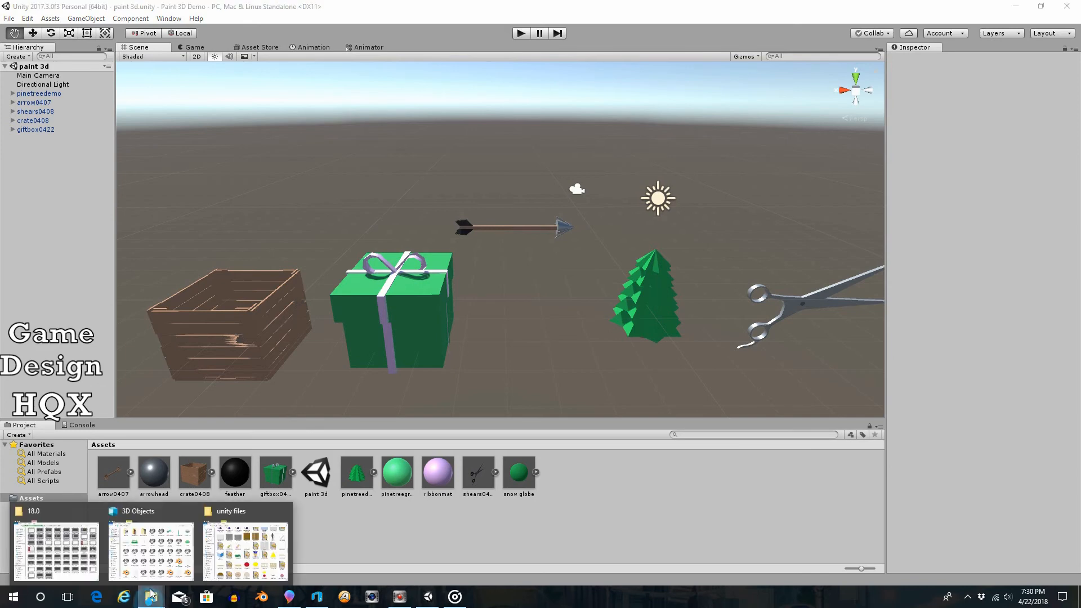
# - Import sunglasses.fbx into Assets and apply an import Scale Factor of 300
pyautogui.click(150, 548)
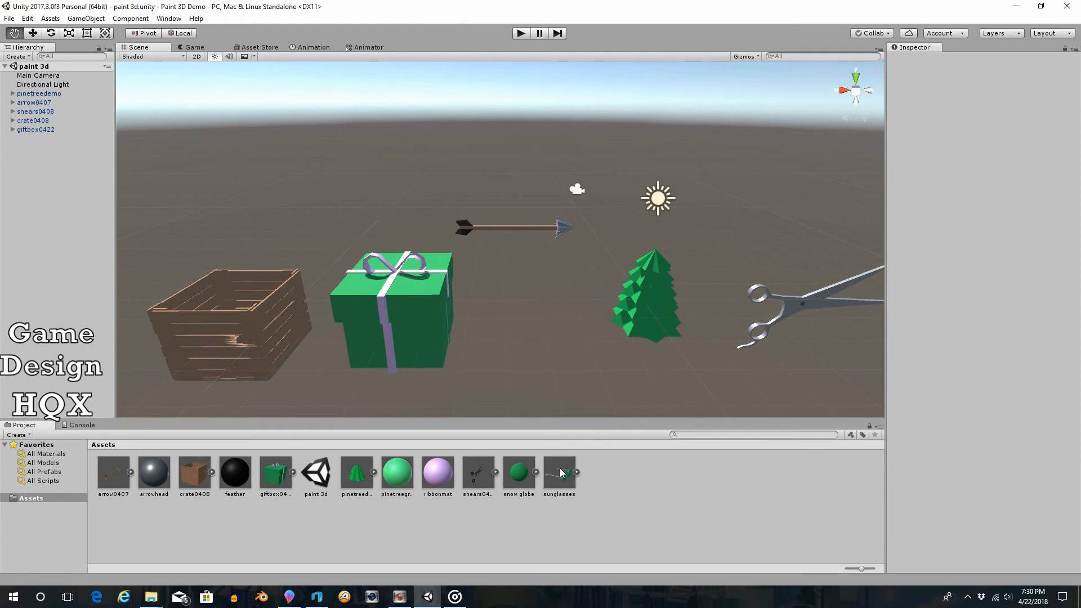
pyautogui.click(559, 473)
pyautogui.write('300')
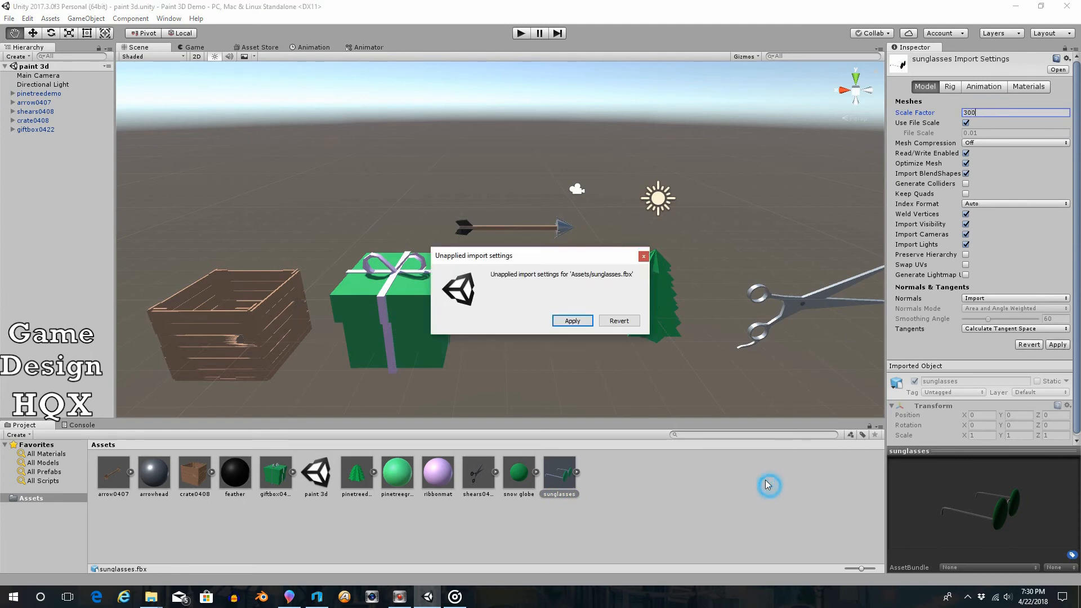
pyautogui.click(571, 320)
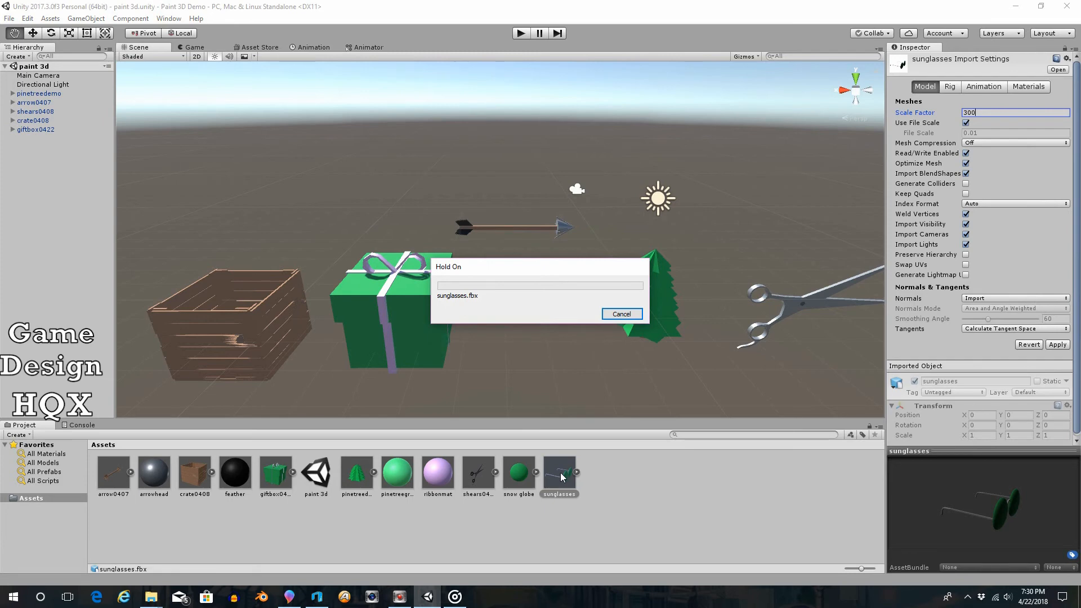
# - Place the sunglasses beside the gift box and orbit the view to inspect them
pyautogui.click(621, 314)
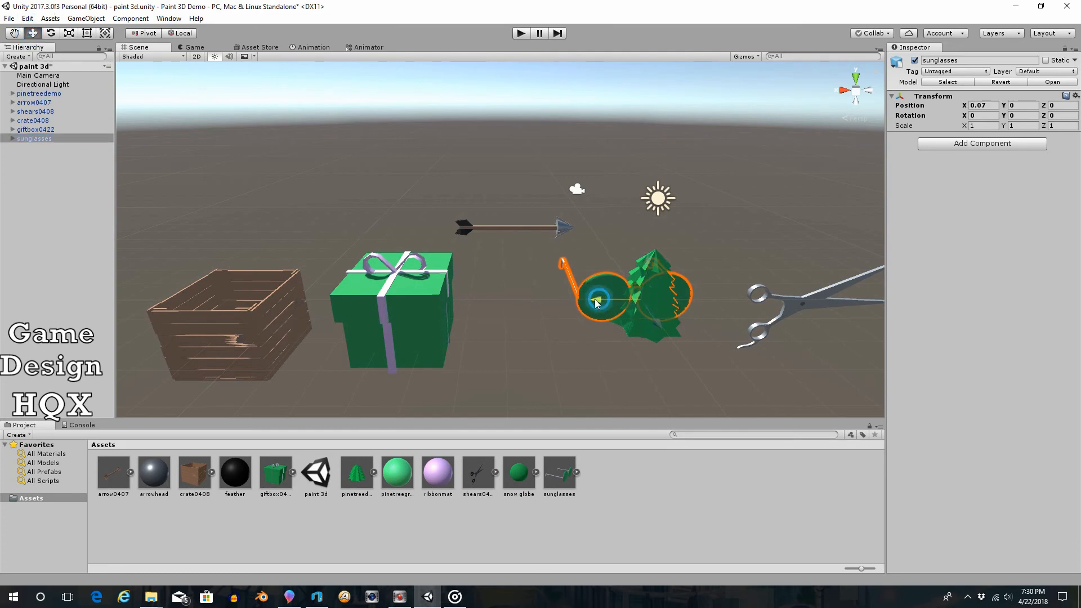
pyautogui.moveTo(595, 303); pyautogui.dragTo(552, 249)
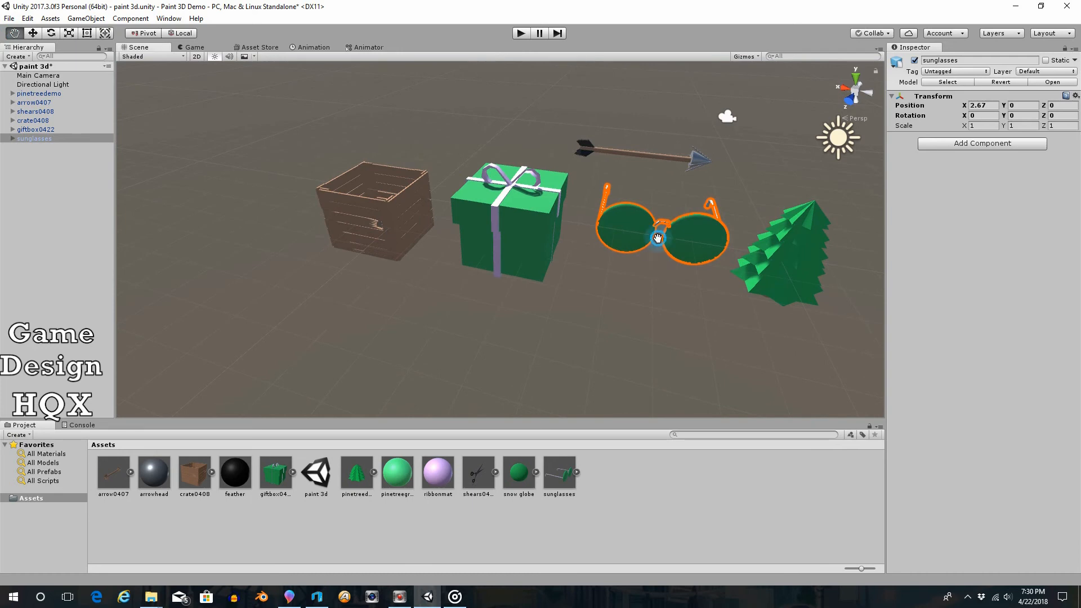
pyautogui.moveTo(657, 238); pyautogui.dragTo(640, 308)
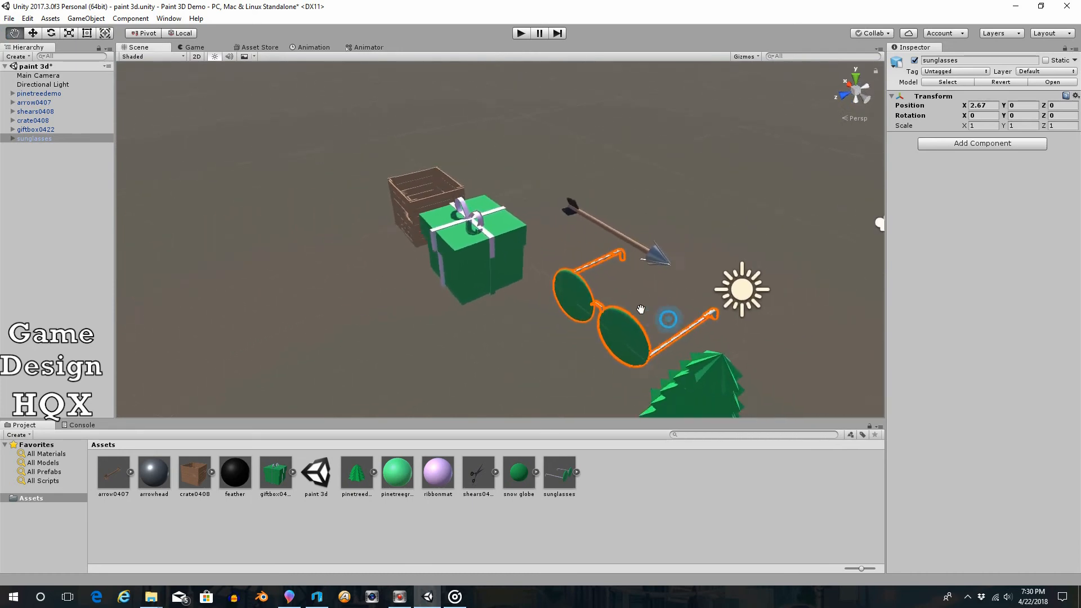
pyautogui.moveTo(641, 308); pyautogui.dragTo(493, 256)
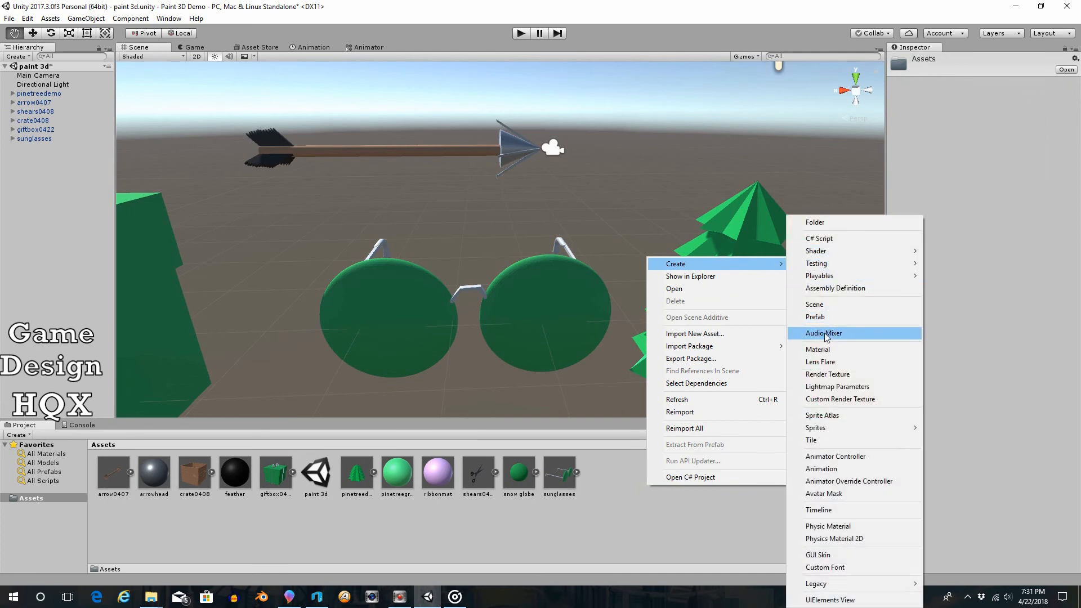
# - Create a material named 'darkglass' with a light blue albedo at alpha 60
pyautogui.click(818, 349)
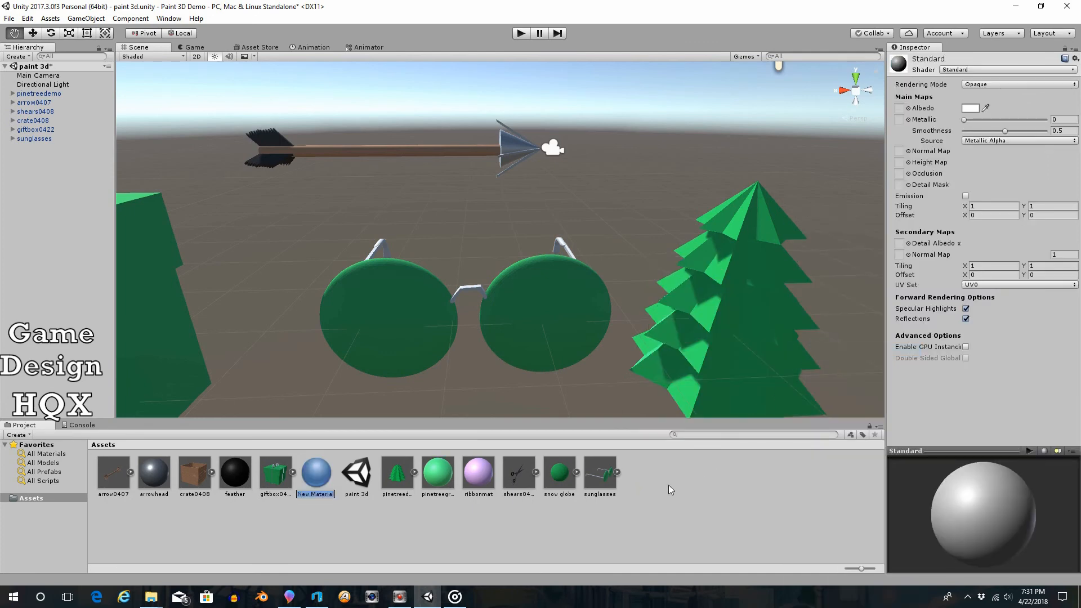
pyautogui.write('darkglass')
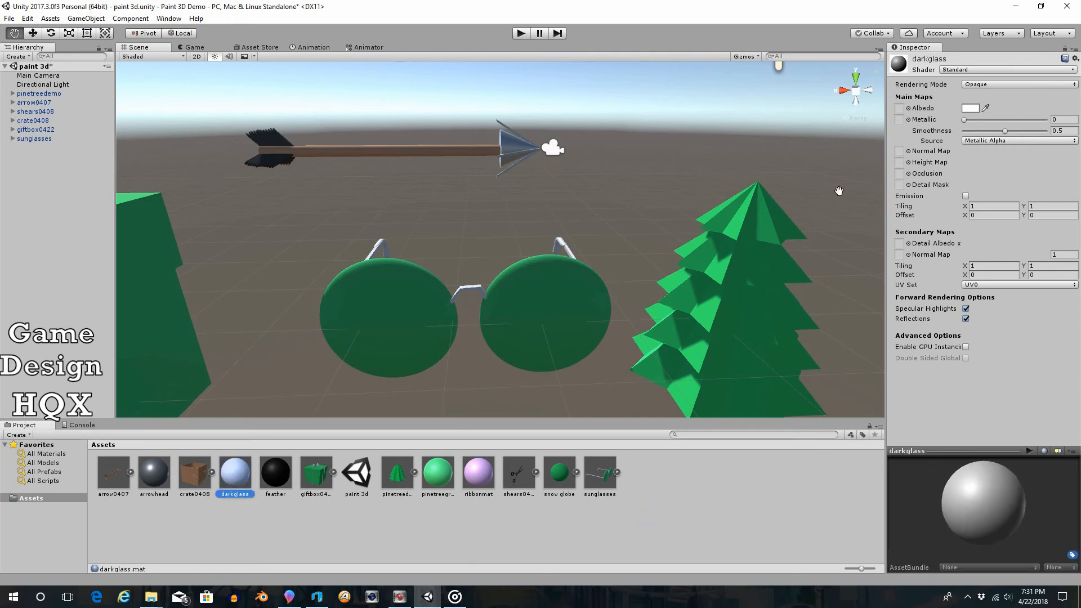
pyautogui.moveTo(994, 93)
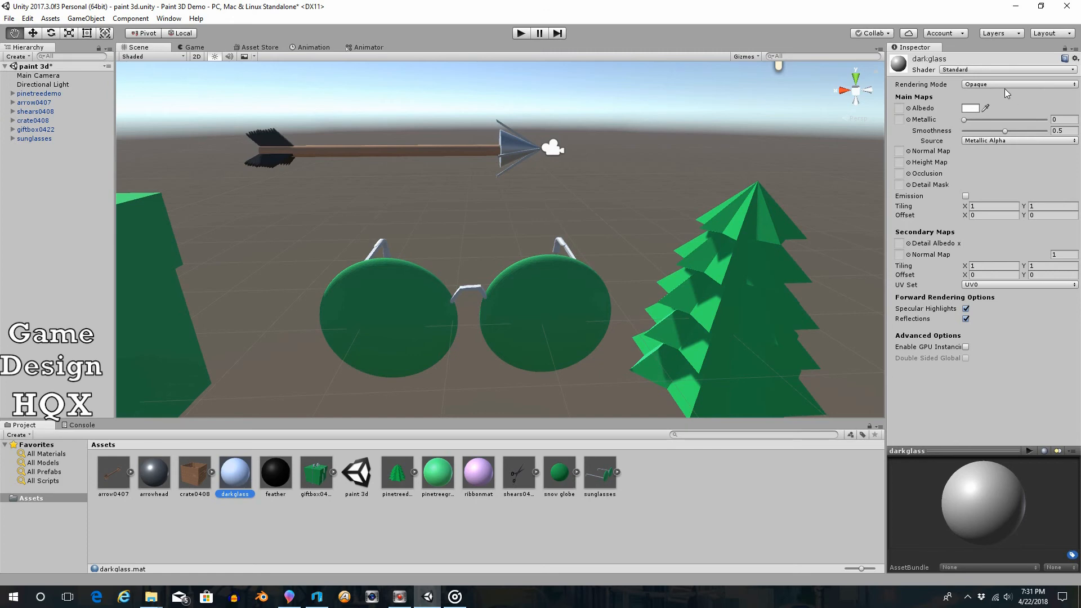
pyautogui.moveTo(1005, 91)
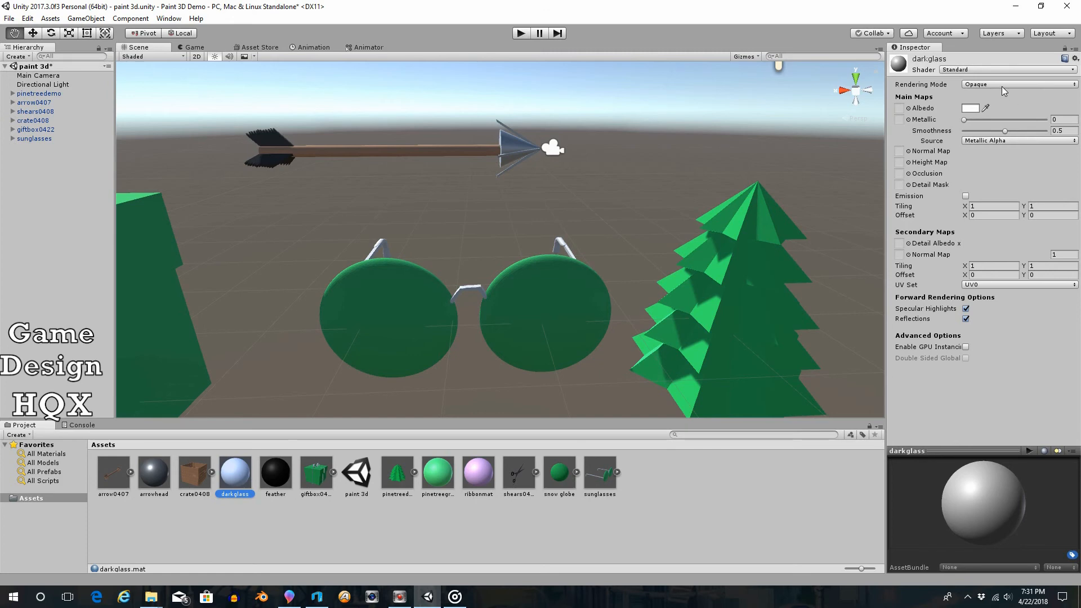
pyautogui.moveTo(972, 111)
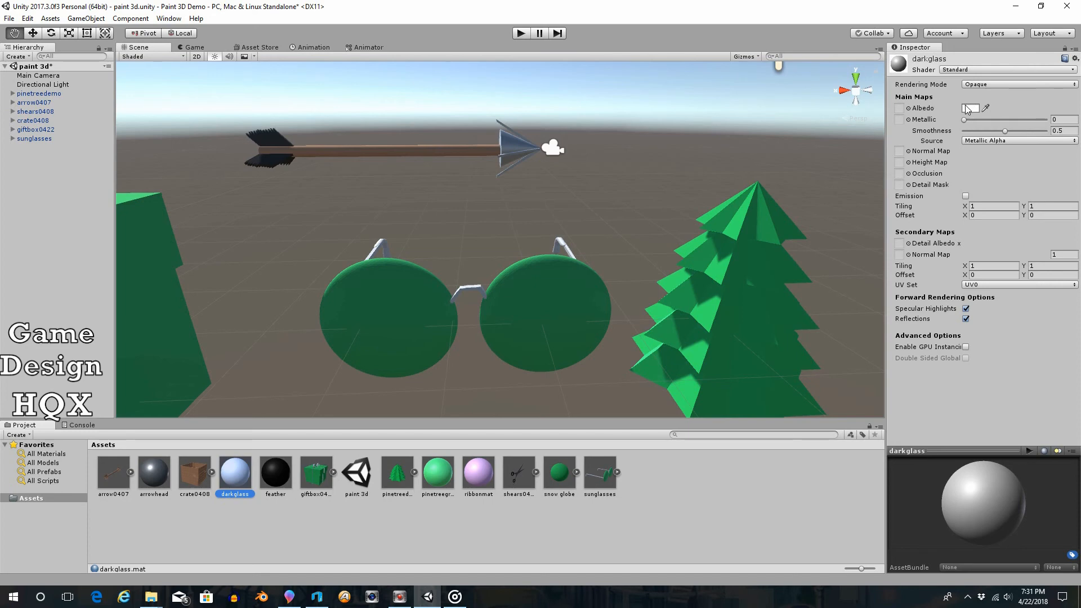
pyautogui.click(970, 108)
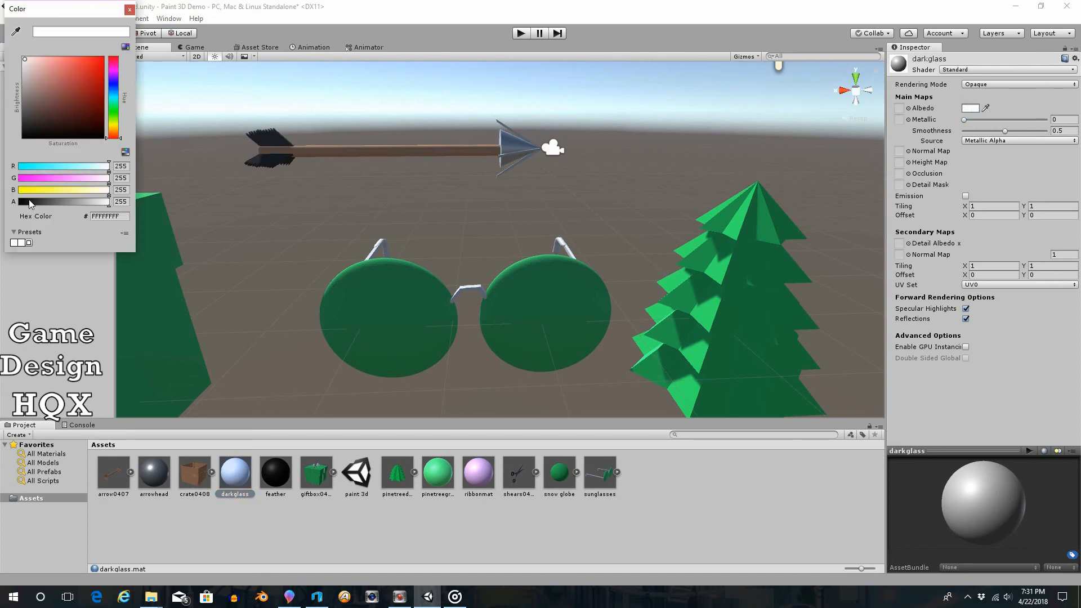
pyautogui.moveTo(107, 202); pyautogui.dragTo(39, 201)
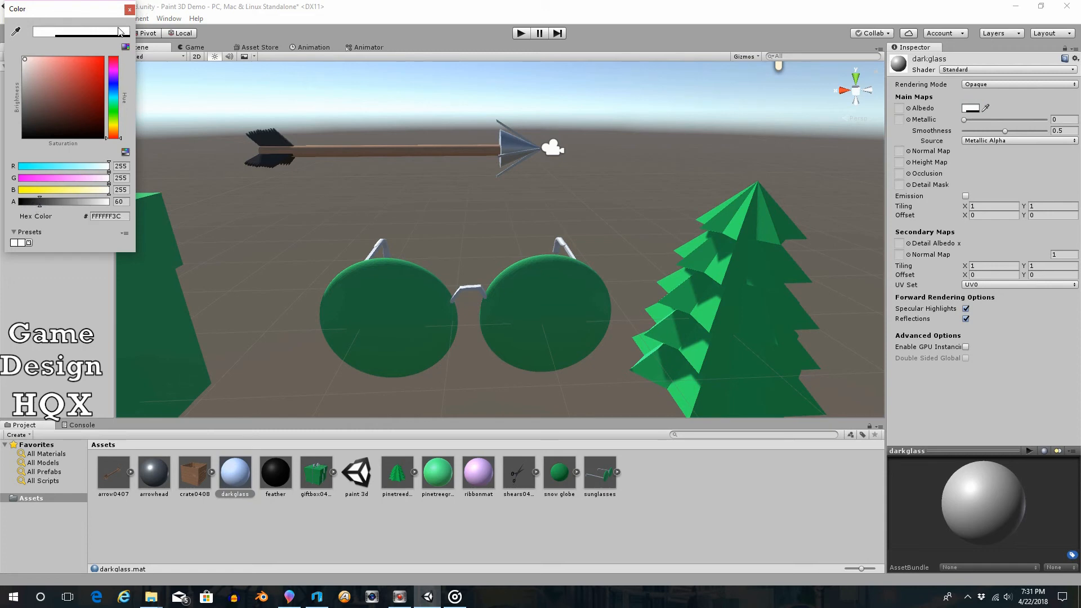
pyautogui.moveTo(95, 164)
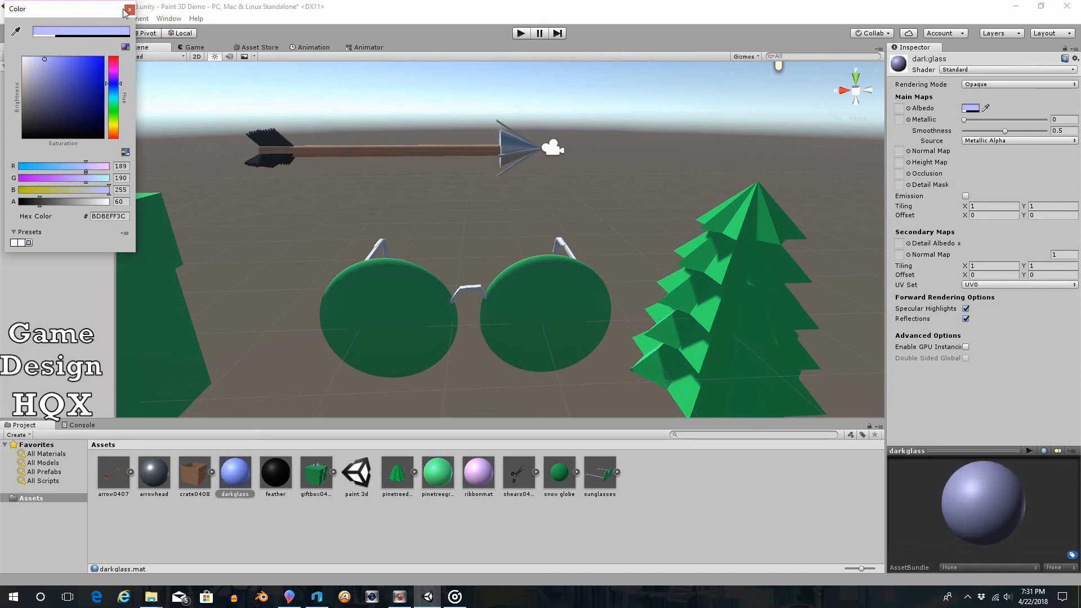
pyautogui.click(127, 8)
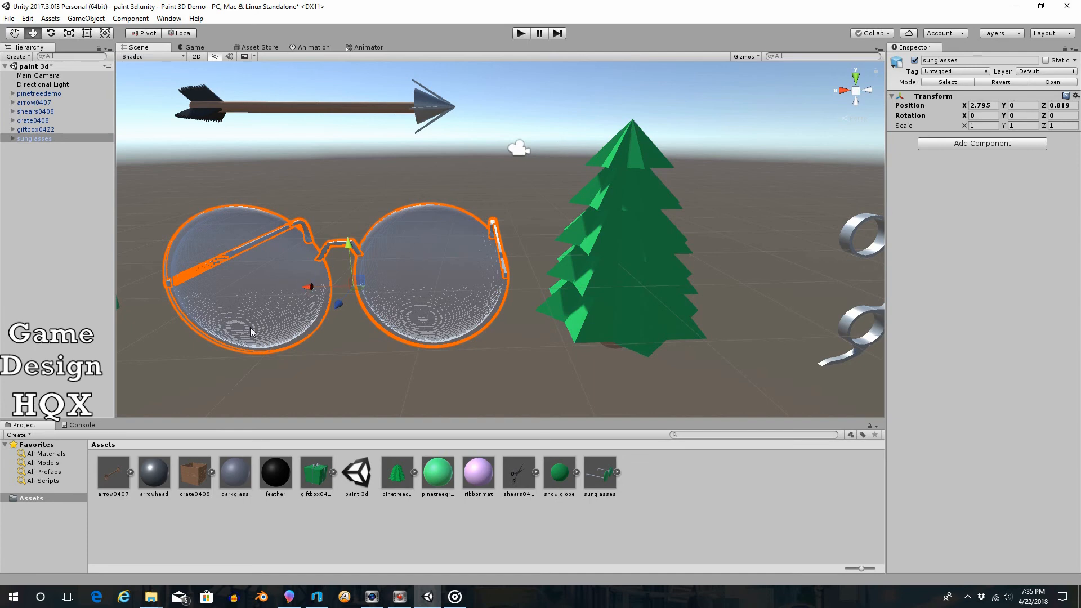
pyautogui.moveTo(447, 324)
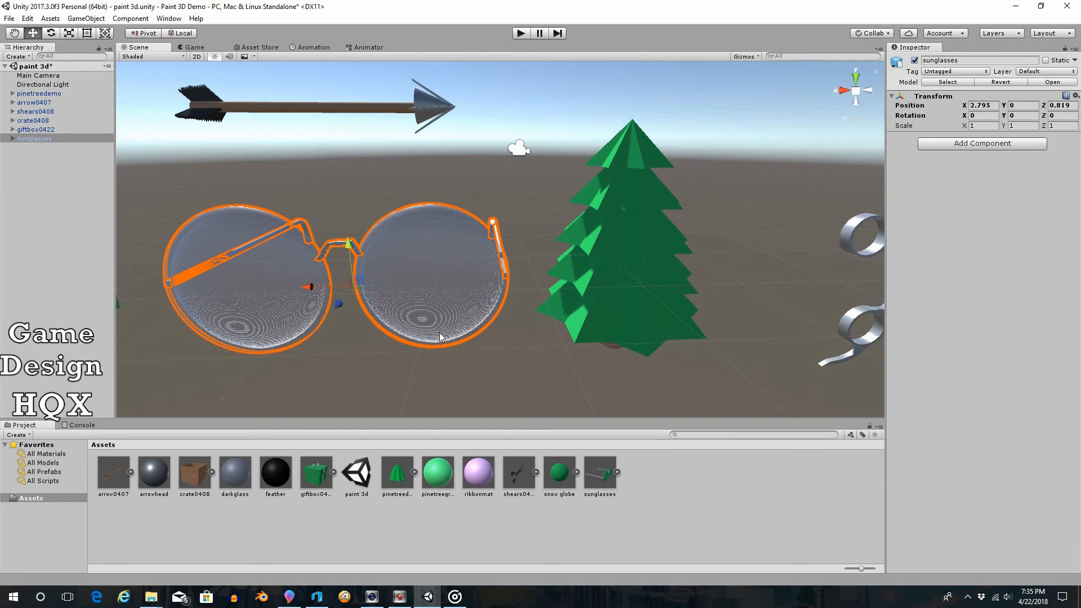
pyautogui.moveTo(406, 368)
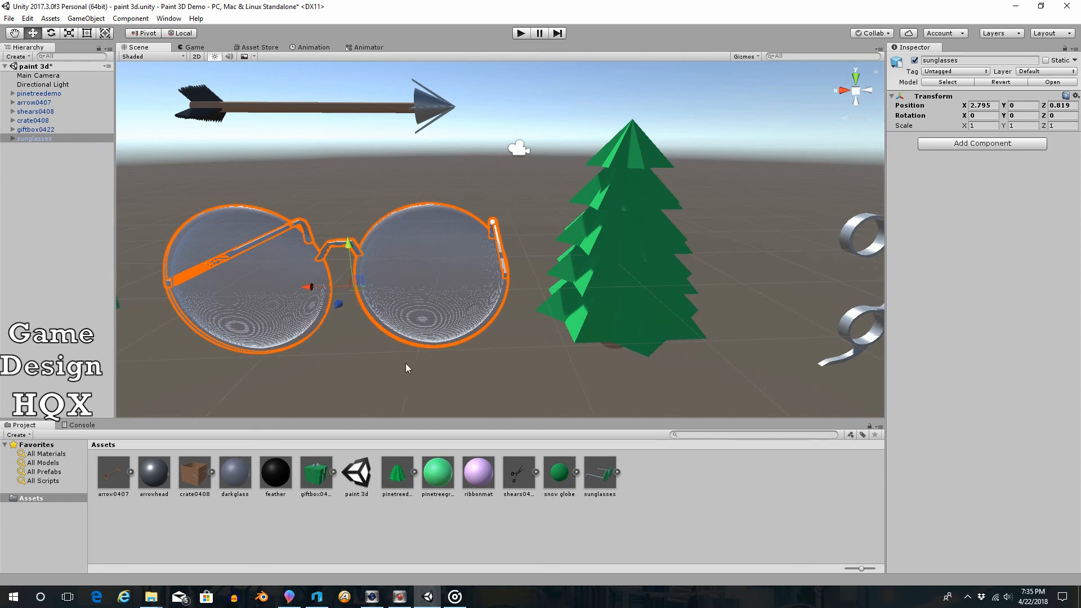
pyautogui.moveTo(408, 281)
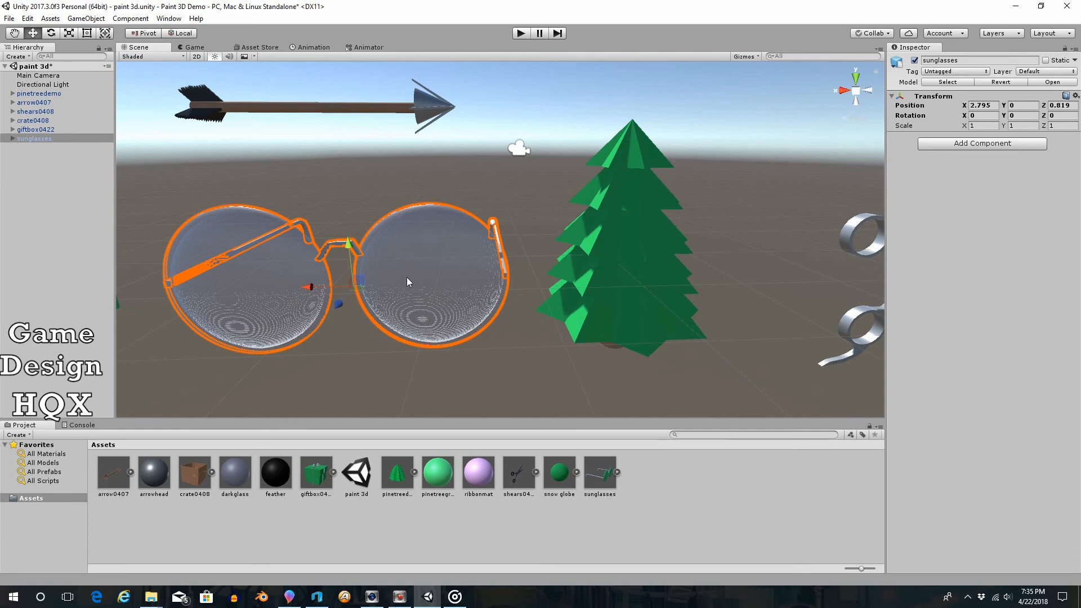
pyautogui.moveTo(399, 305)
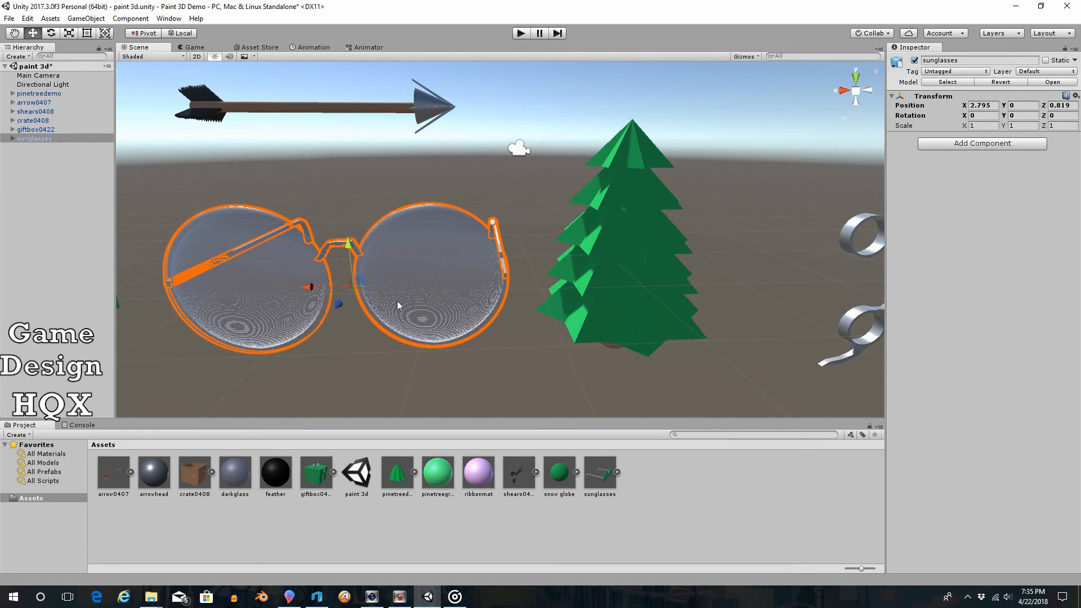
pyautogui.moveTo(429, 313)
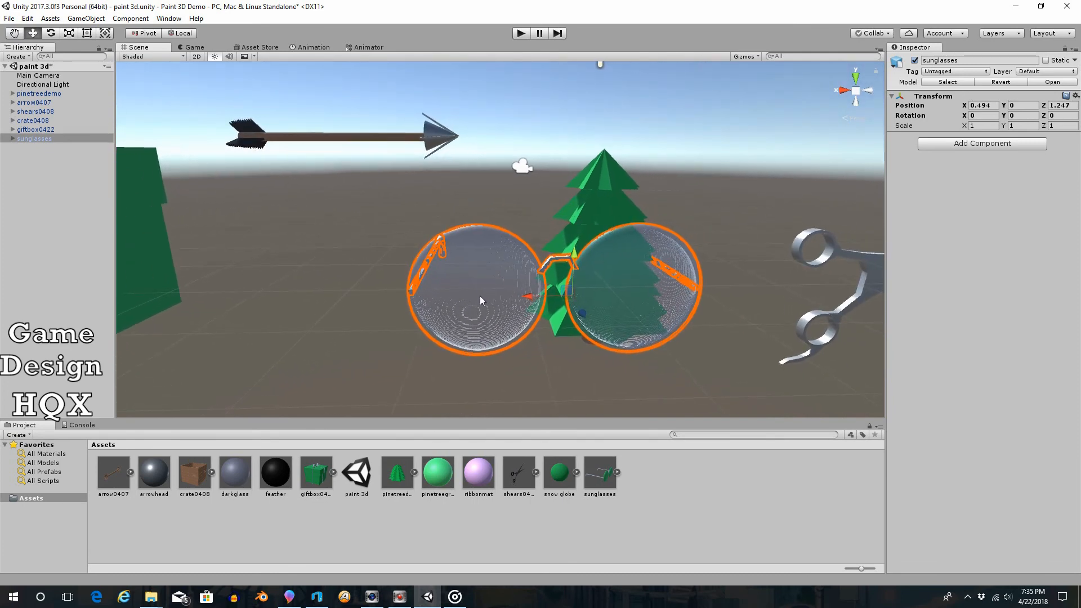
pyautogui.moveTo(482, 300)
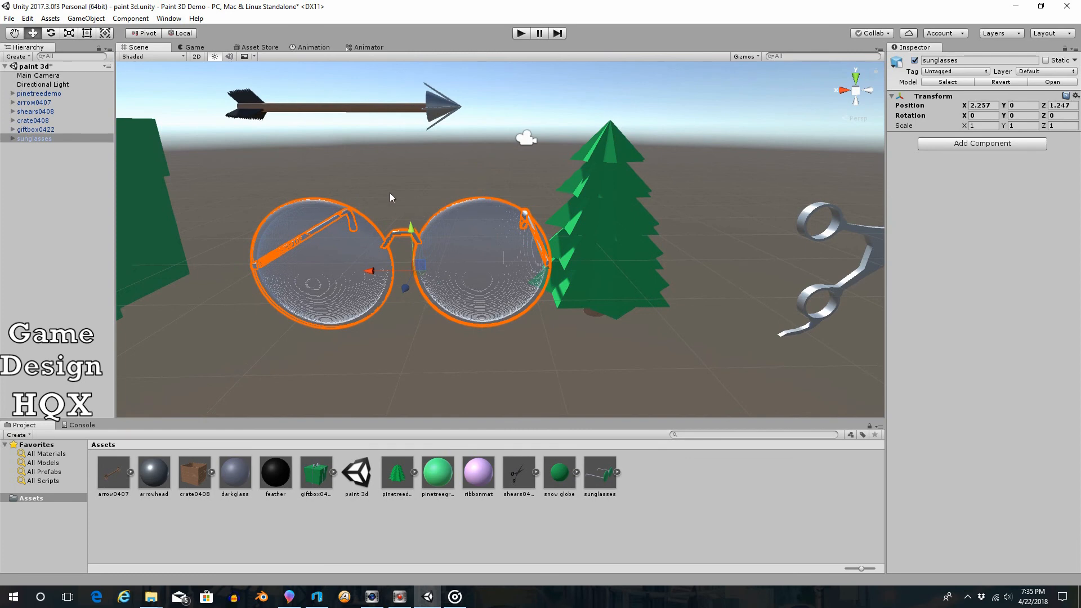
pyautogui.moveTo(363, 313)
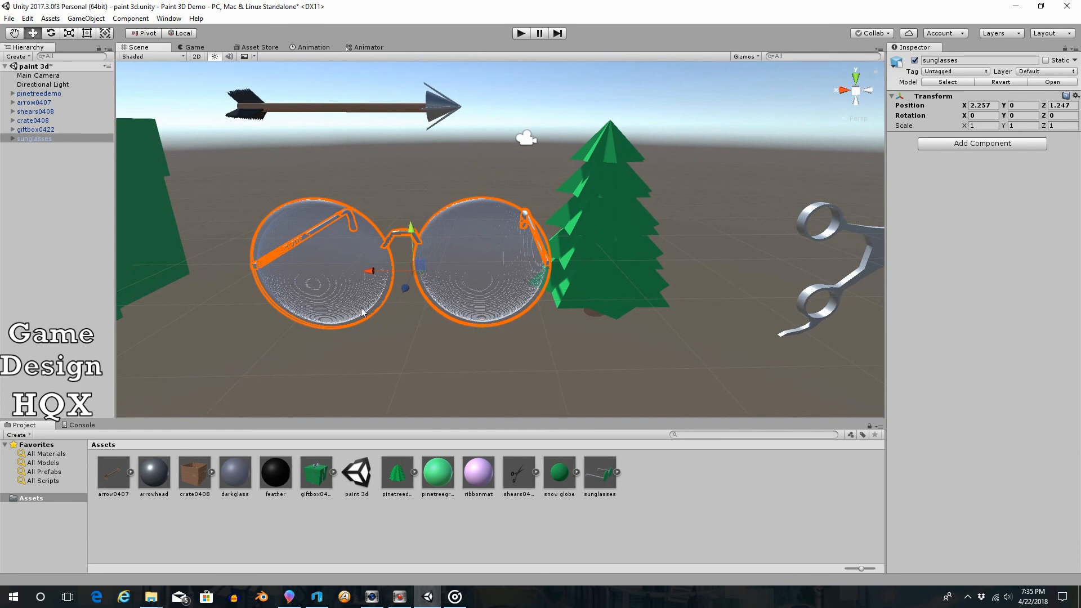
pyautogui.moveTo(448, 299)
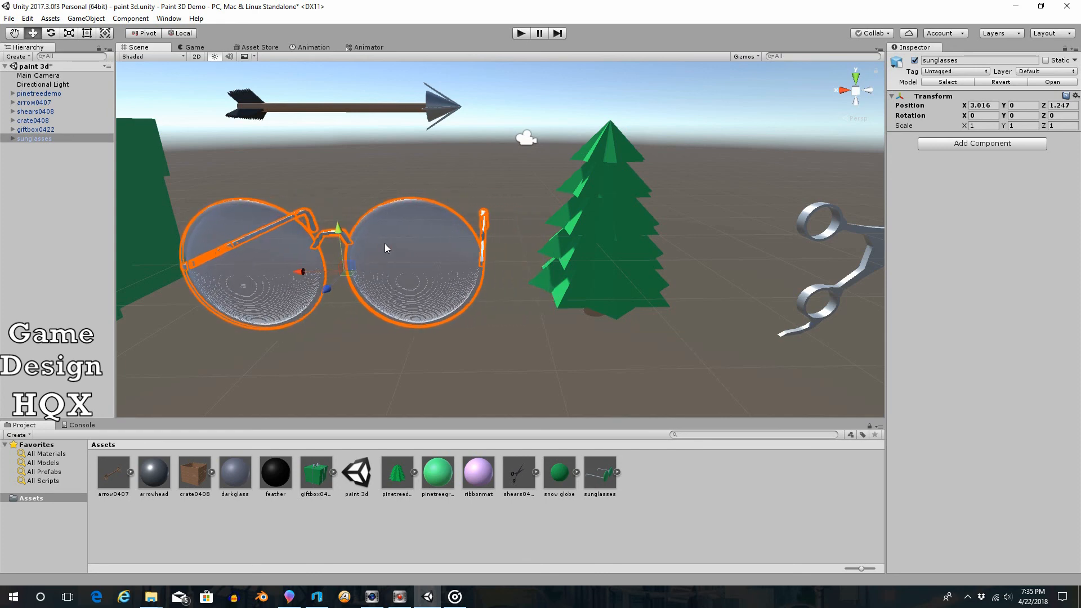
# - View the sunglasses' earpieces and create a new material named 'plastic brown'
pyautogui.moveTo(386, 248); pyautogui.dragTo(338, 228)
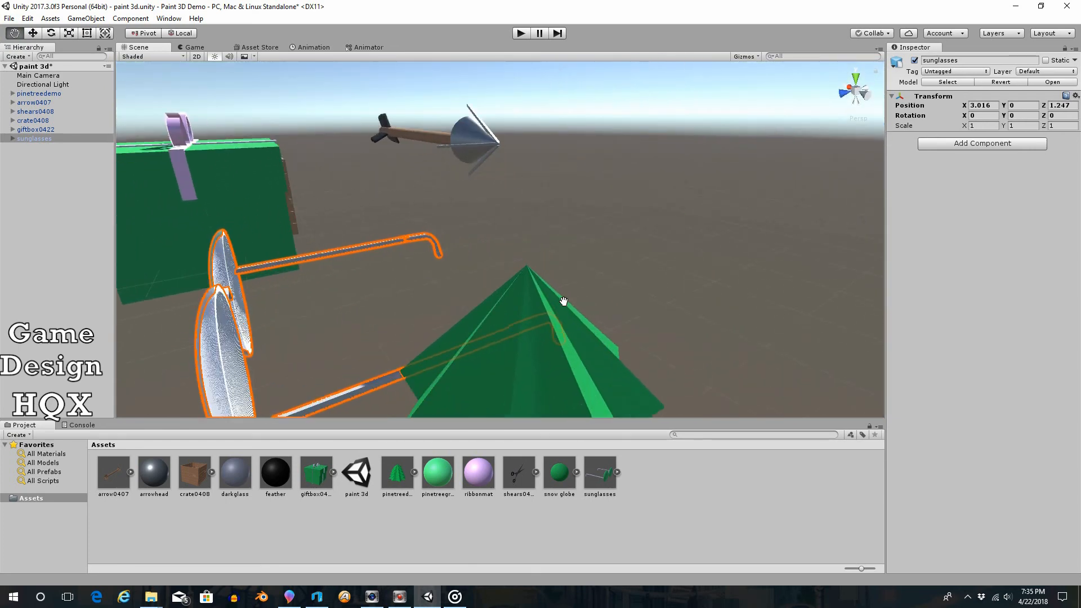
pyautogui.moveTo(565, 302); pyautogui.dragTo(367, 298)
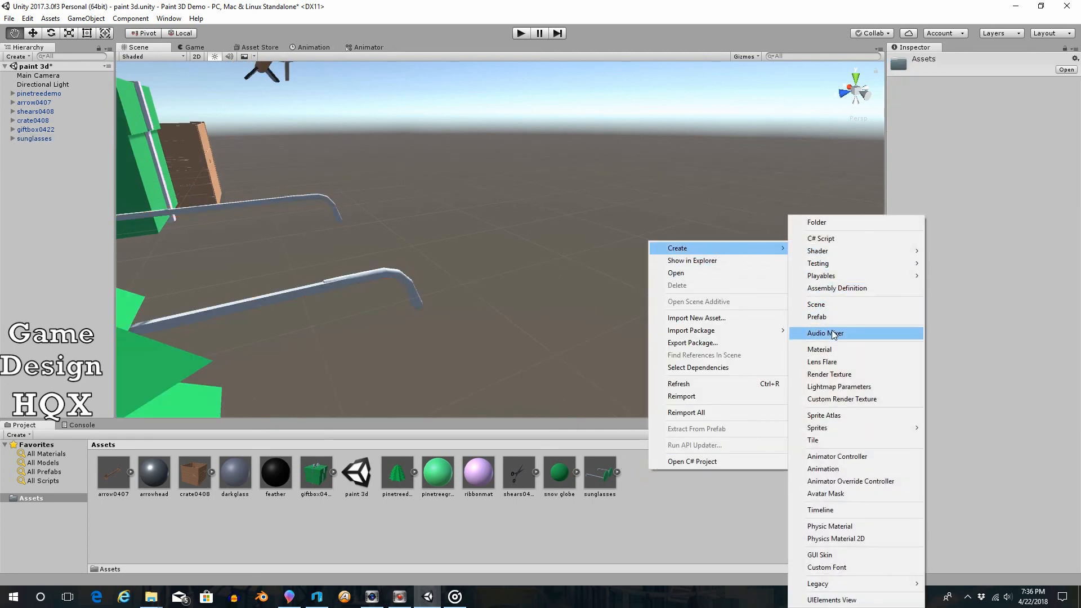
pyautogui.click(819, 349)
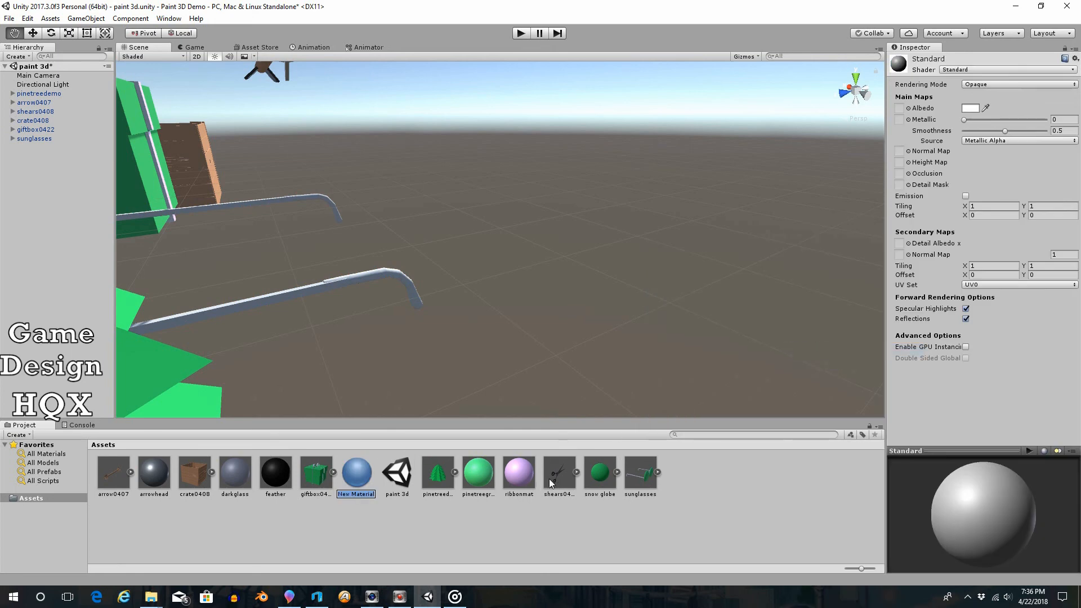
pyautogui.write('plastic brown')
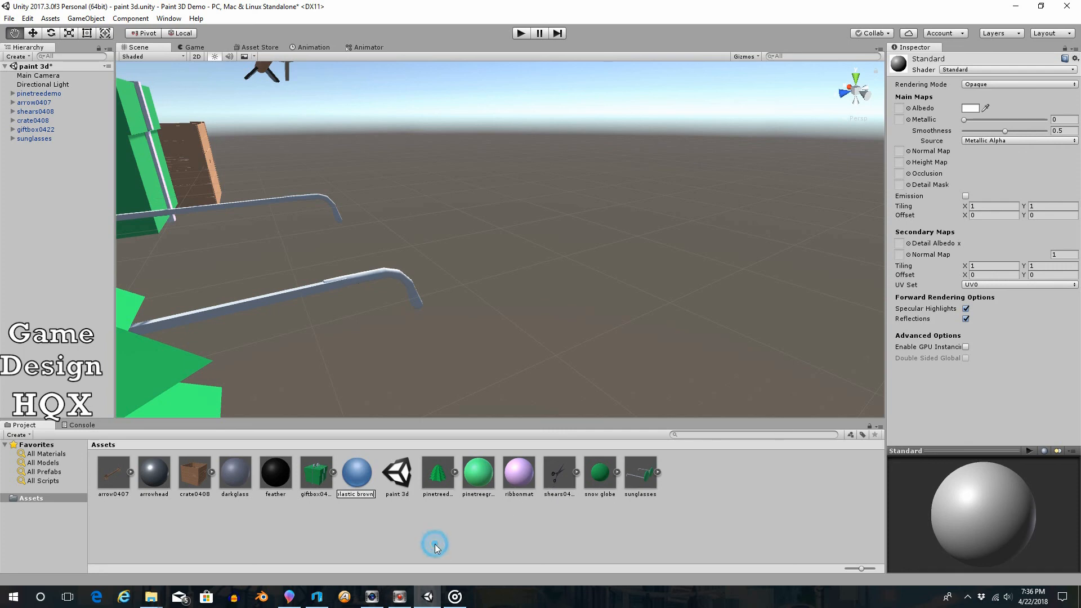
pyautogui.click(477, 472)
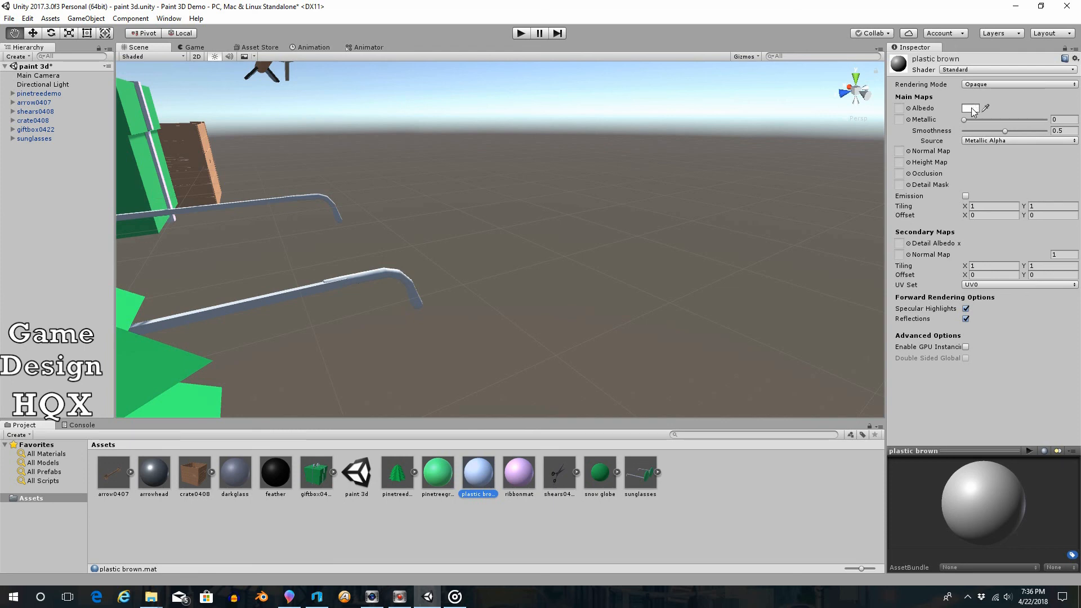
# - Give plastic brown a brown albedo and a metallic value of about 0.434
pyautogui.click(971, 108)
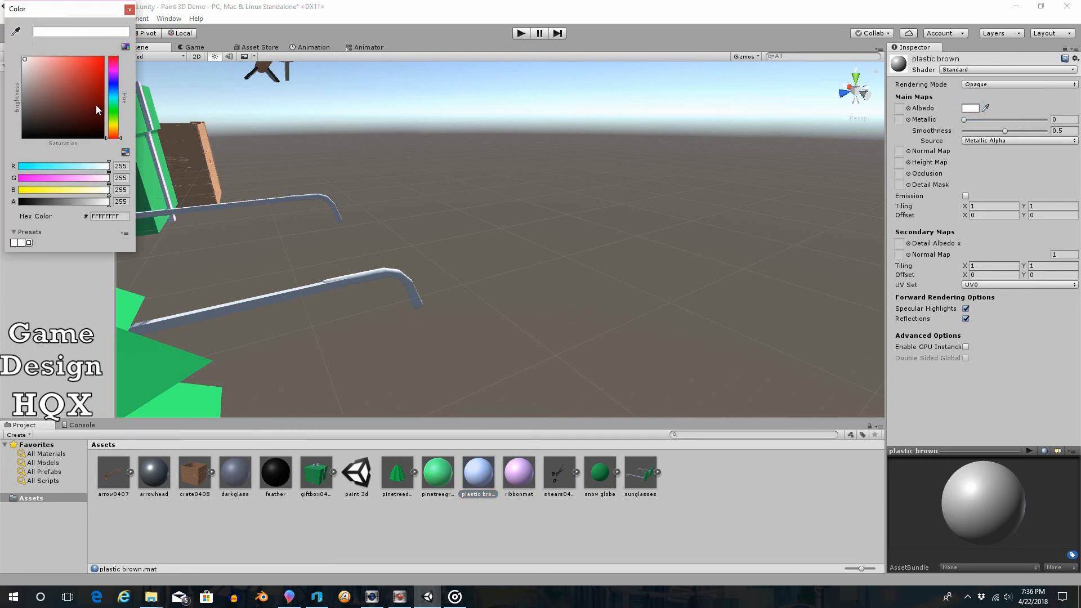
pyautogui.click(61, 92)
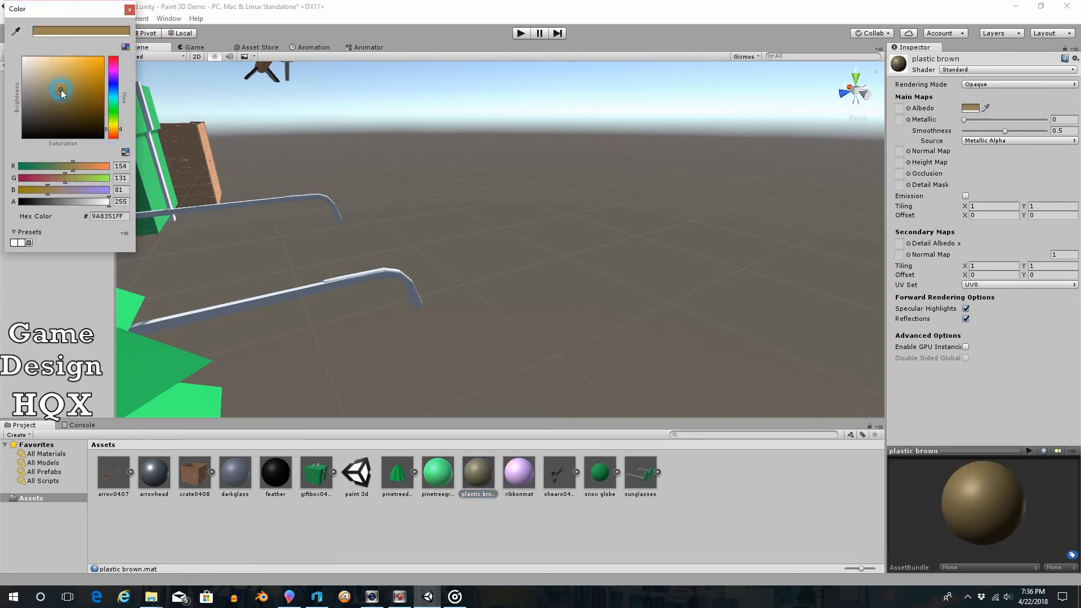
pyautogui.click(129, 9)
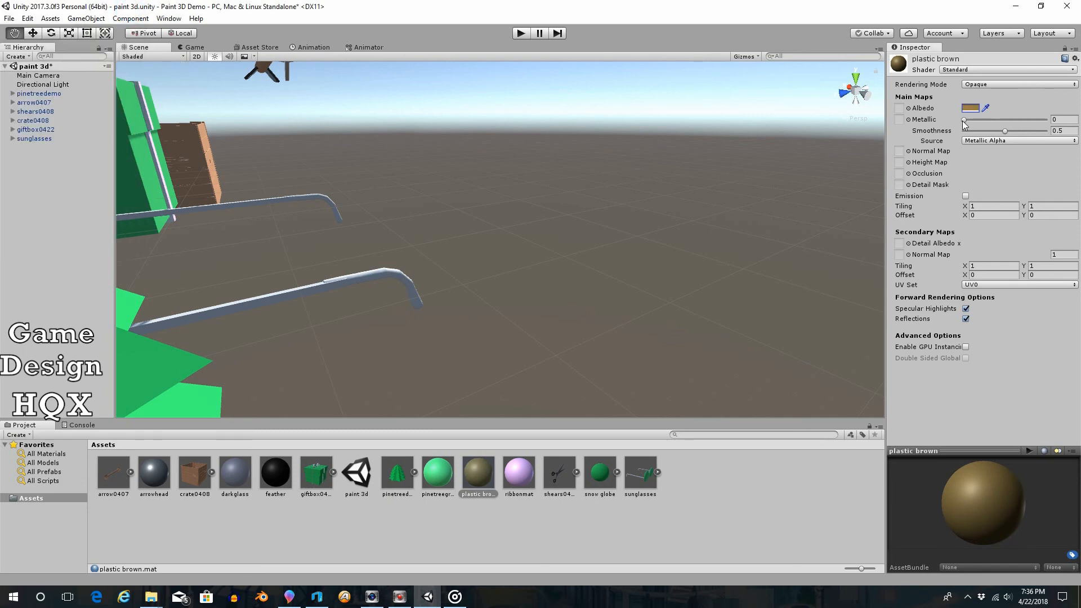
pyautogui.moveTo(964, 123); pyautogui.dragTo(998, 123)
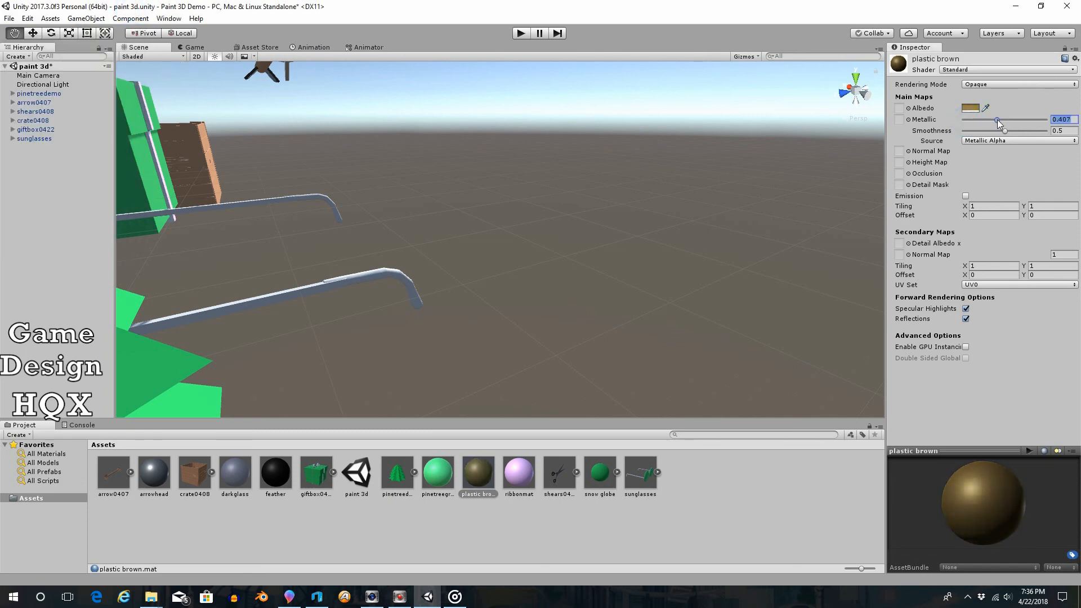
pyautogui.moveTo(998, 120); pyautogui.dragTo(1004, 119)
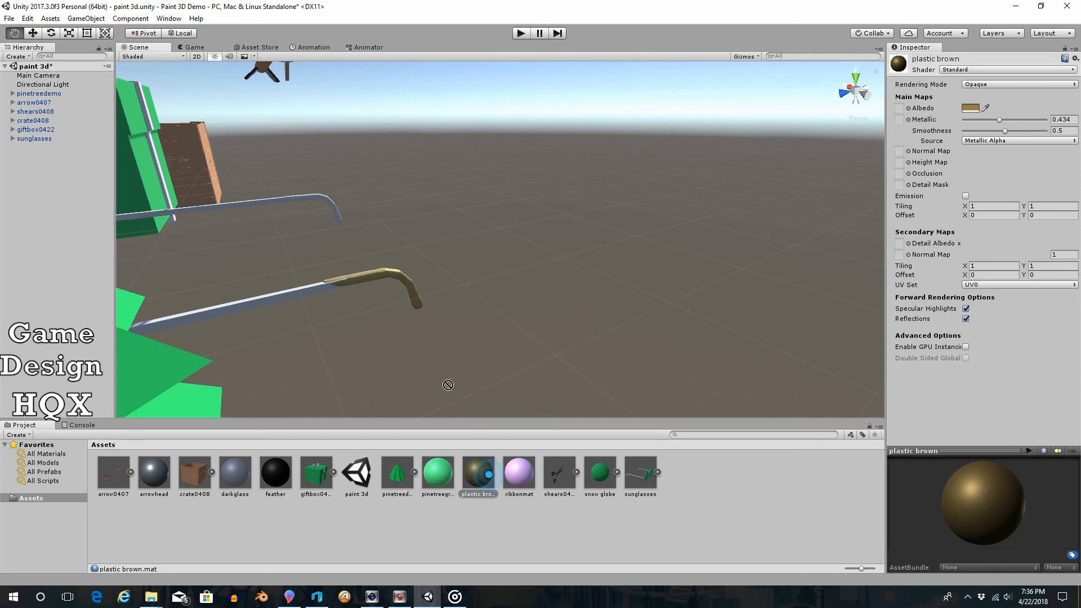
# - Apply the plastic brown material to the second earpiece in the Scene view
pyautogui.moveTo(449, 385); pyautogui.dragTo(441, 239)
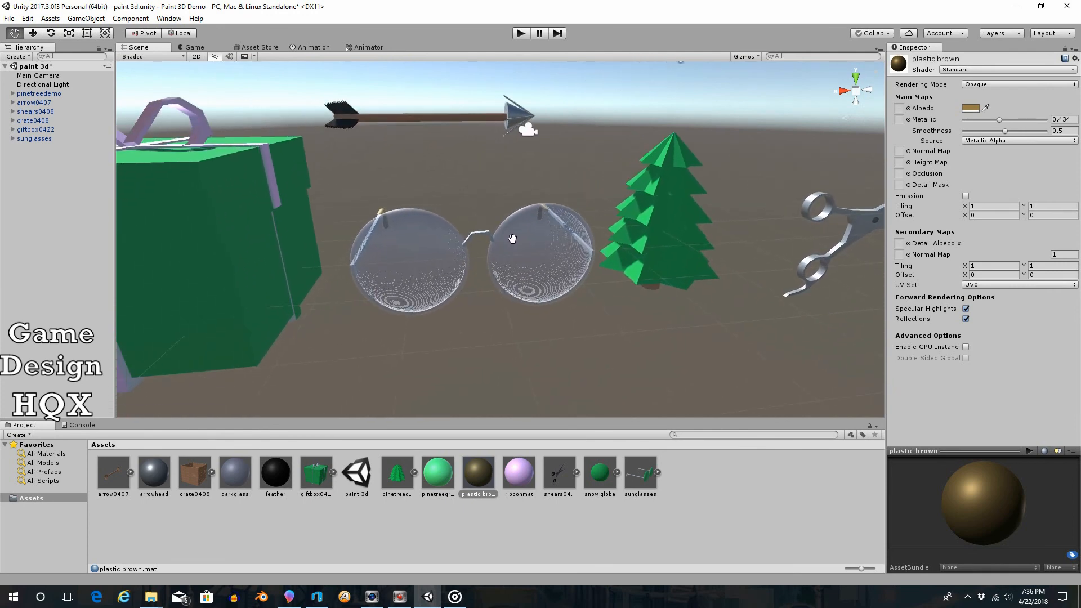
pyautogui.moveTo(479, 322)
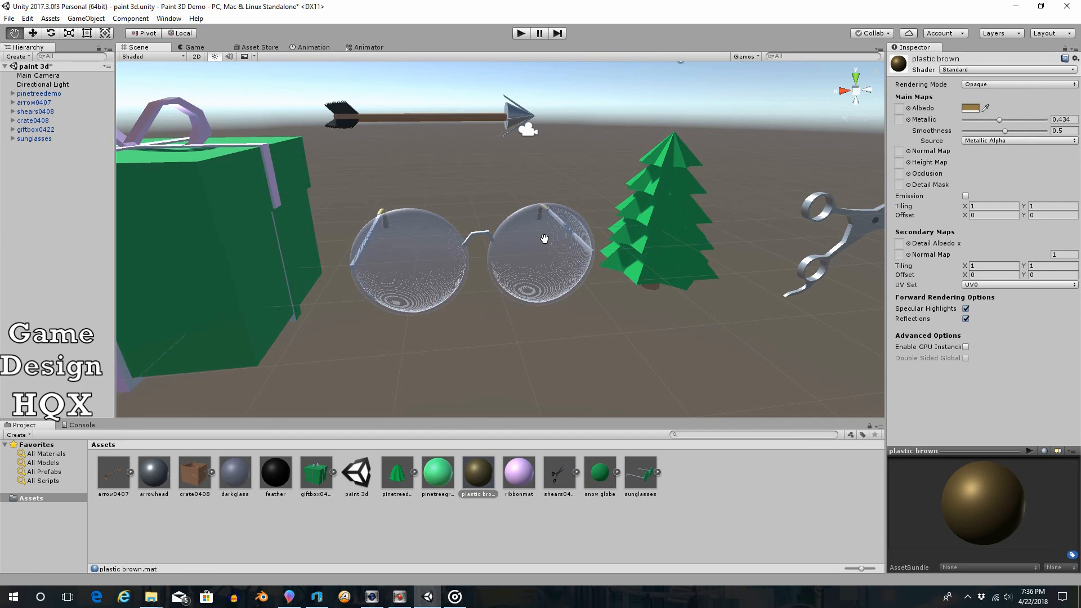
pyautogui.moveTo(237, 472)
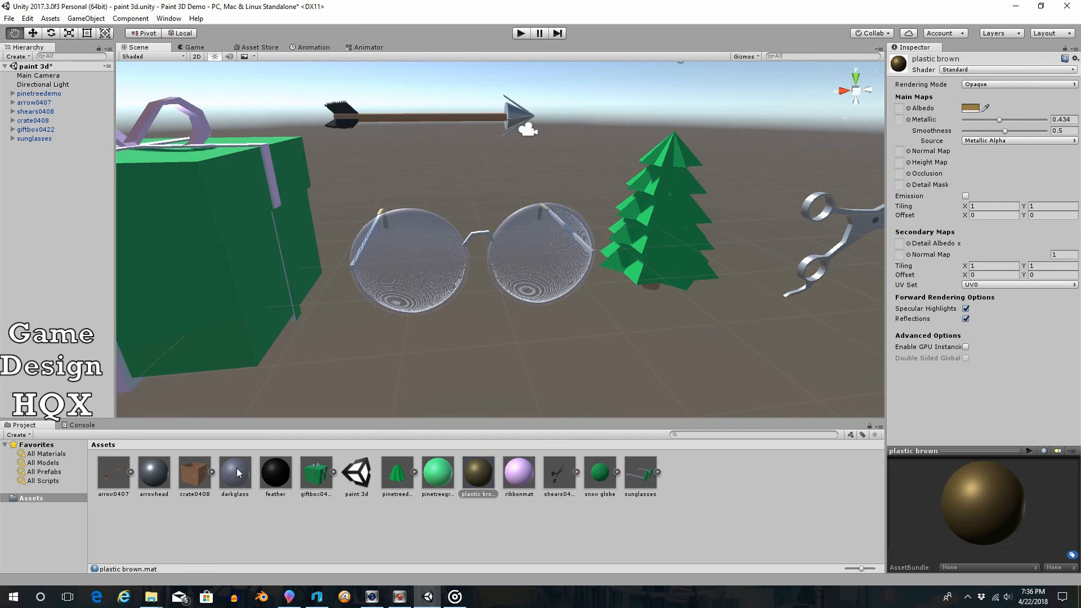
# - Raise the darkglass albedo alpha to 189 and nudge the sunglasses to X 3.105
pyautogui.click(235, 473)
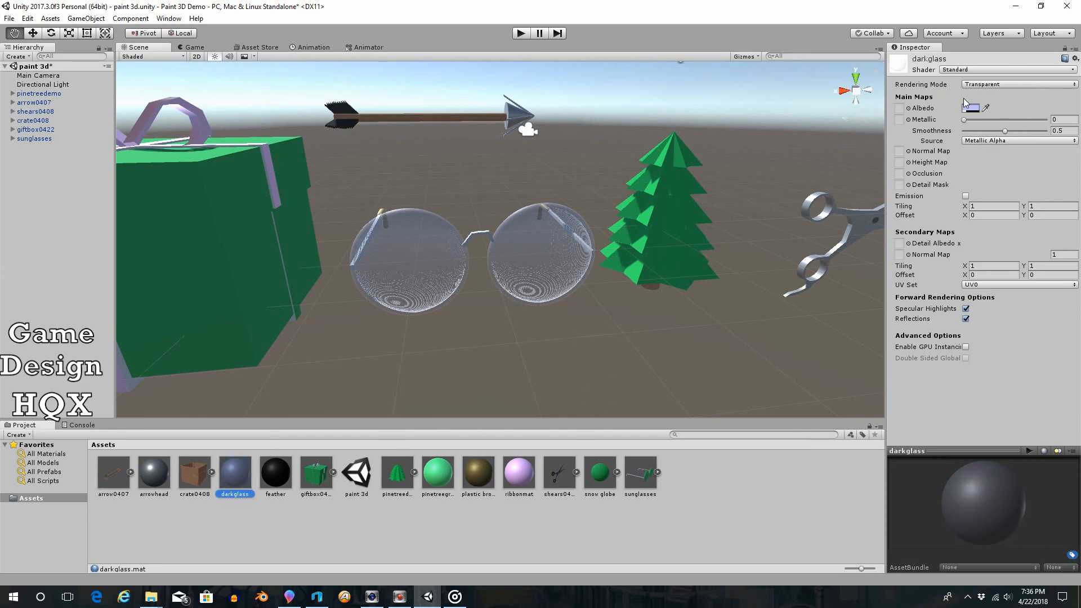
pyautogui.click(971, 108)
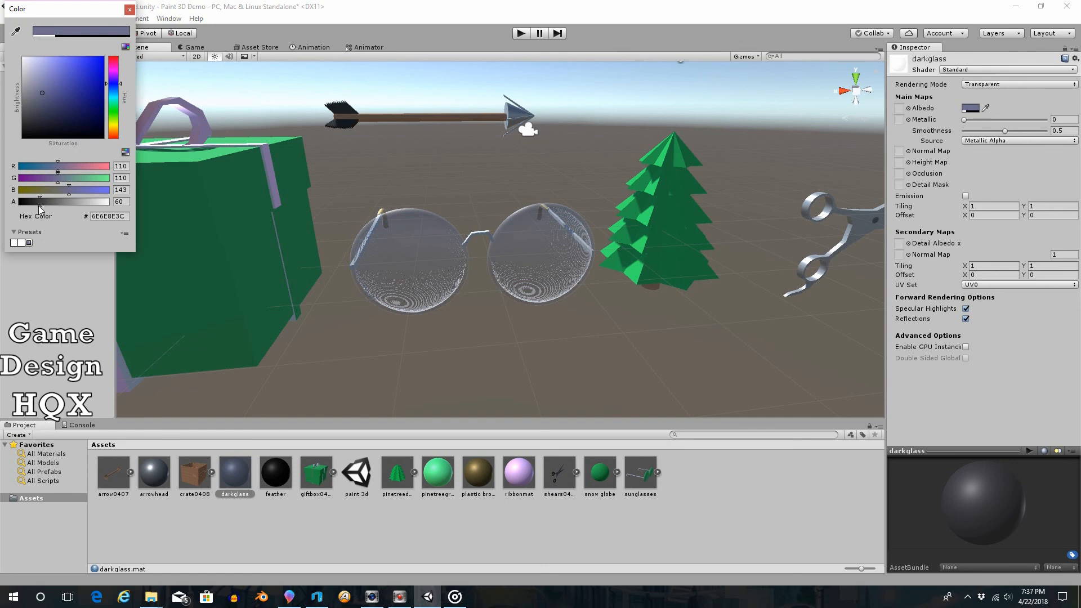
pyautogui.moveTo(38, 202); pyautogui.dragTo(59, 202)
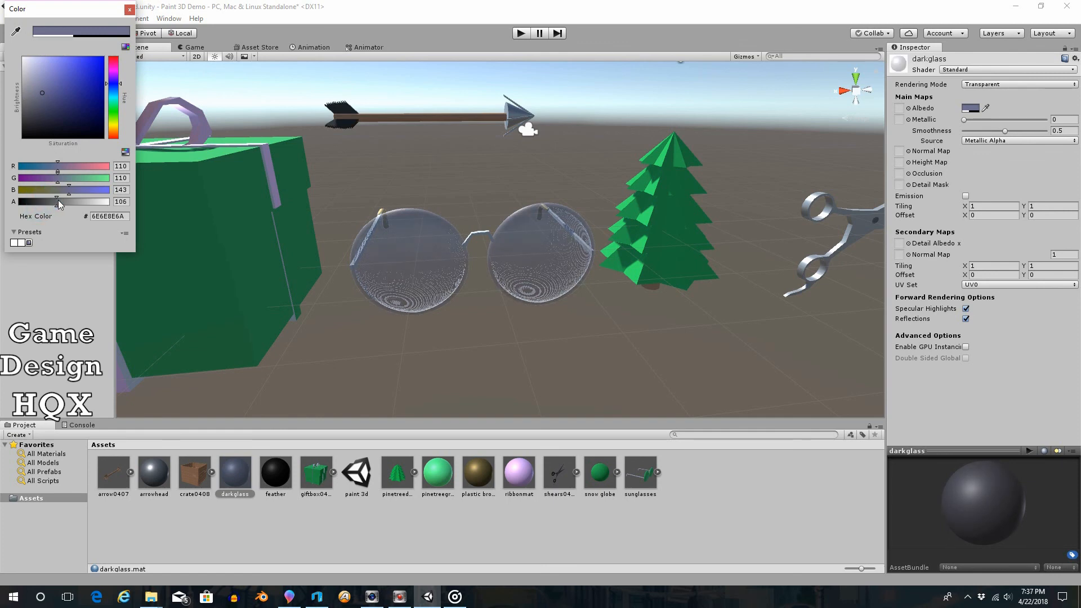
pyautogui.moveTo(59, 202); pyautogui.dragTo(89, 202)
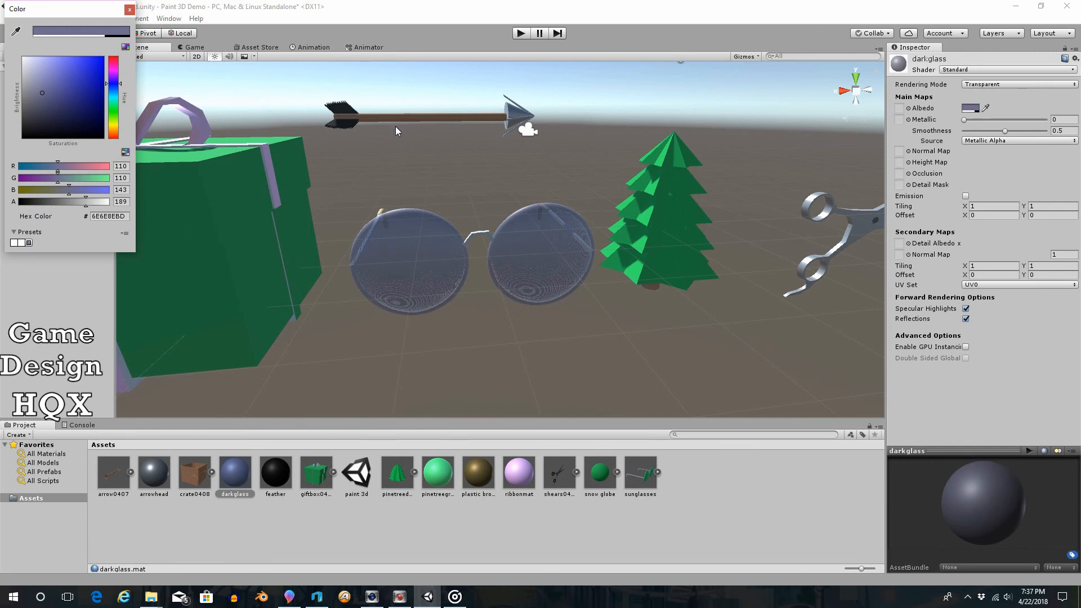
pyautogui.click(129, 9)
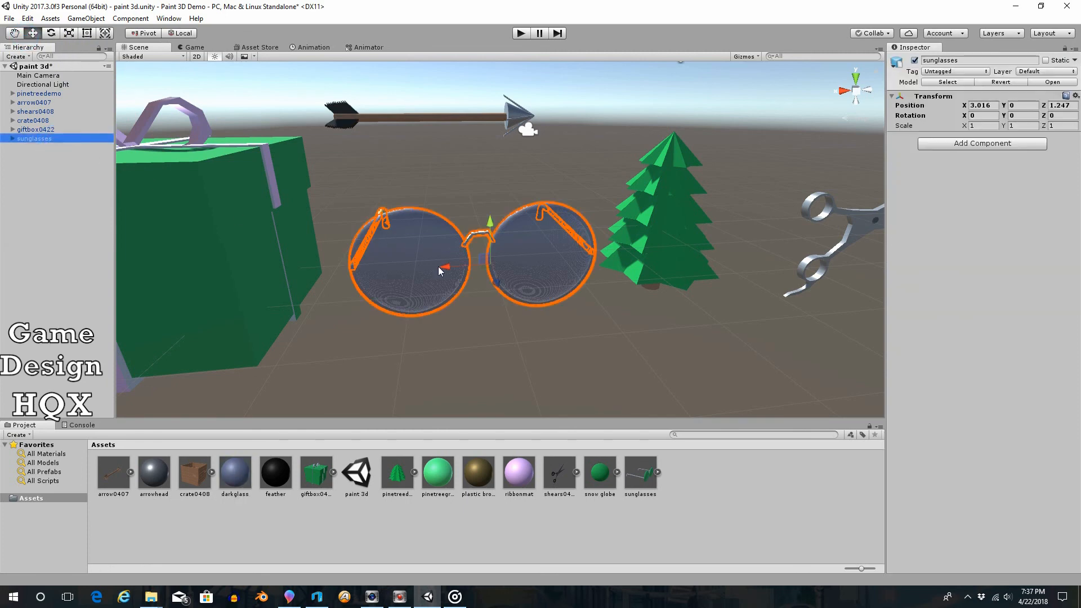
pyautogui.moveTo(441, 269); pyautogui.dragTo(583, 259)
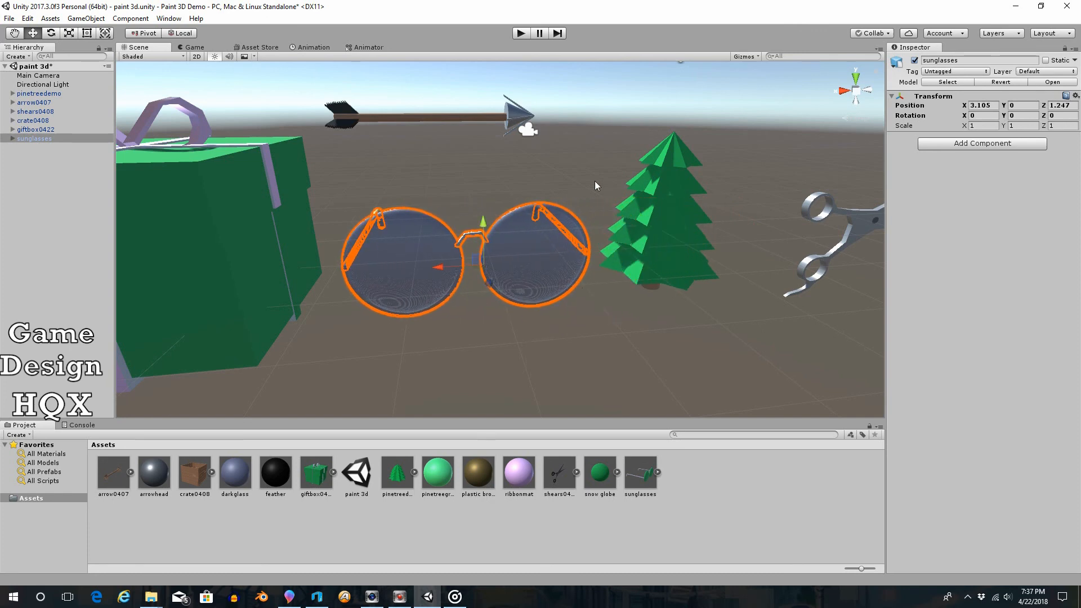
pyautogui.moveTo(587, 175)
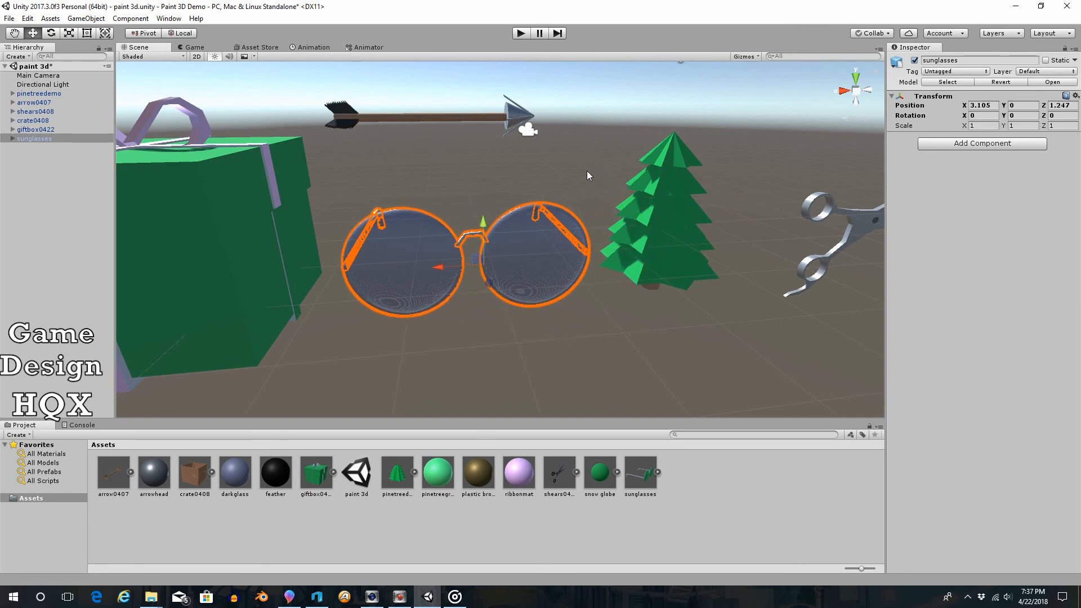